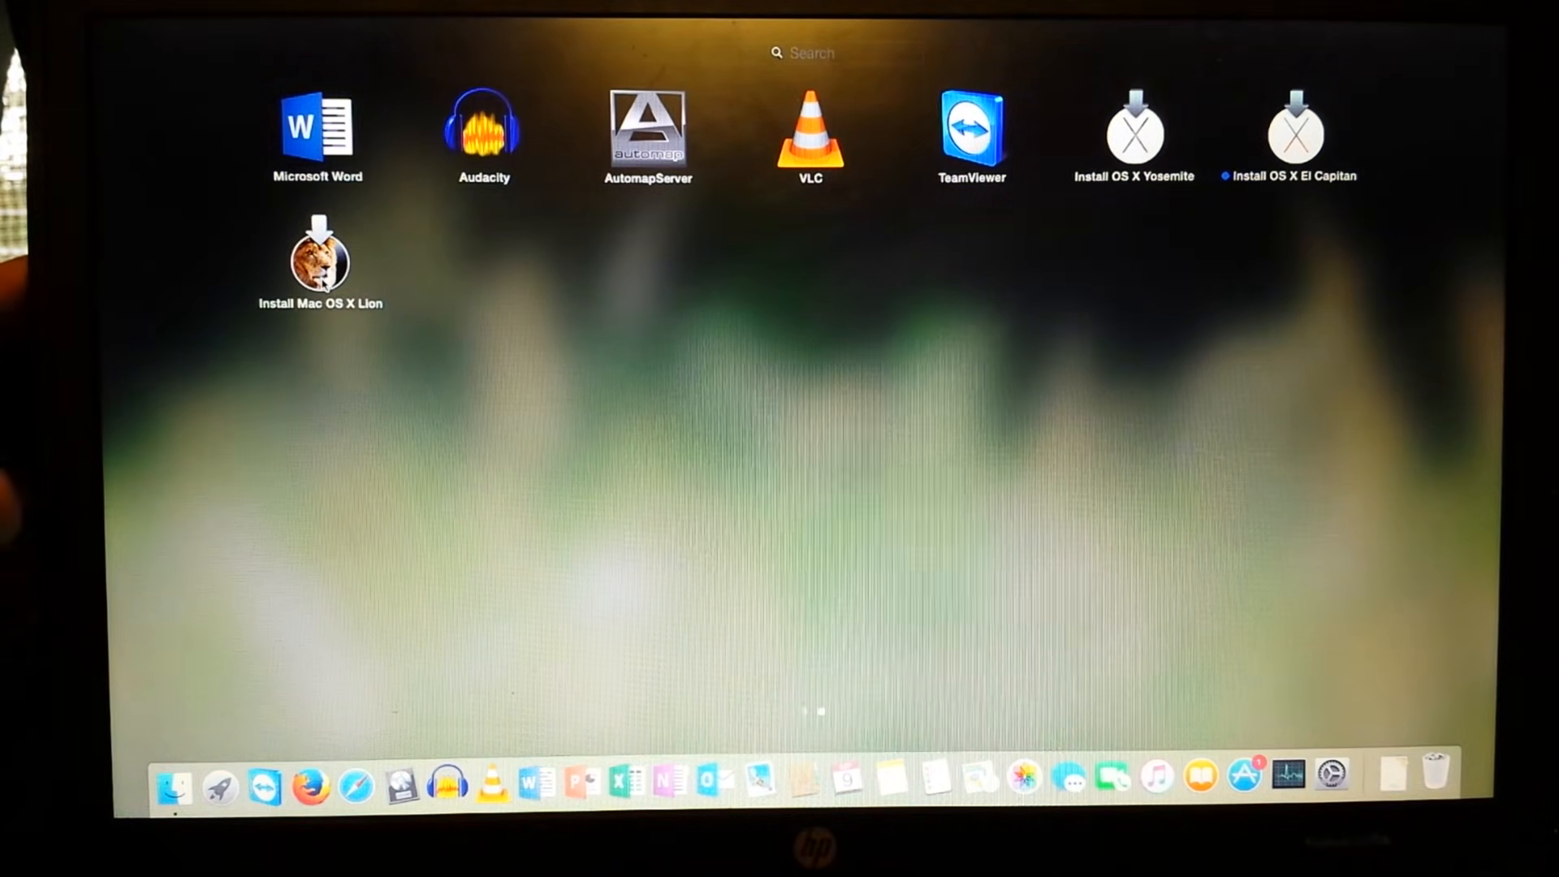
mouse_move(1168, 114)
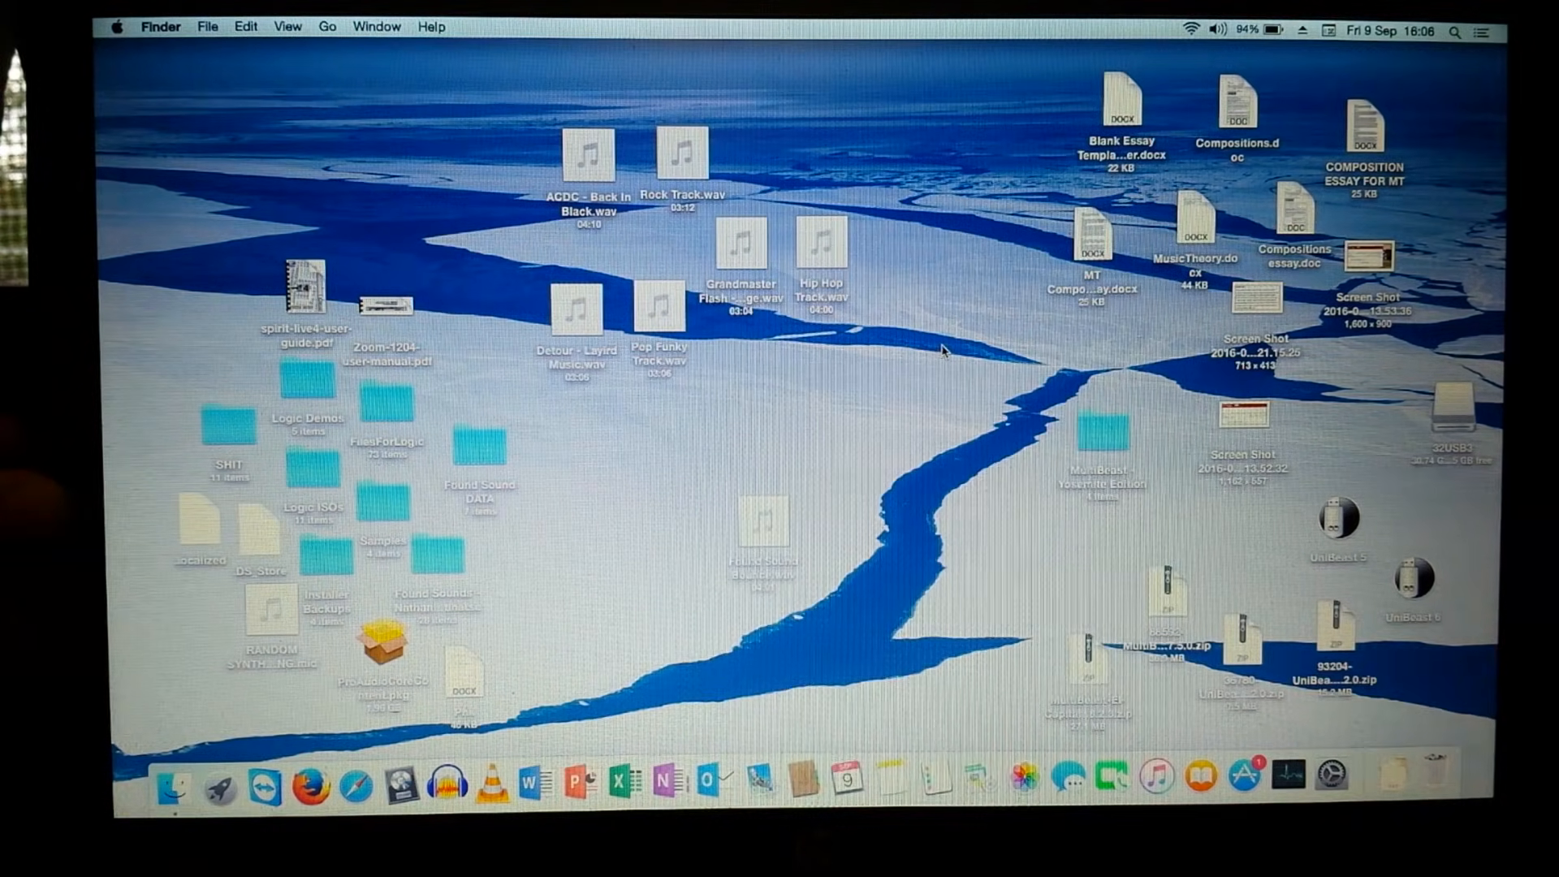
mouse_move(850, 437)
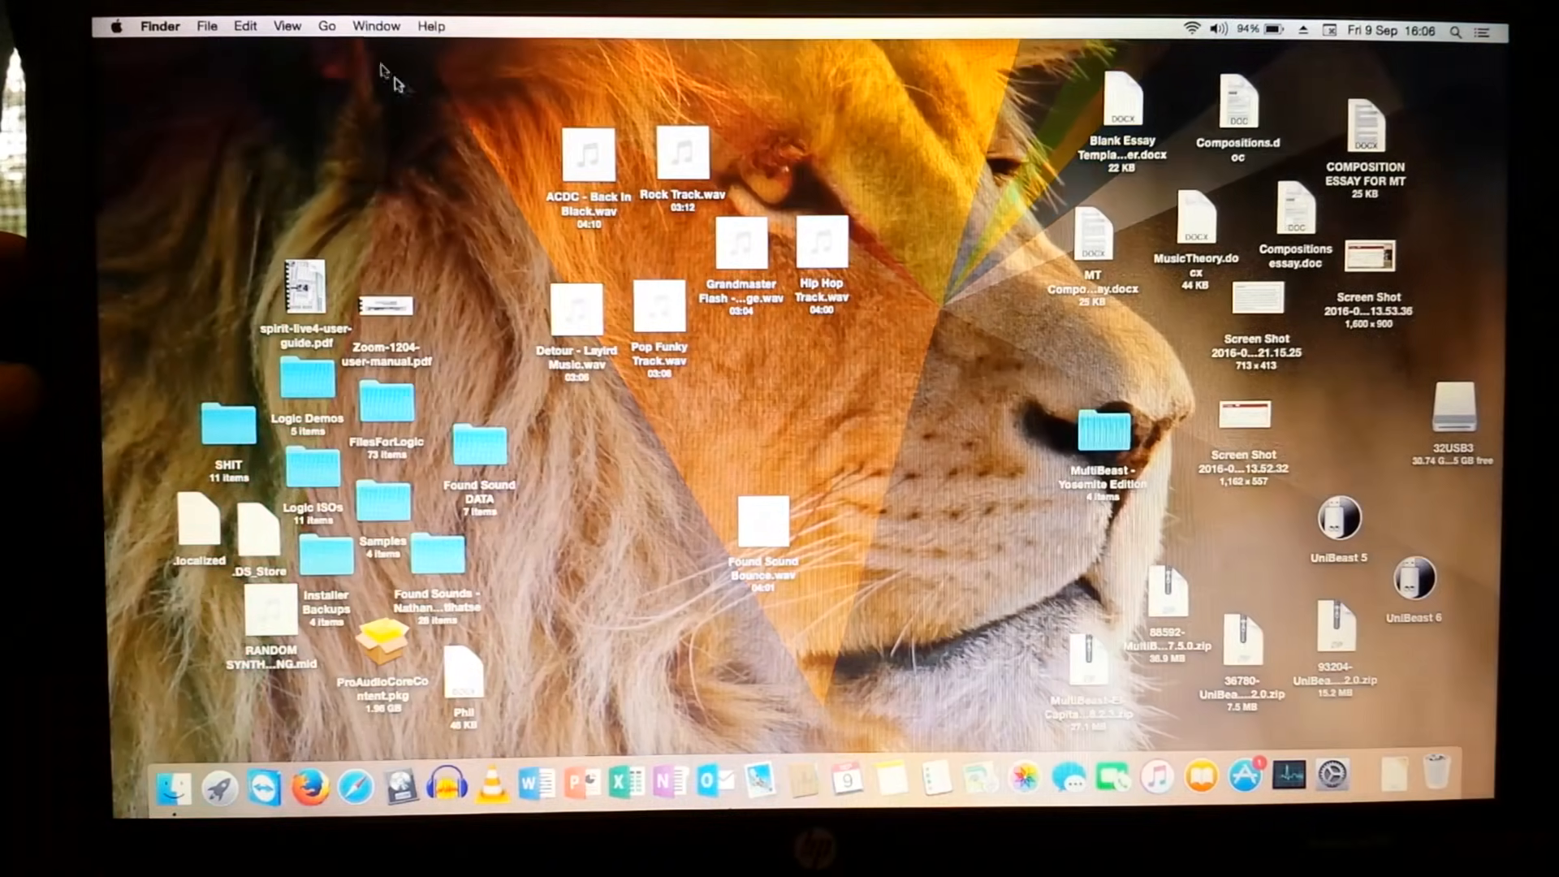
- Reach the Utilities folder in Finder through Go > Utilities
left_click(327, 26)
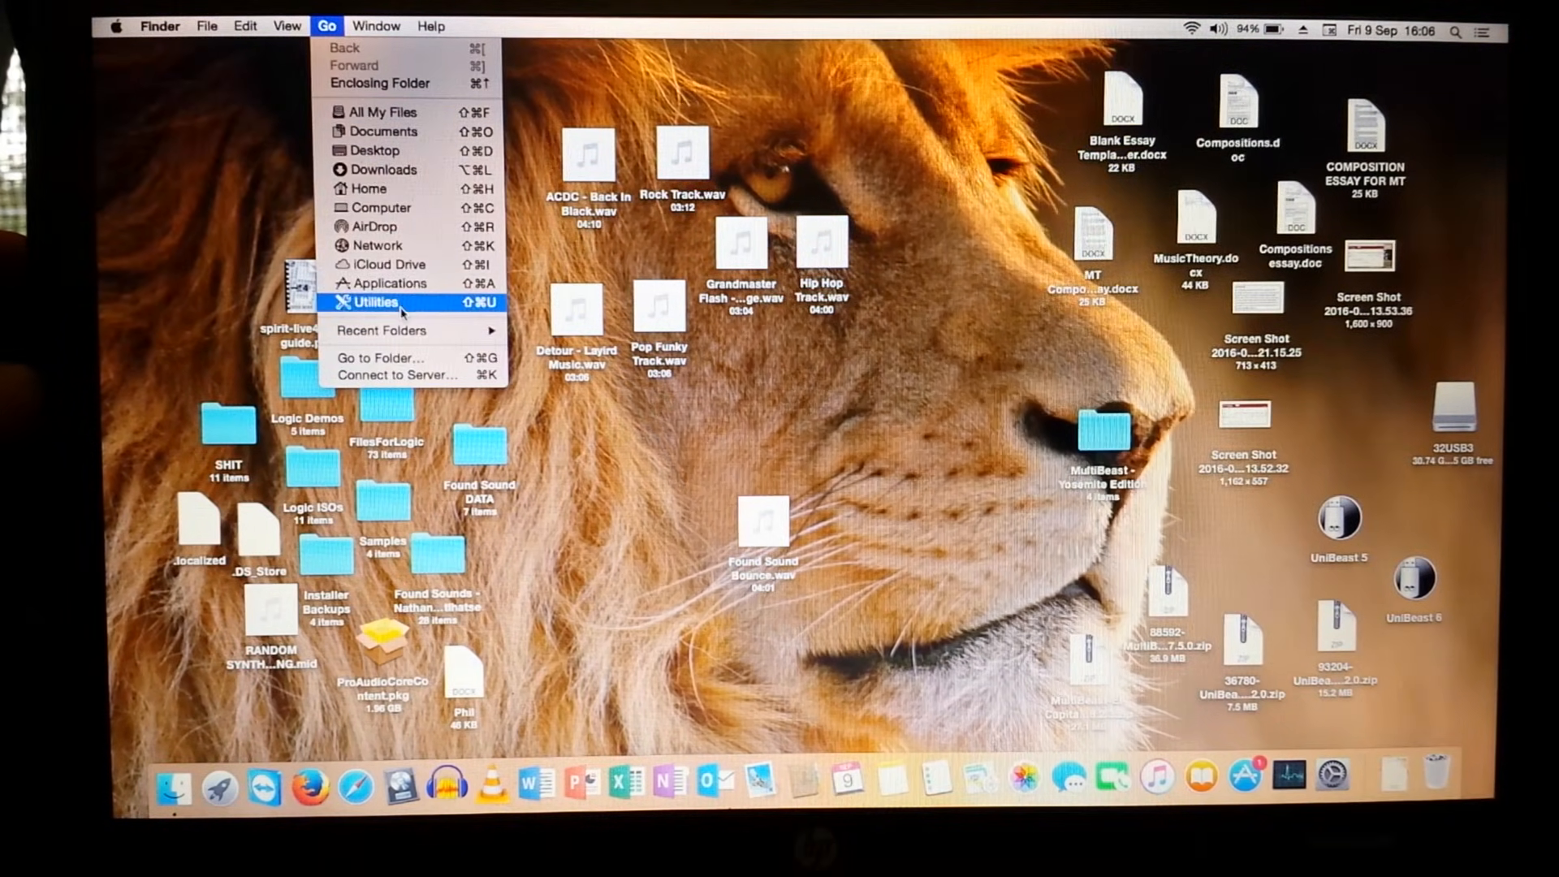
left_click(374, 302)
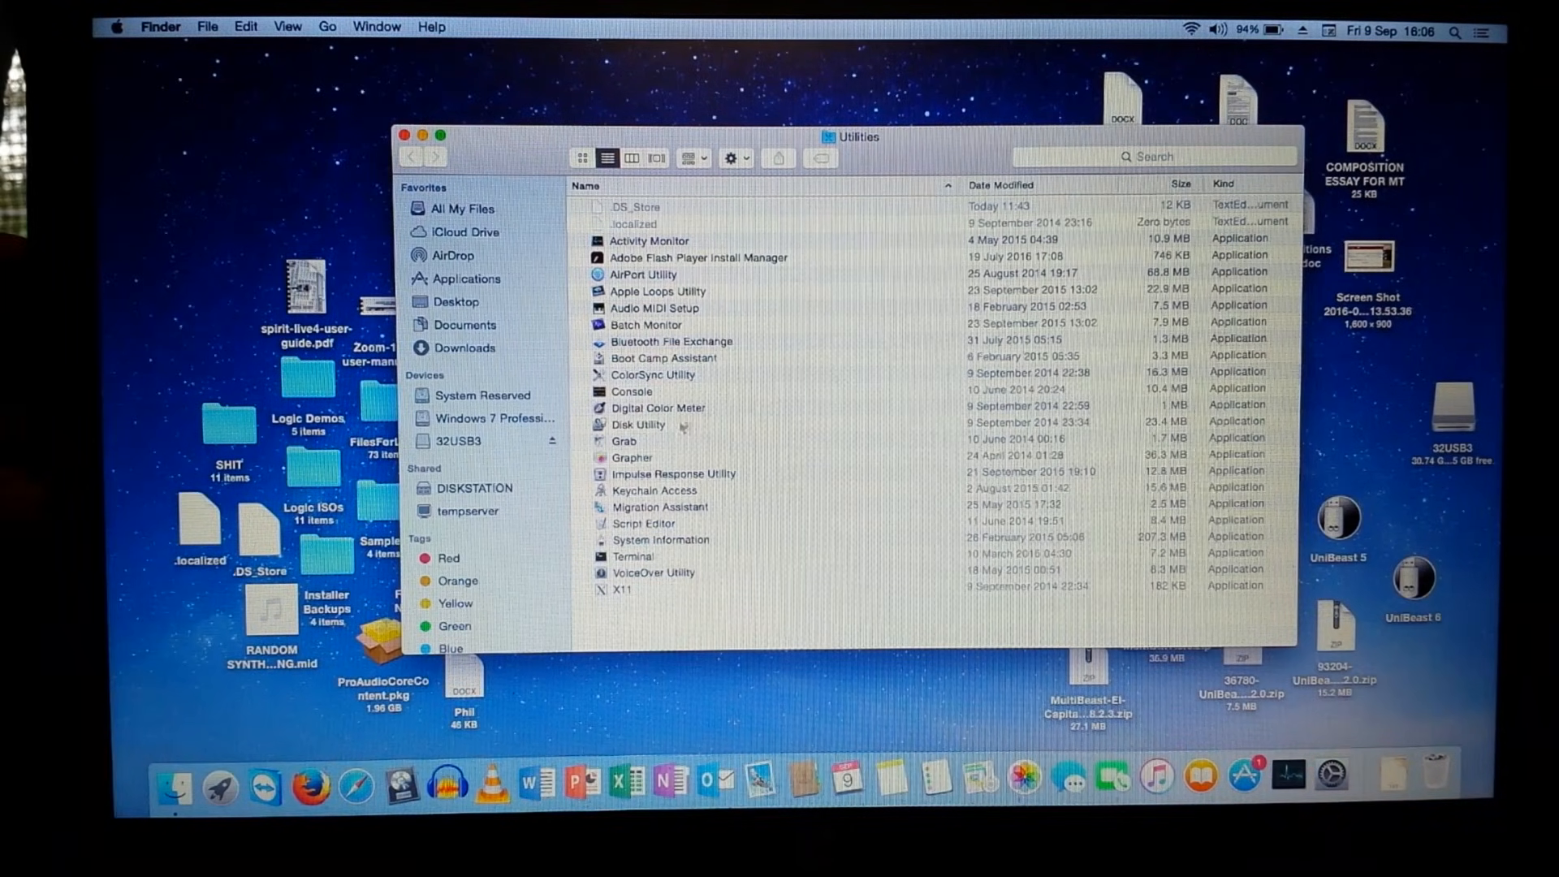
- Launch Disk Utility and select the 30.75 GB SanDisk drive's Partition options
double_click(637, 424)
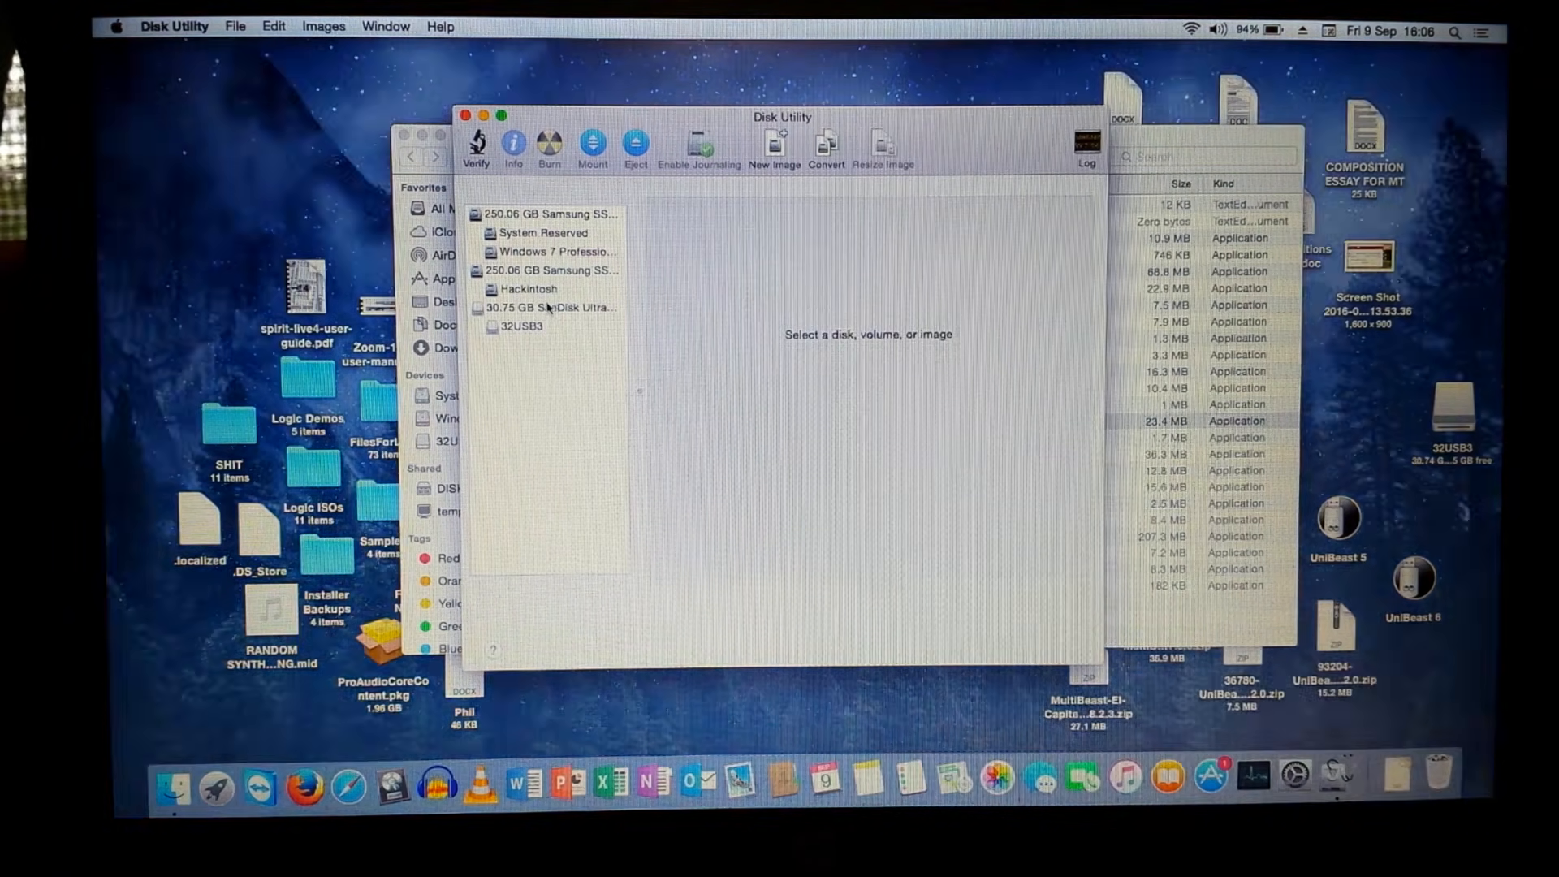
left_click(551, 307)
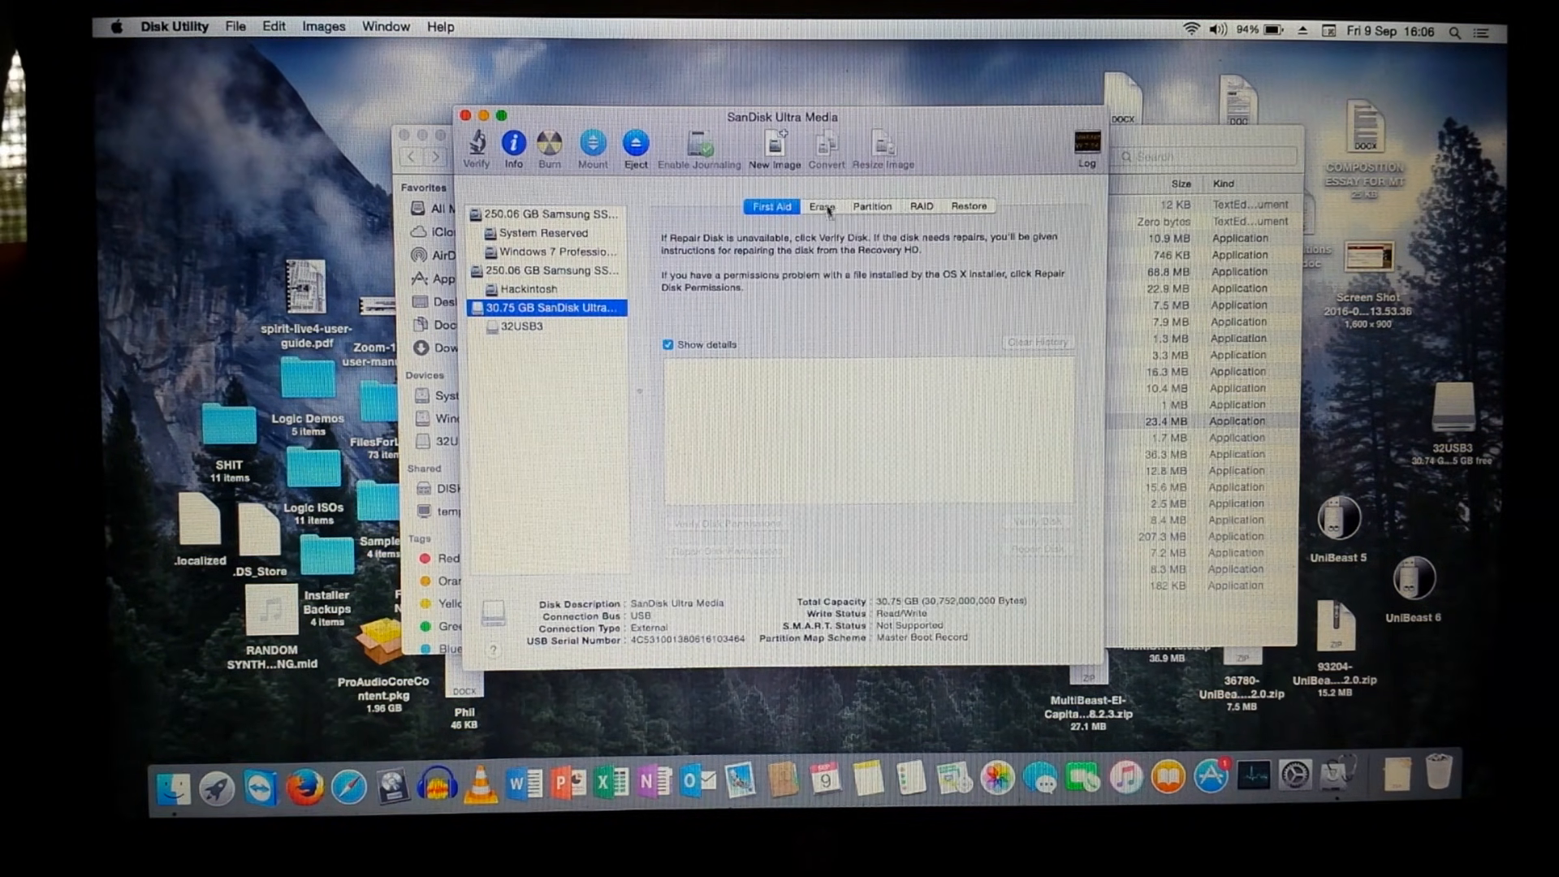
left_click(822, 206)
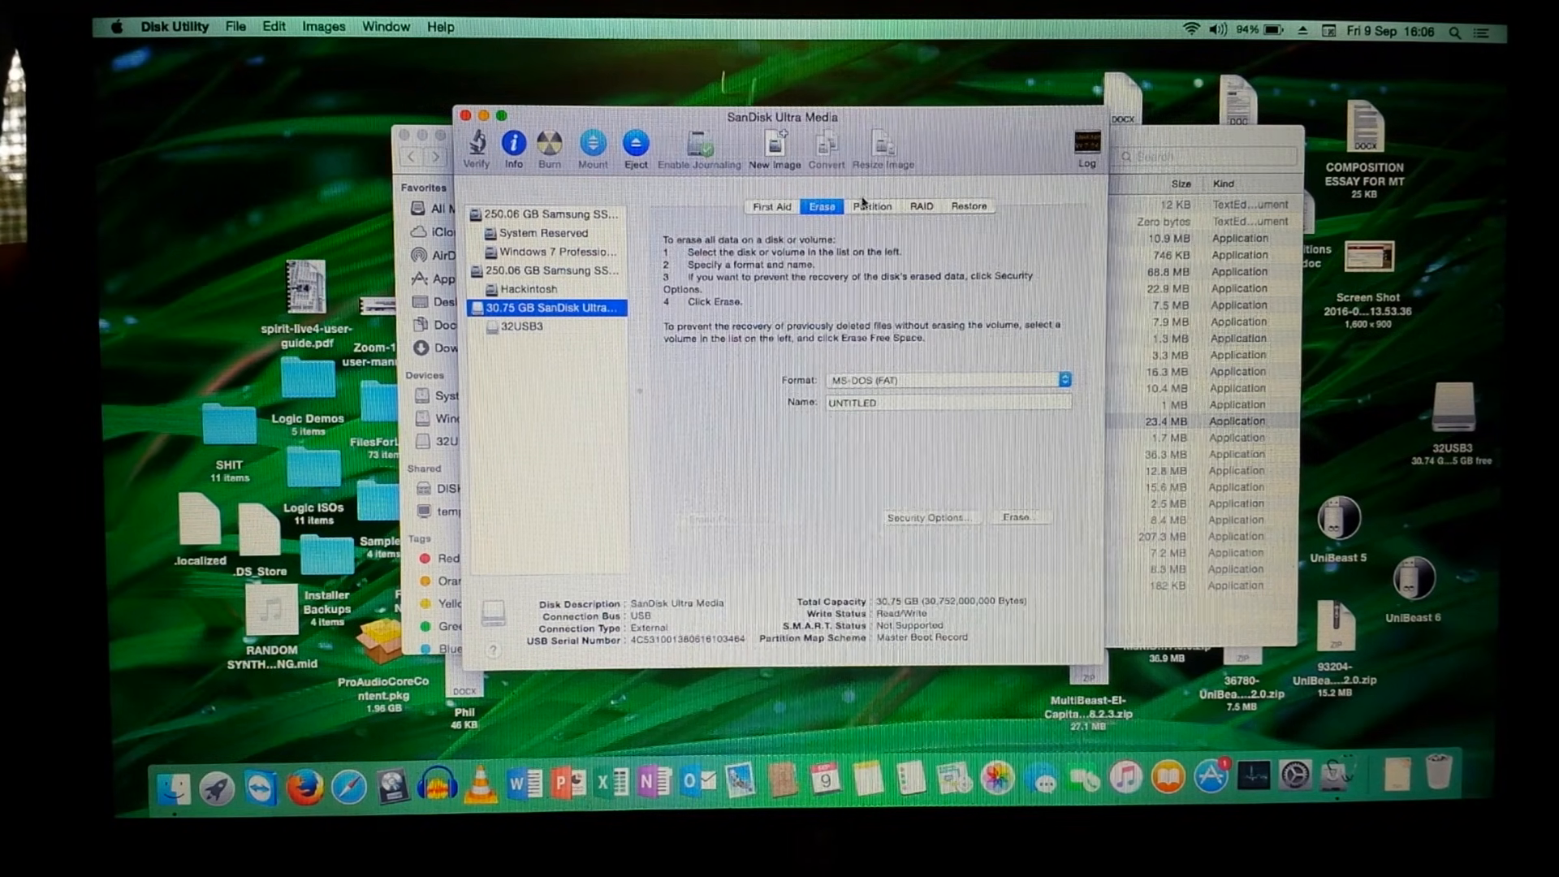
left_click(870, 207)
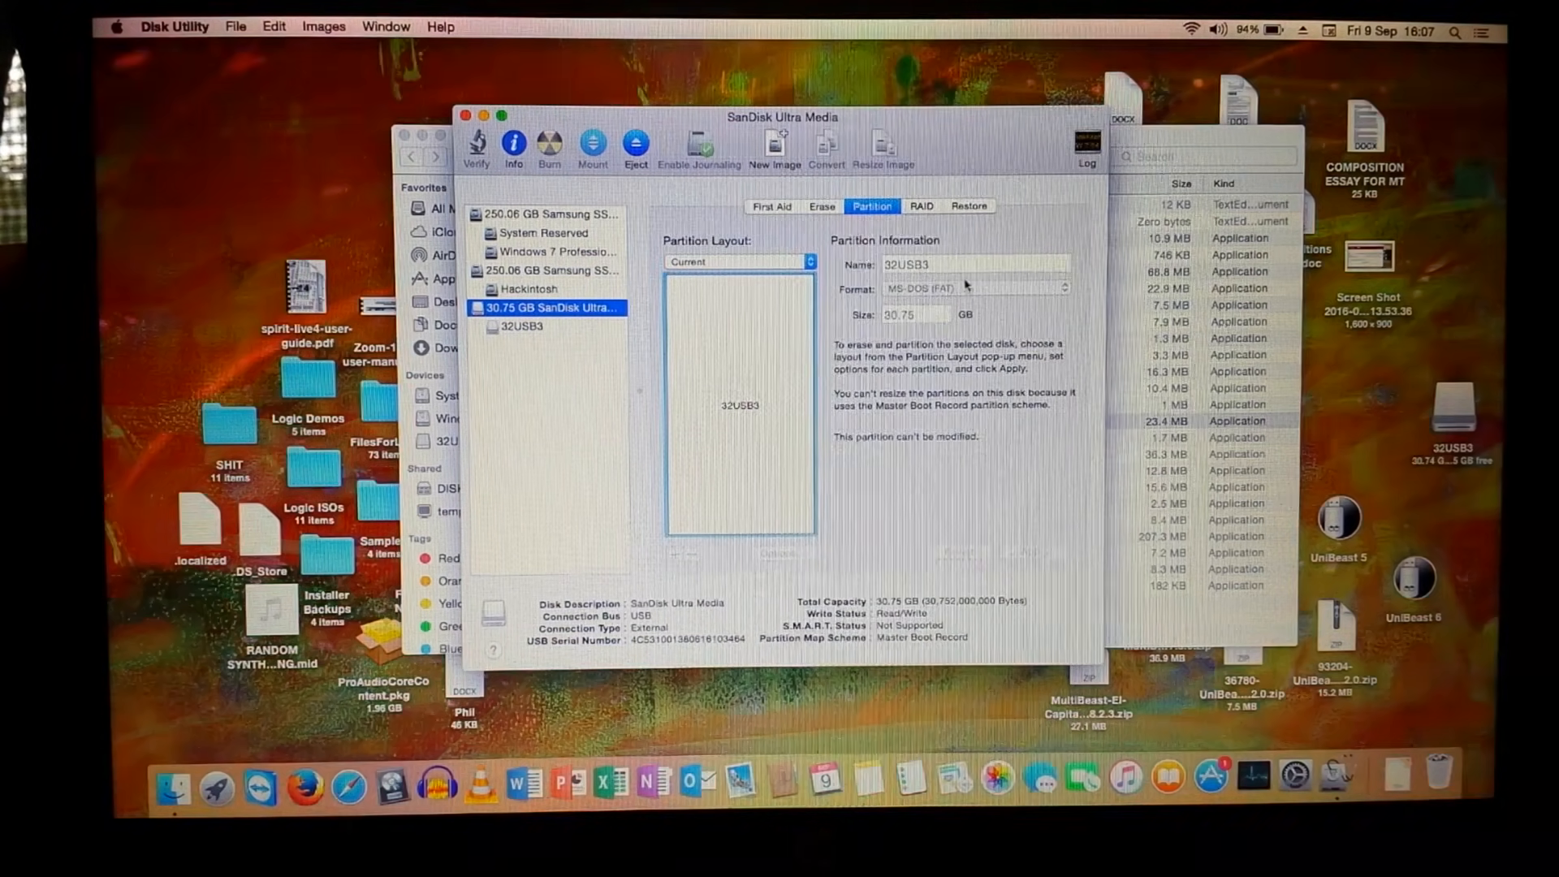
- Apply a single Mac OS Extended (Journaled) partition named USB to the SanDisk drive
left_click(738, 262)
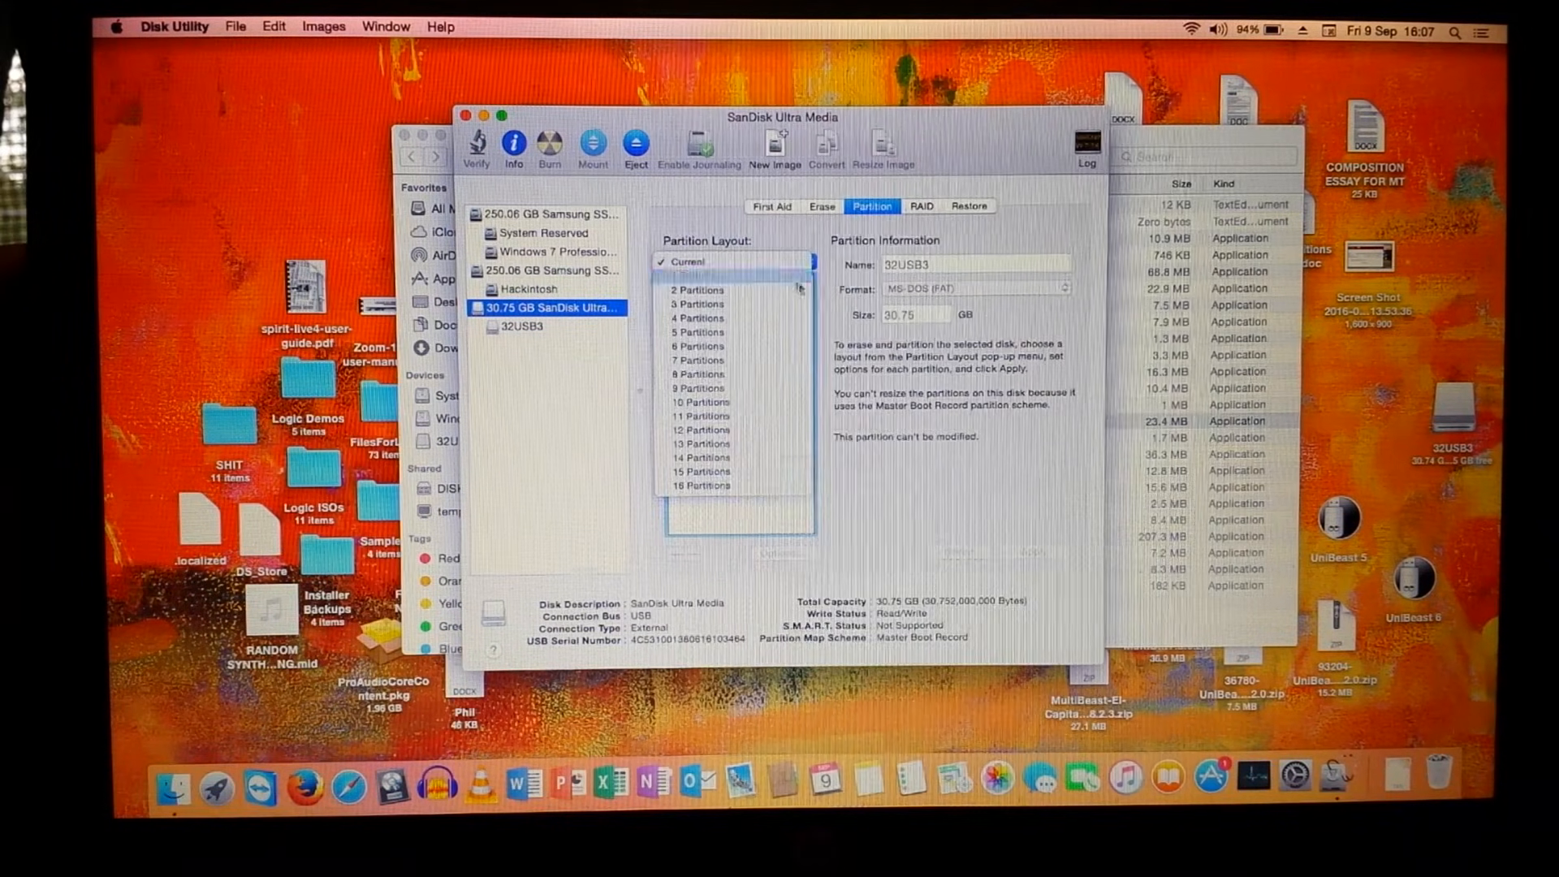
left_click(696, 261)
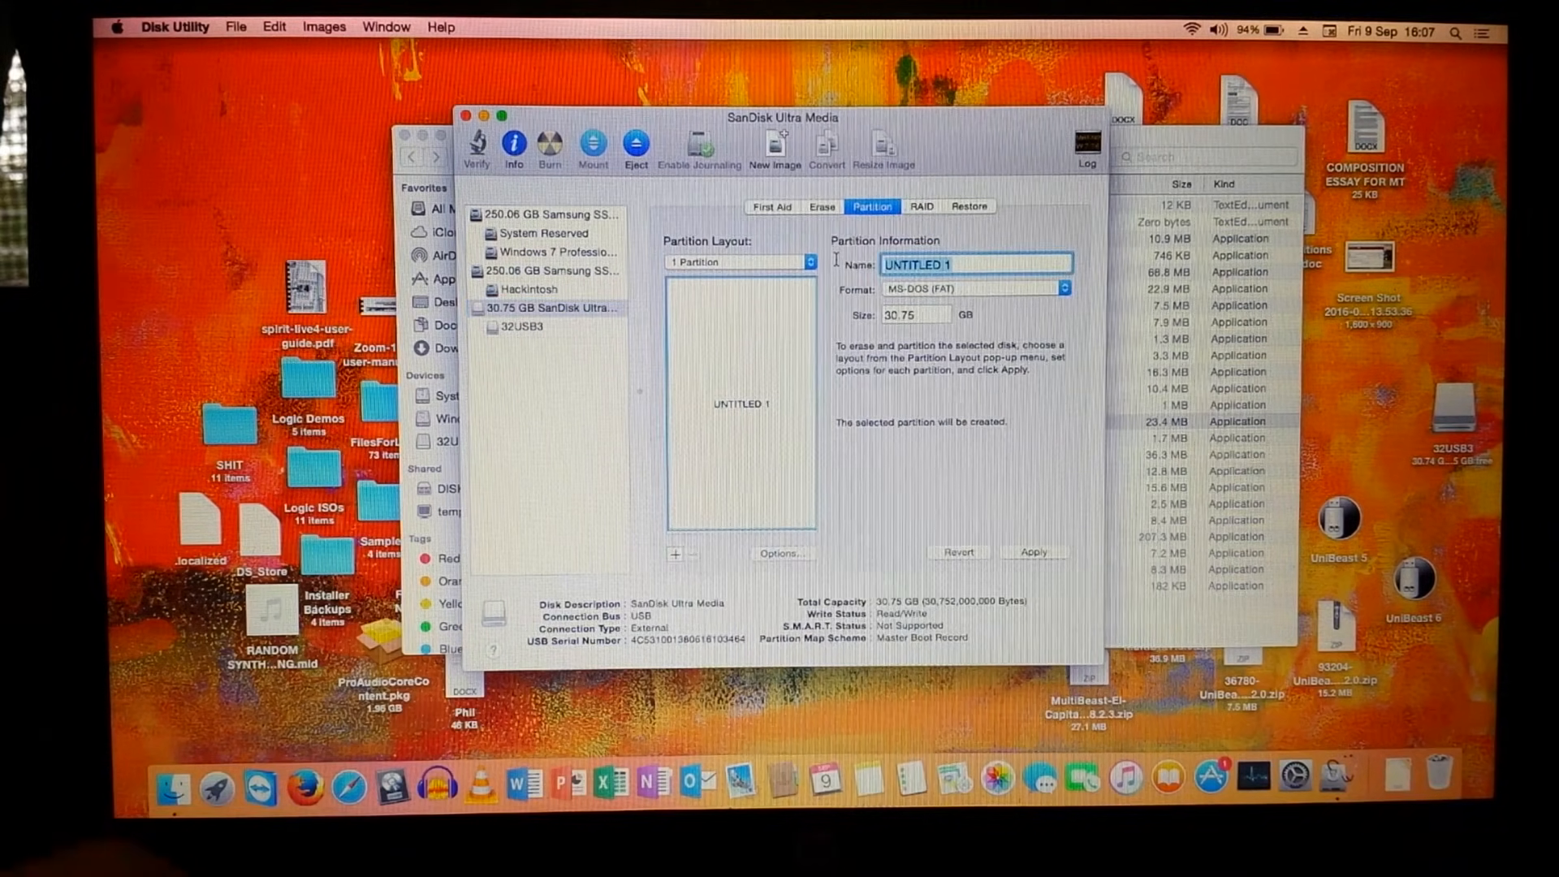
type("USB")
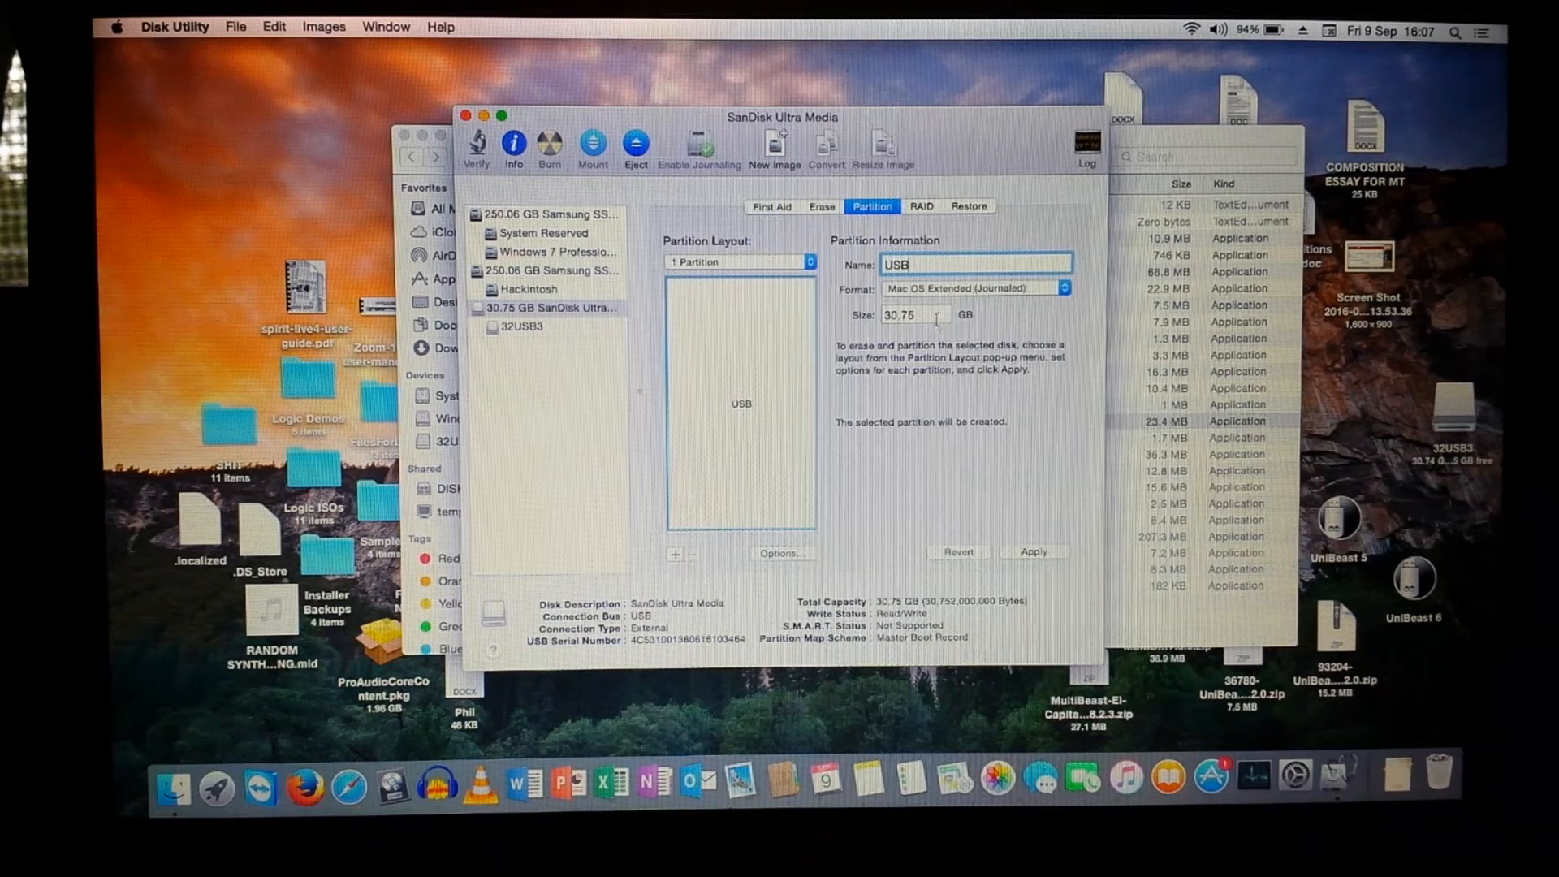
left_click(1033, 552)
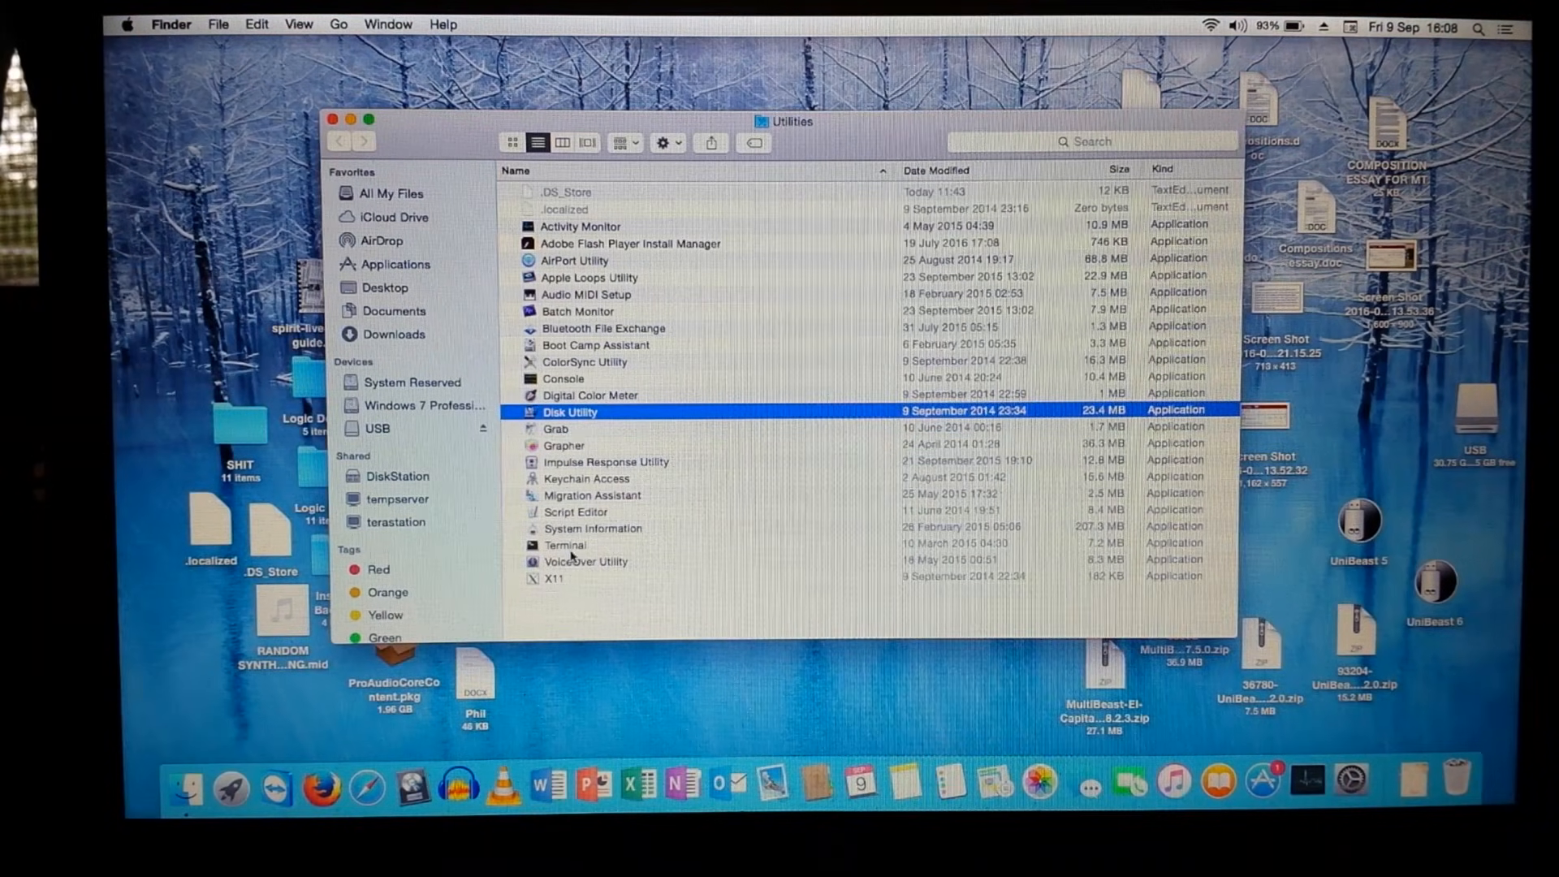
- Launch Terminal and place Yosemite USB Creator.txt beside it with the /Volumes/USB command
double_click(566, 546)
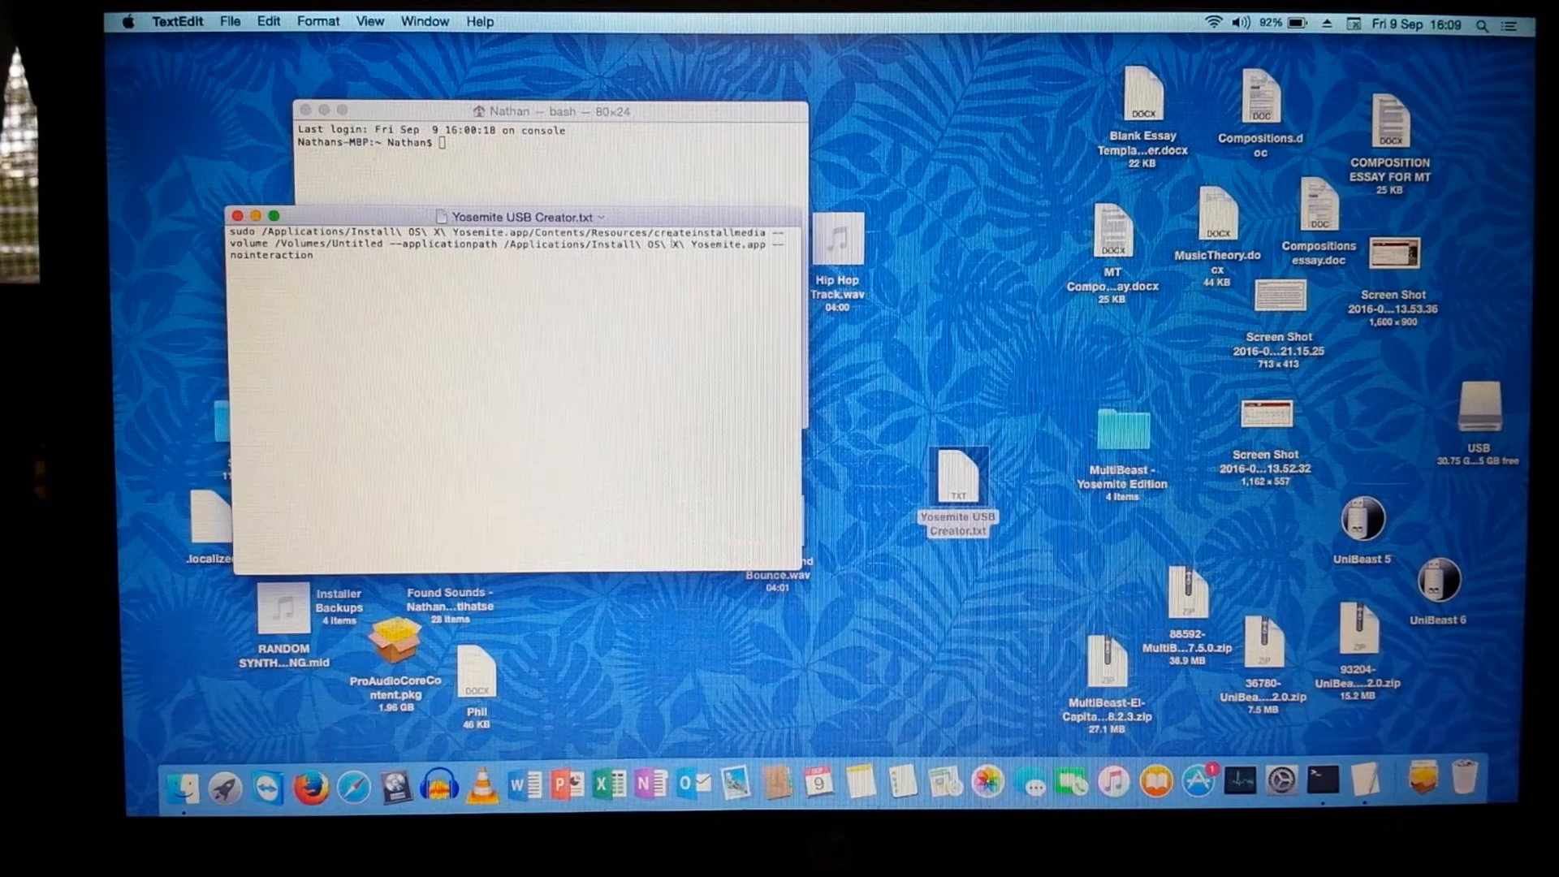
left_click_drag(520, 216, 1014, 210)
type("SB")
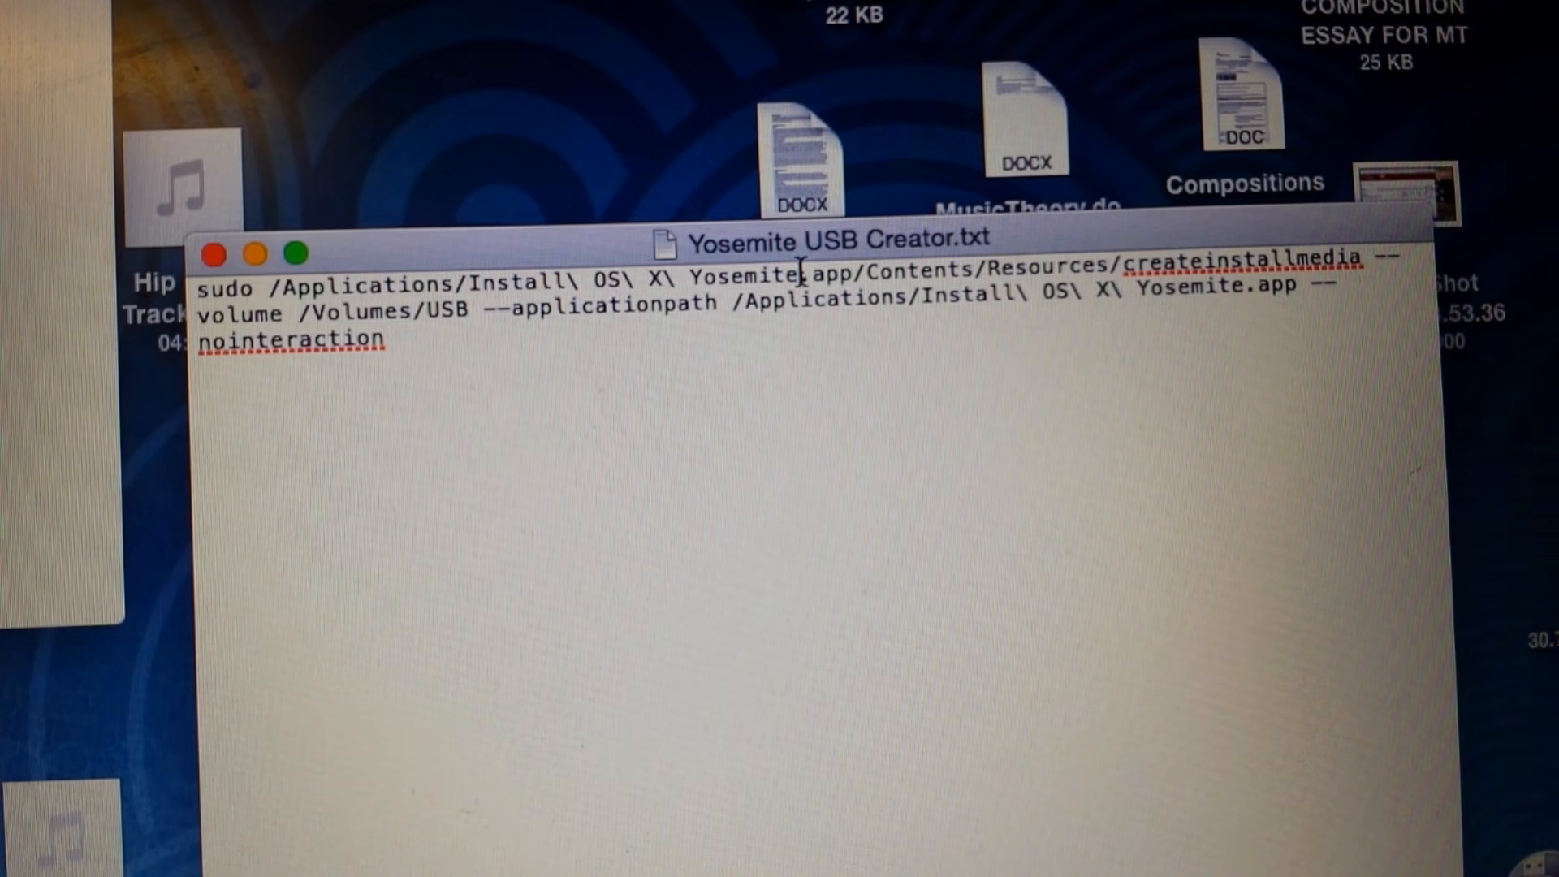
- Replace 'Yosemite' in the first installer path with 'El Capitan'
double_click(741, 279)
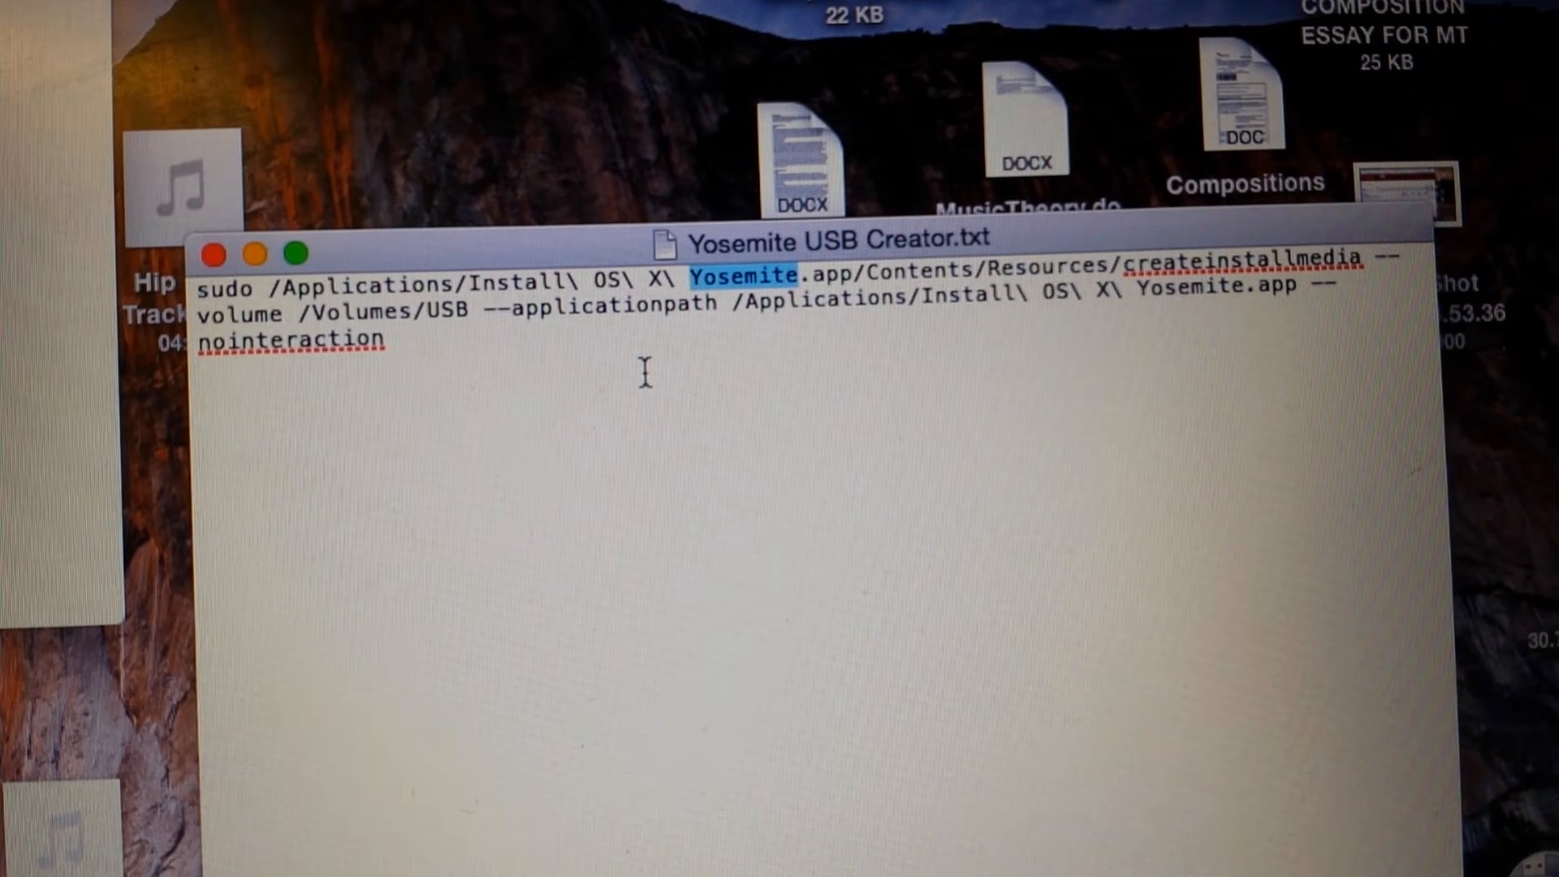
type("El")
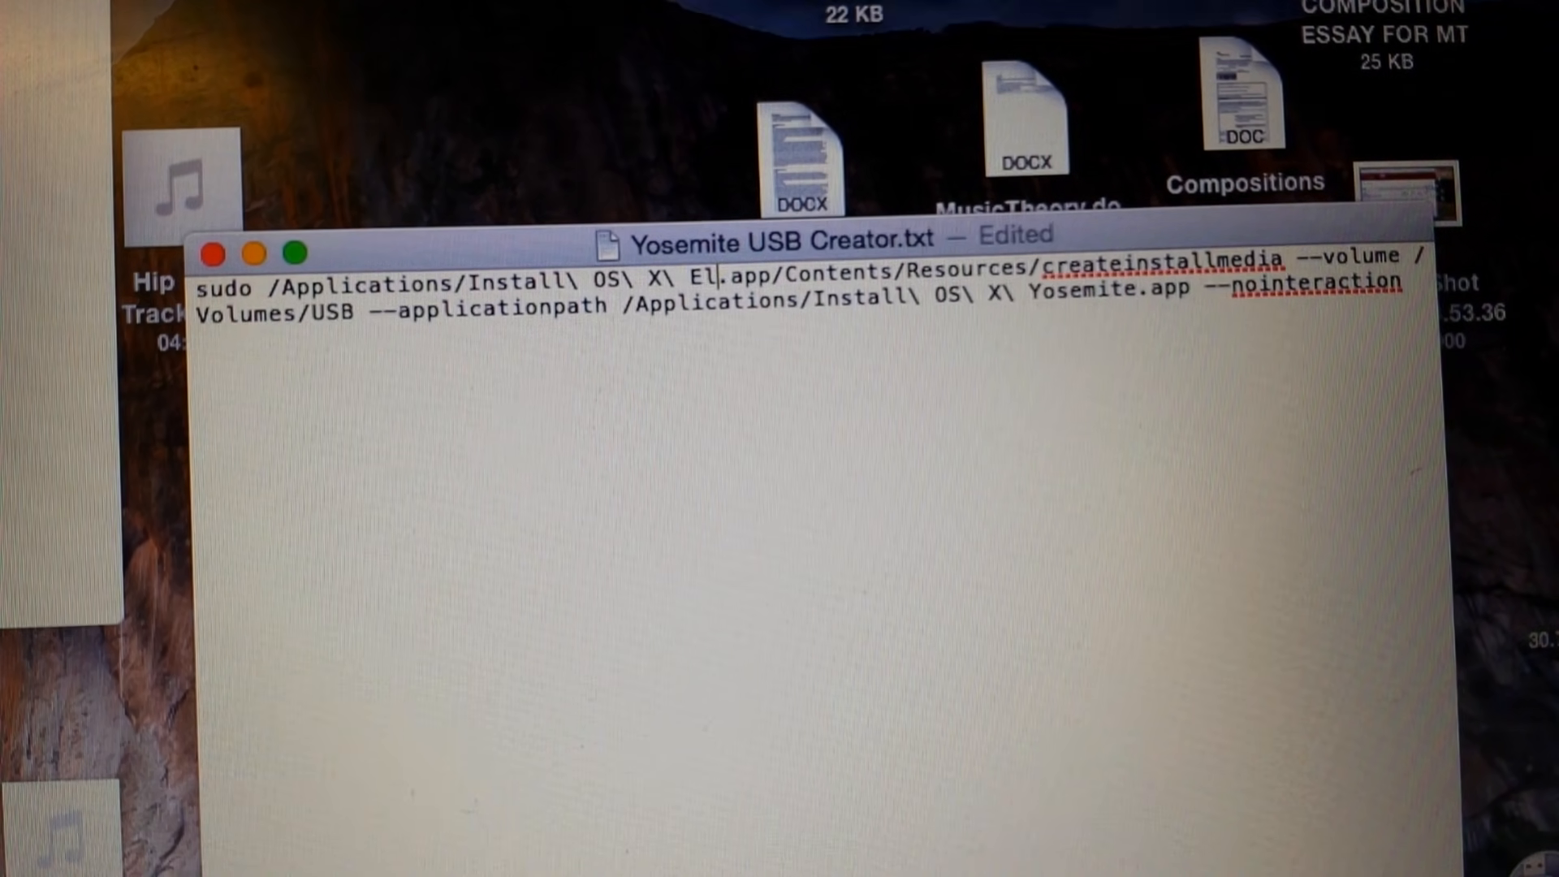
type("Capitan")
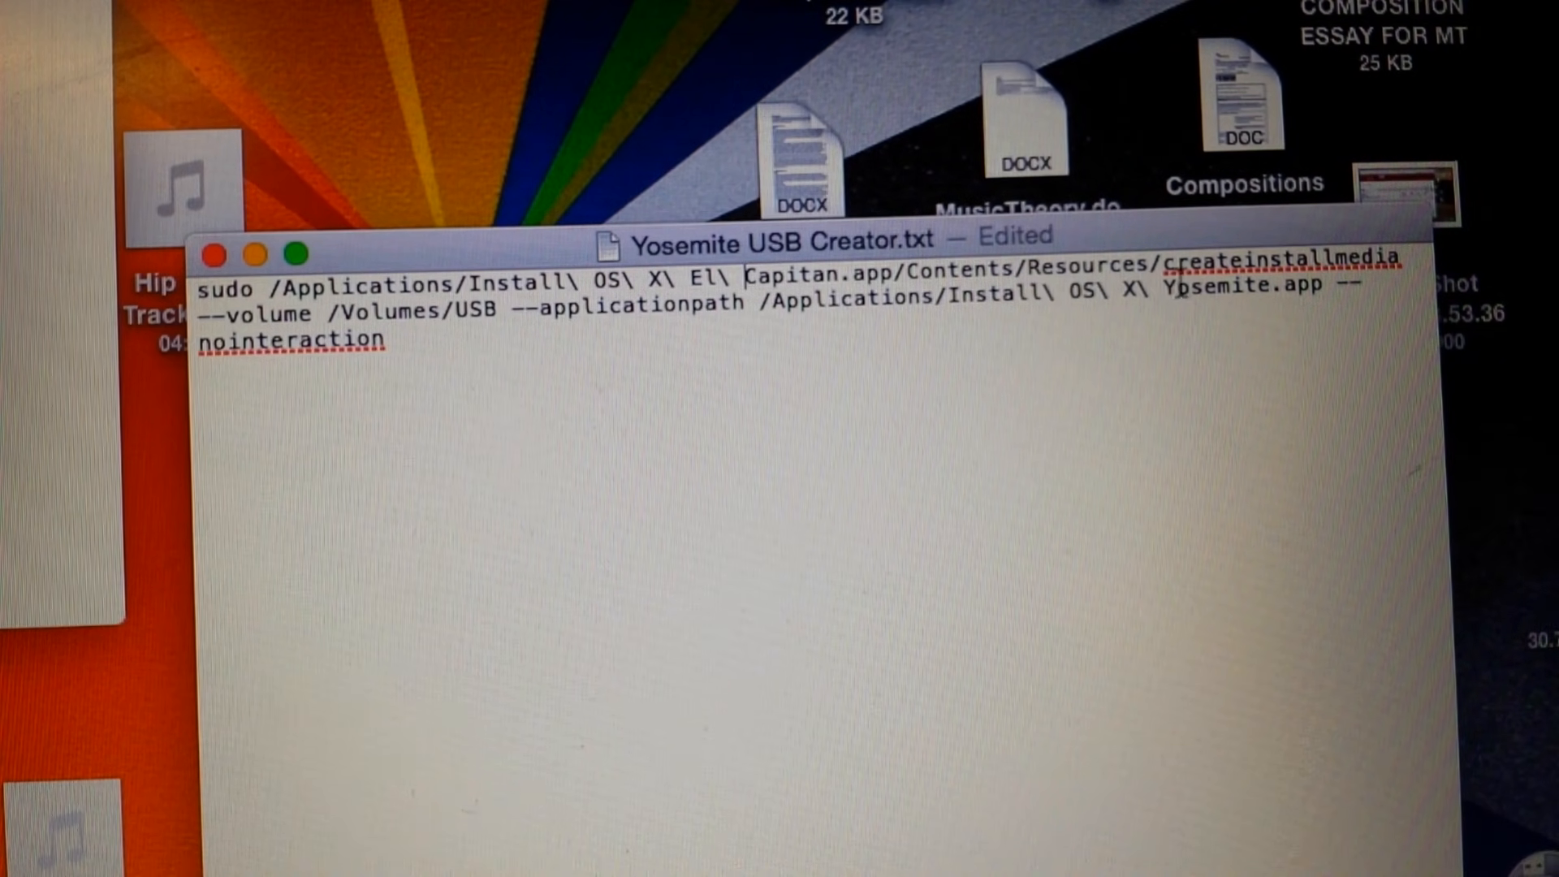
- Replace 'Yosemite' in the second installer path with 'El Capitan'
double_click(1218, 286)
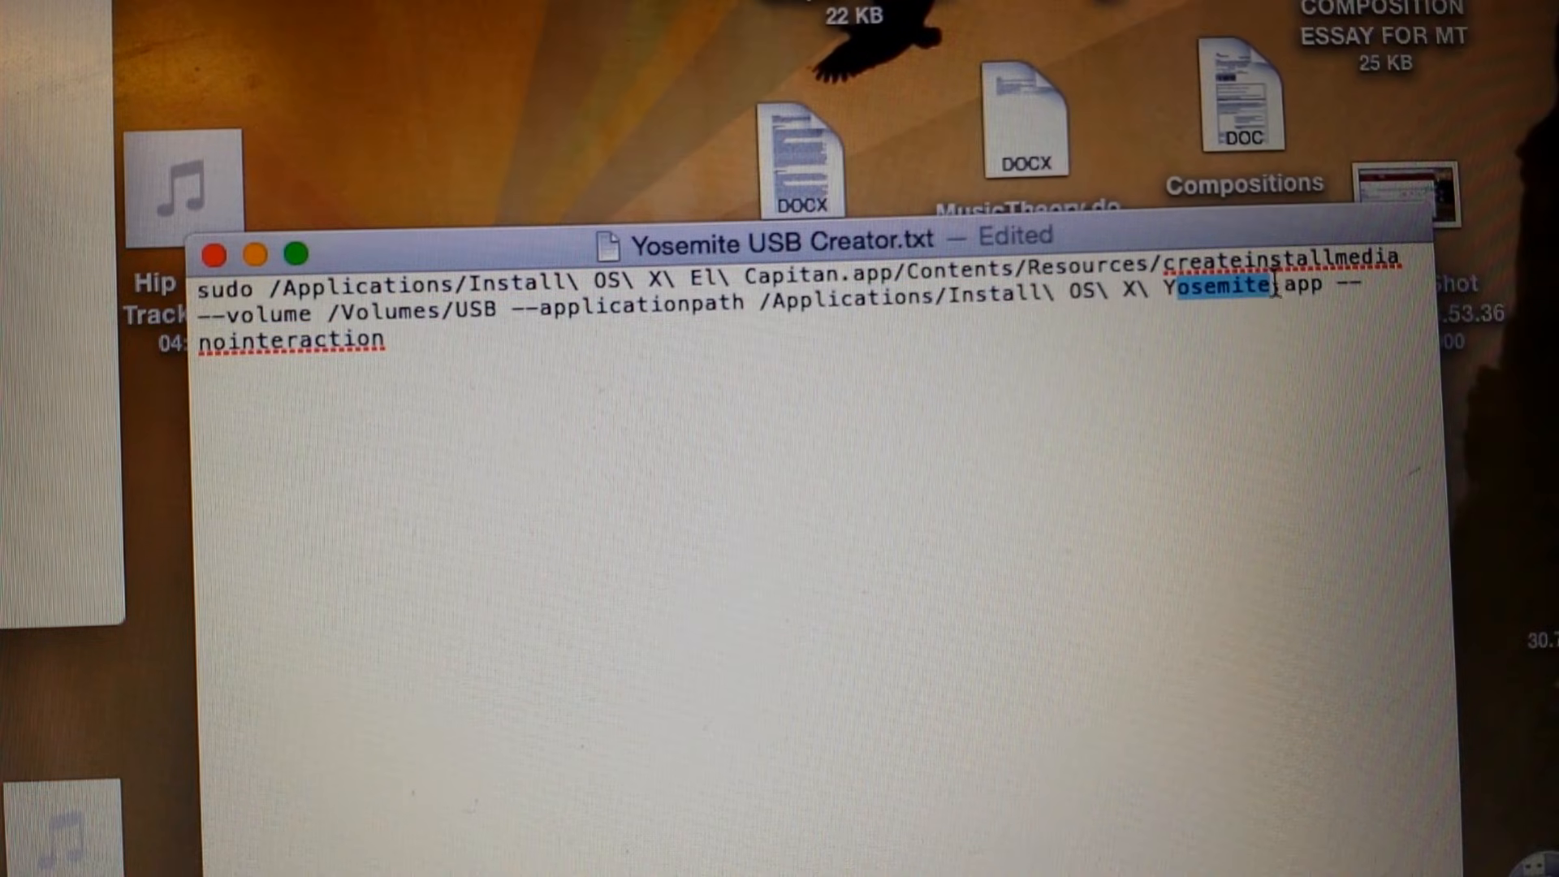
type("El\\ Capitan")
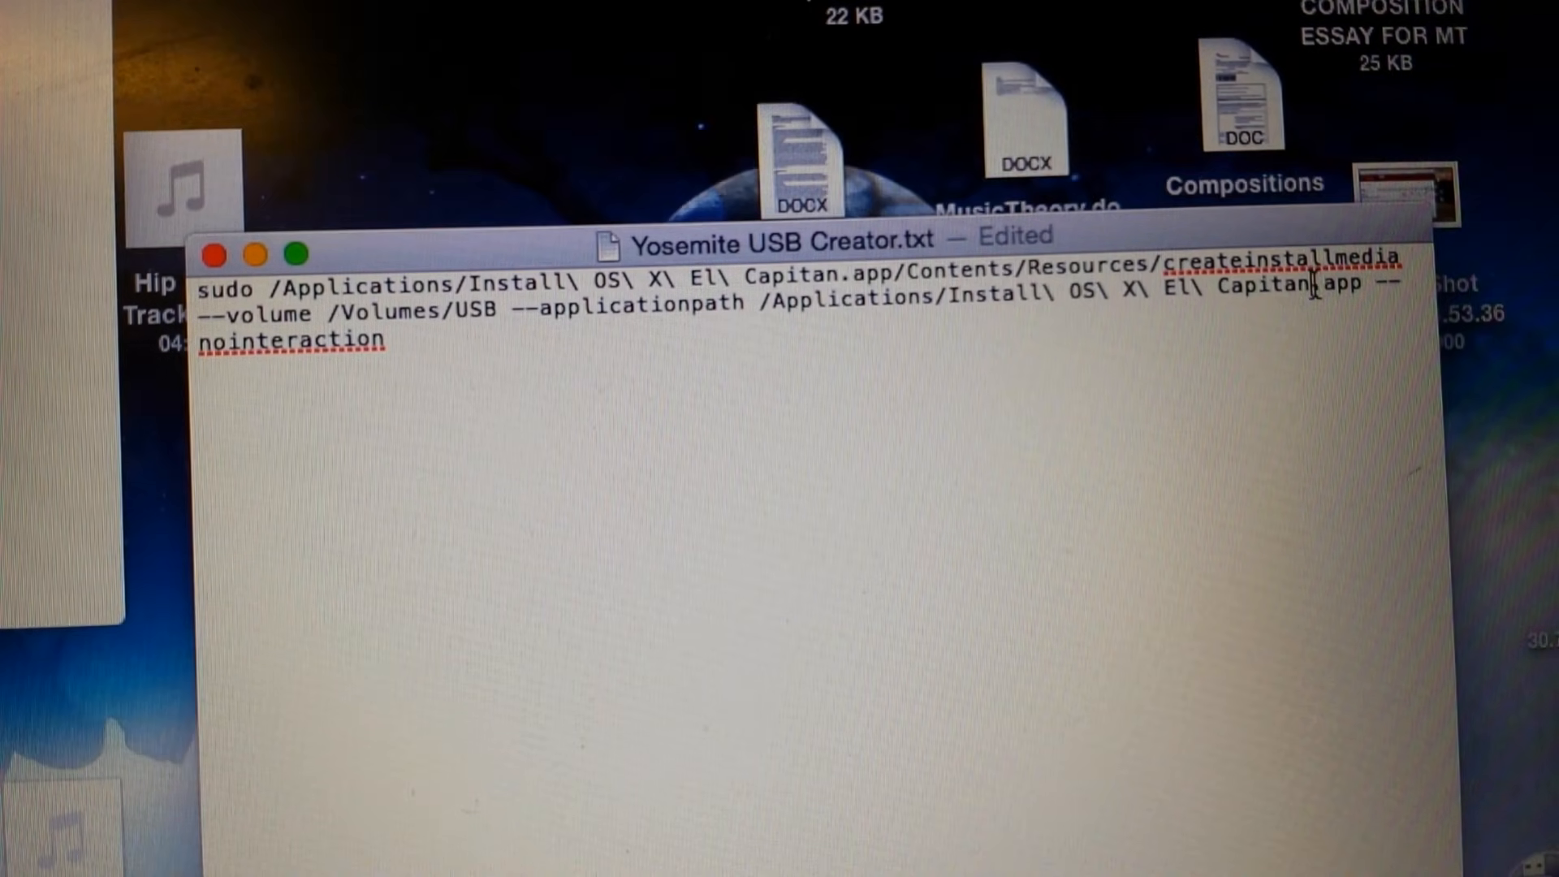
left_click_drag(1153, 291, 1318, 291)
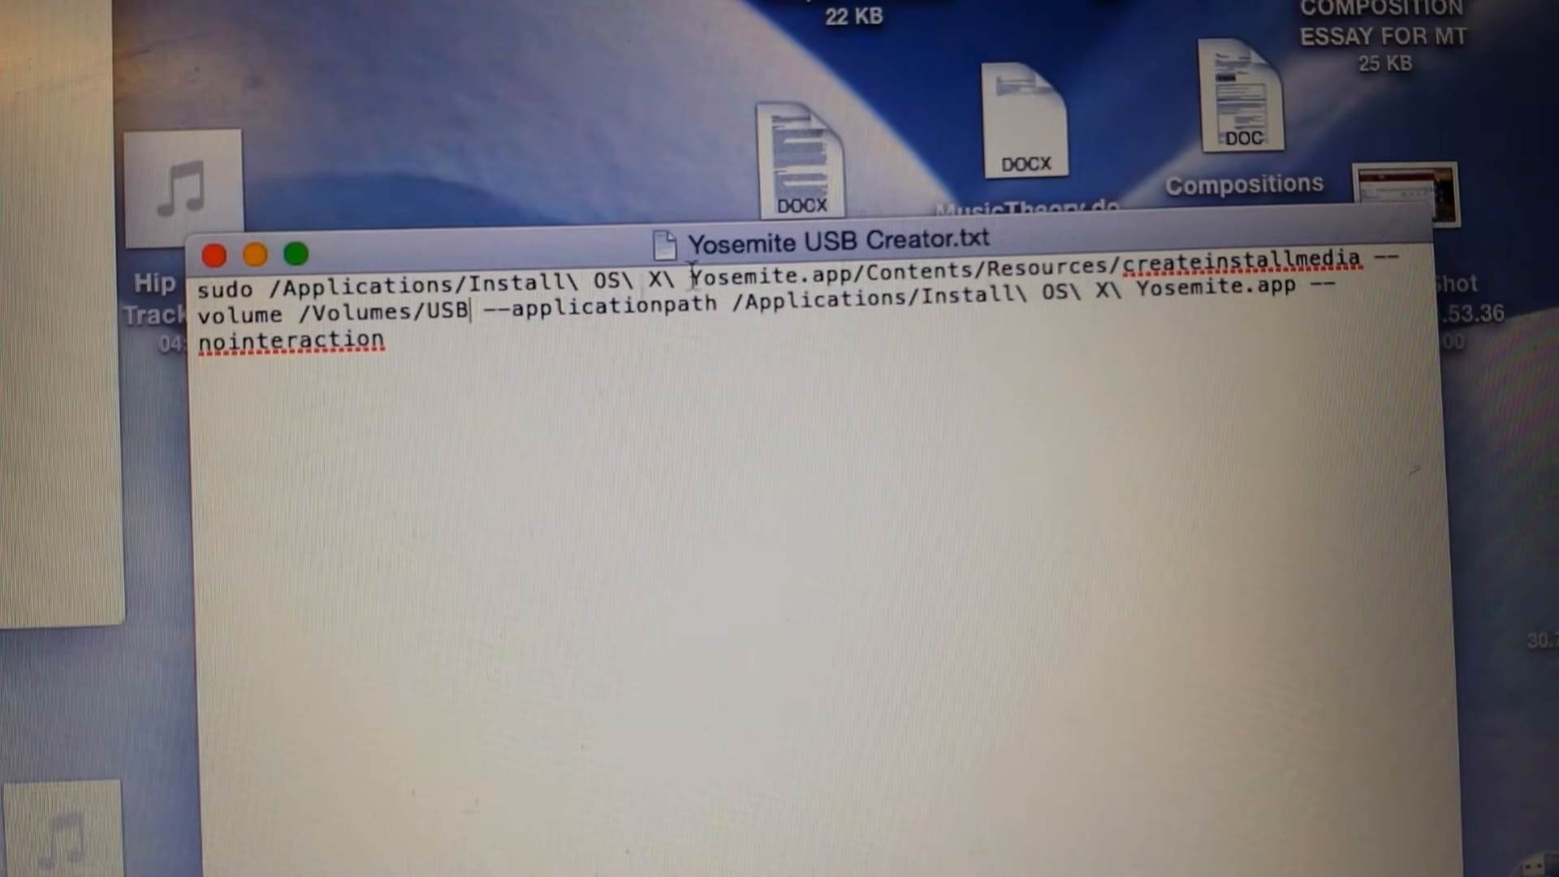
- Restore the Install OS X Yosemite.app paths, keeping --volume /Volumes/USB as the target
double_click(290, 339)
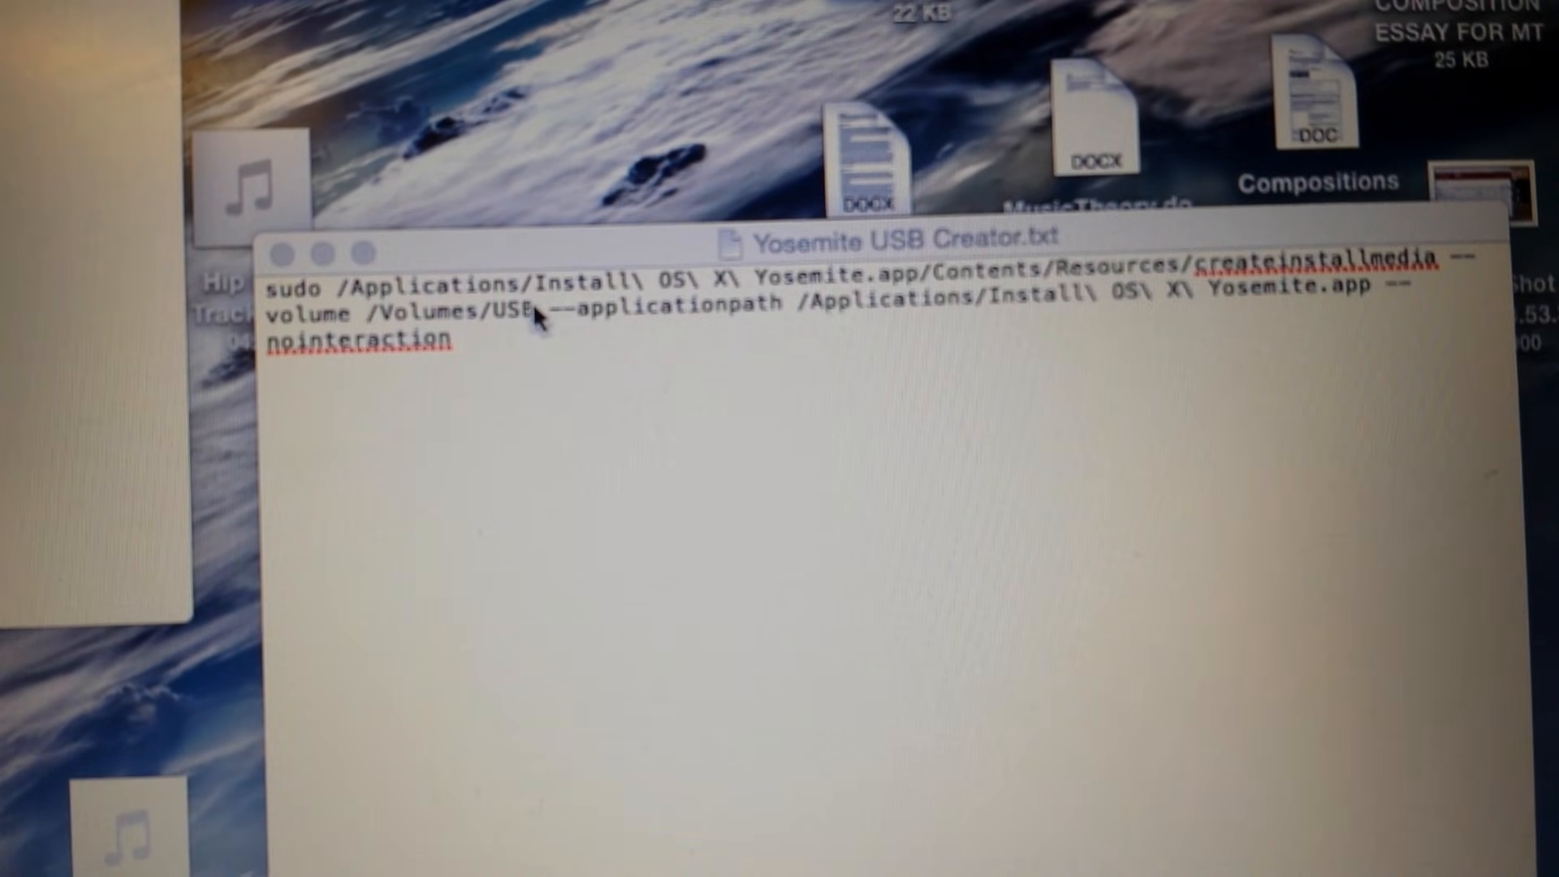
double_click(512, 312)
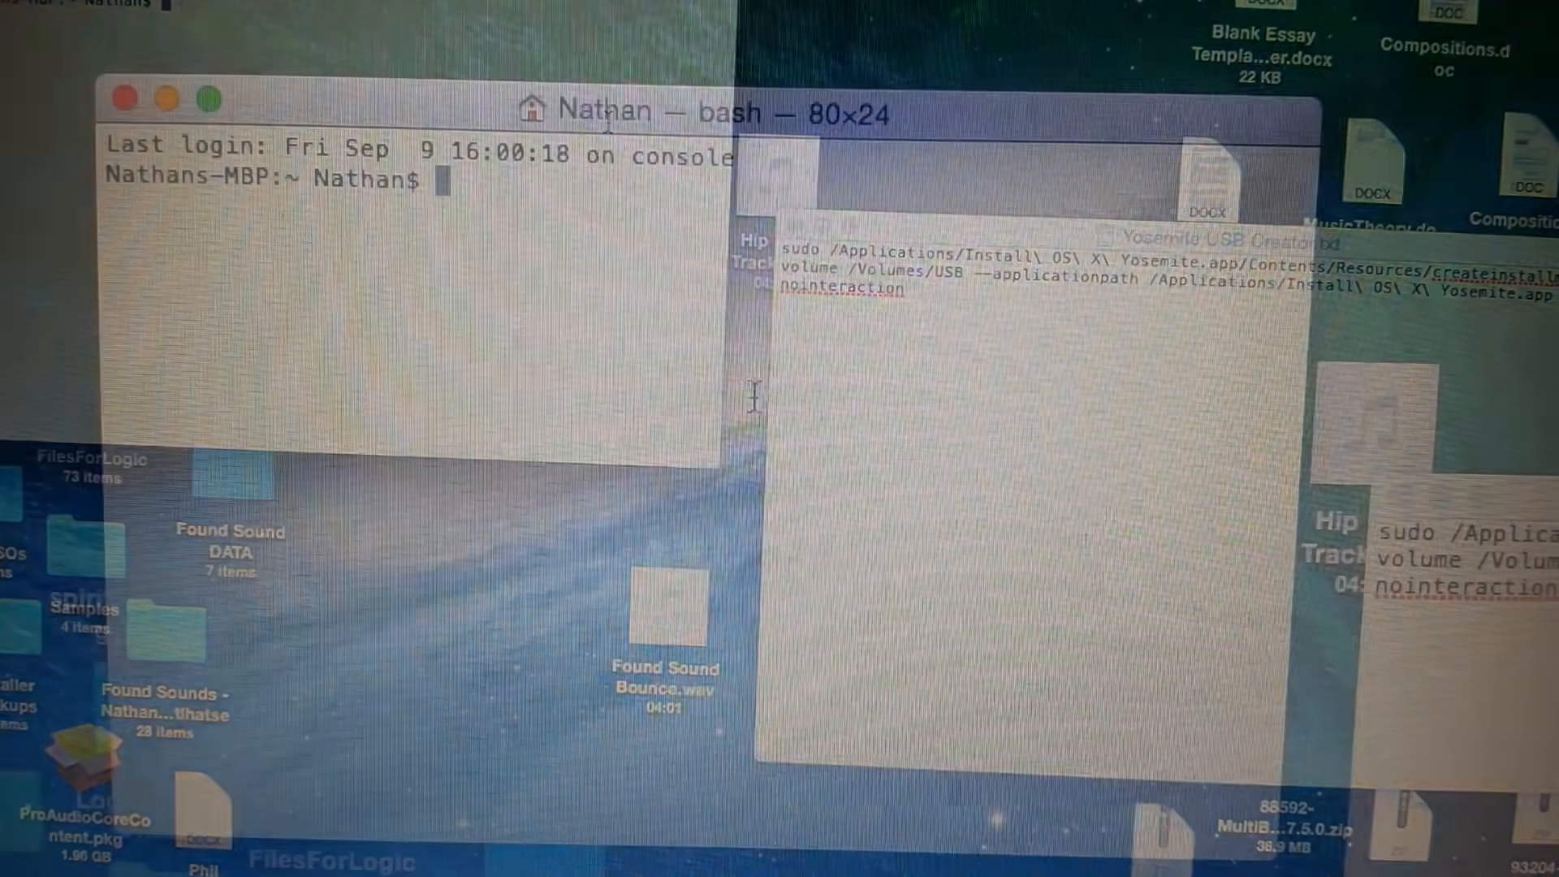
- Paste the sudo createinstallmedia command for /Volumes/USB into Terminal and run it
right_click(755, 427)
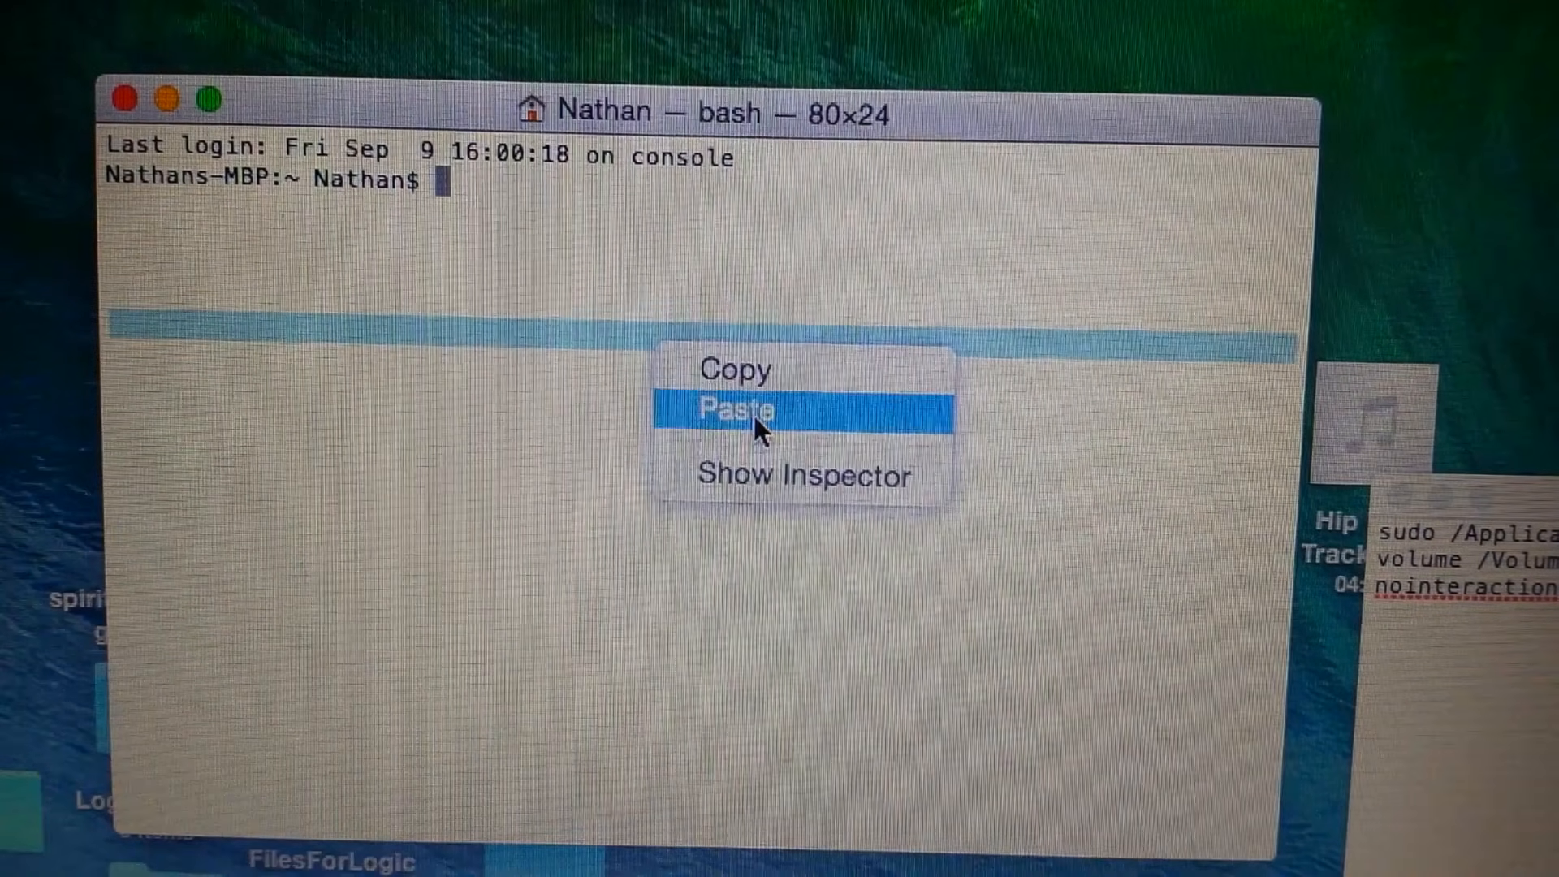
left_click(732, 409)
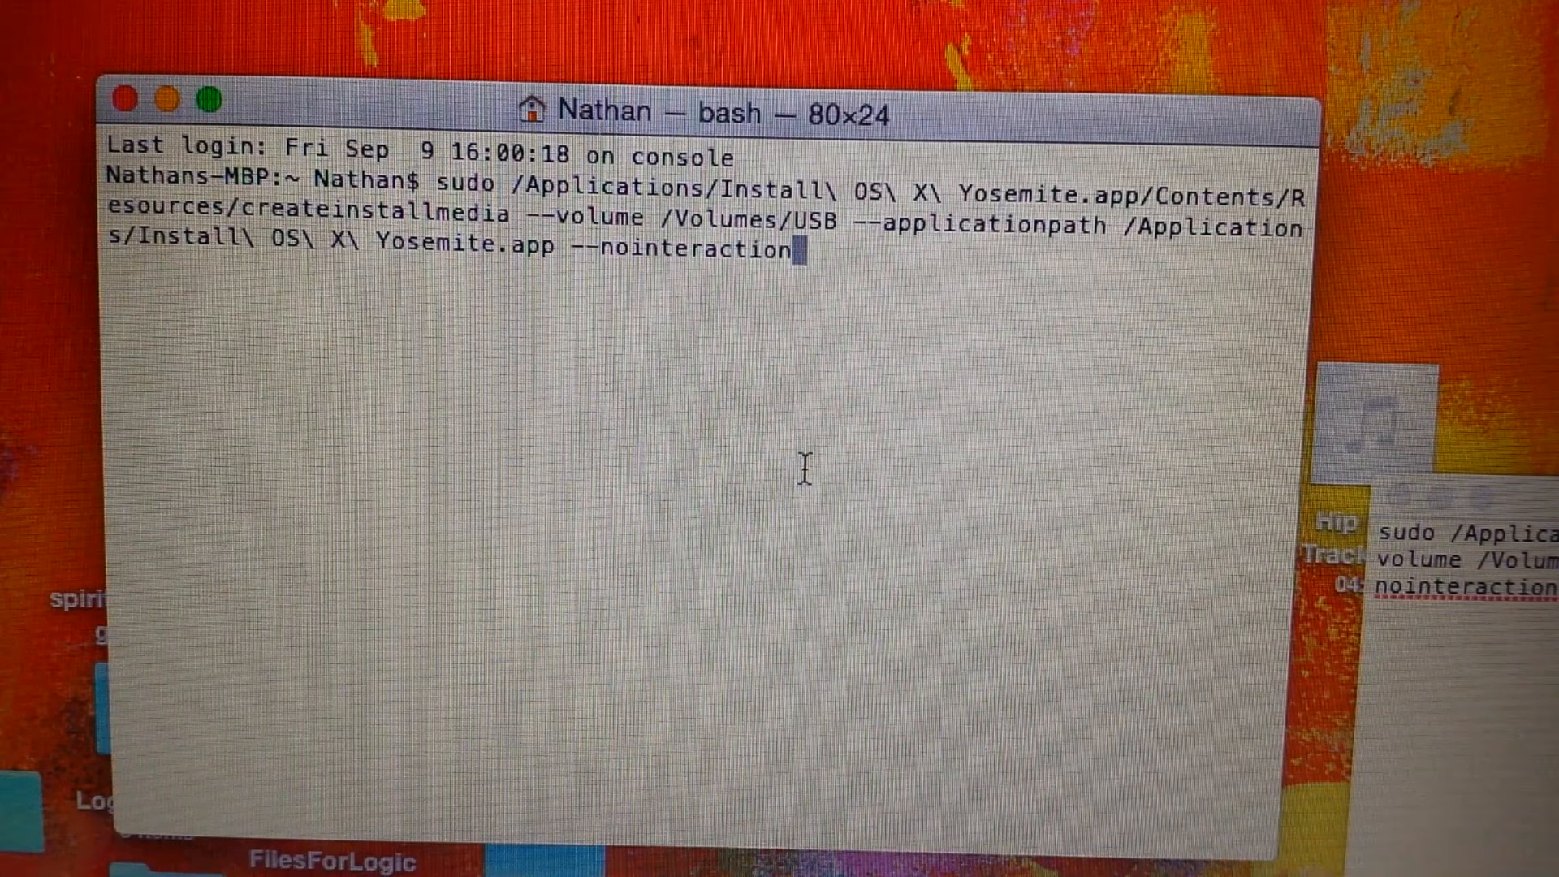
key("Return")
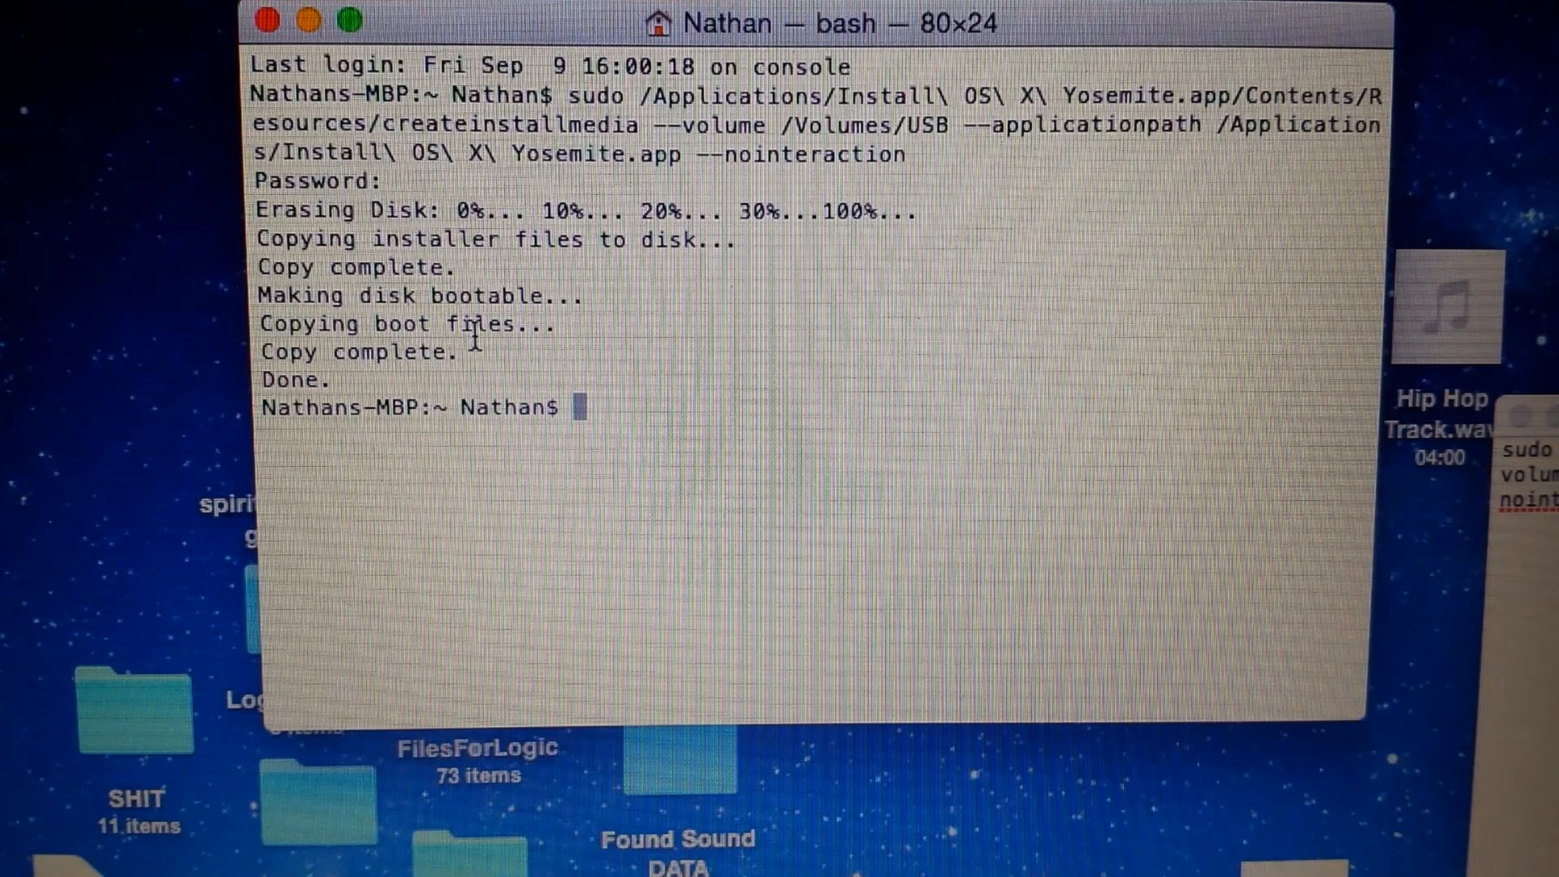
mouse_move(398, 374)
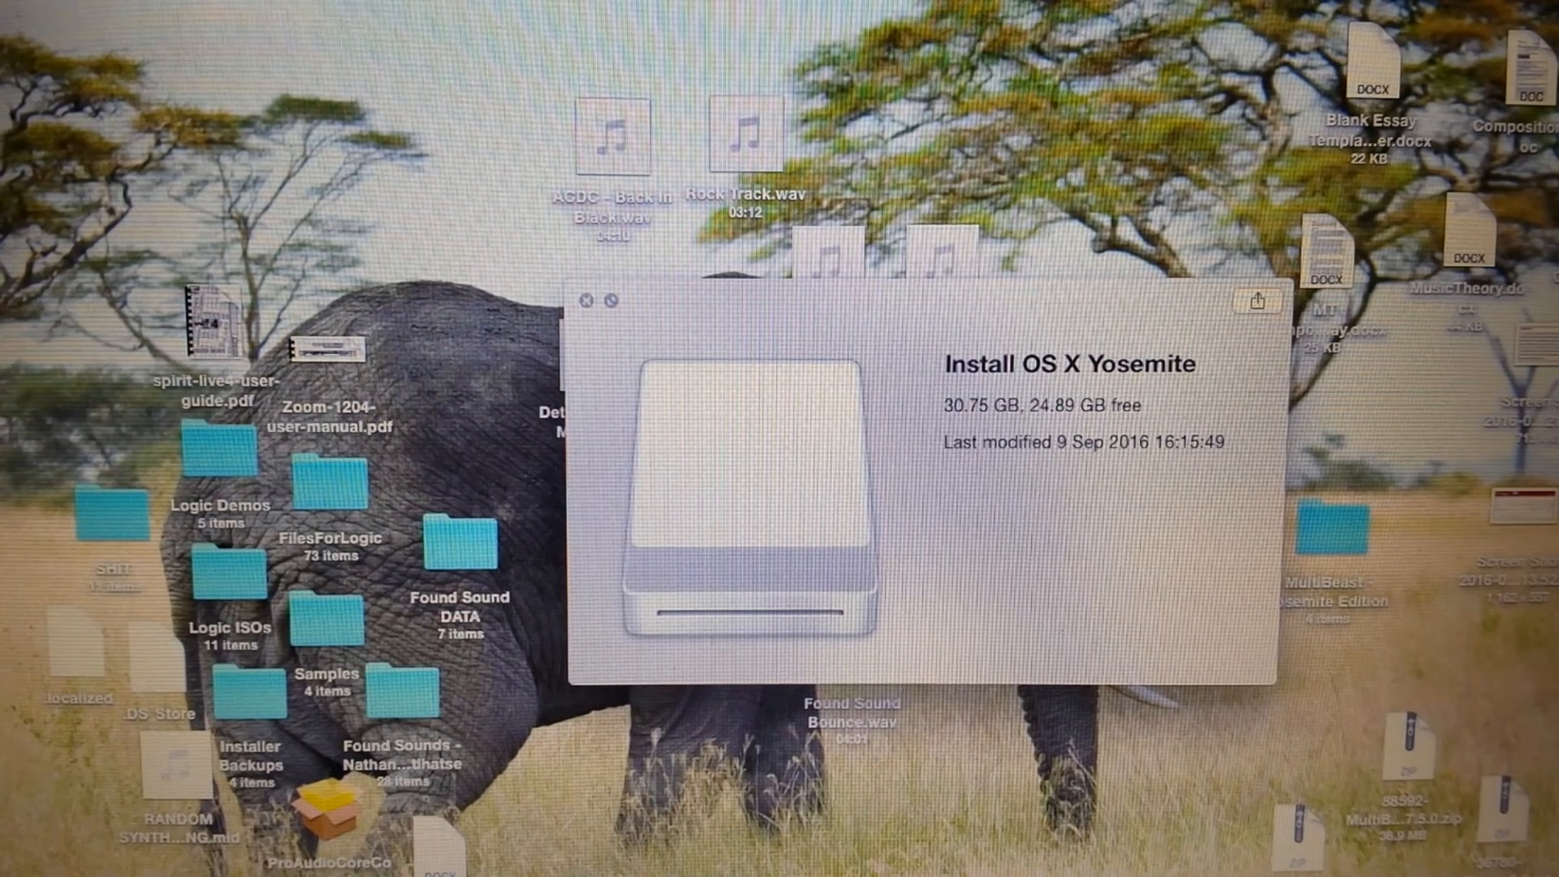
- Boot the Mac from the Install OS X Yosemite USB drive into OS X Utilities
left_click(588, 300)
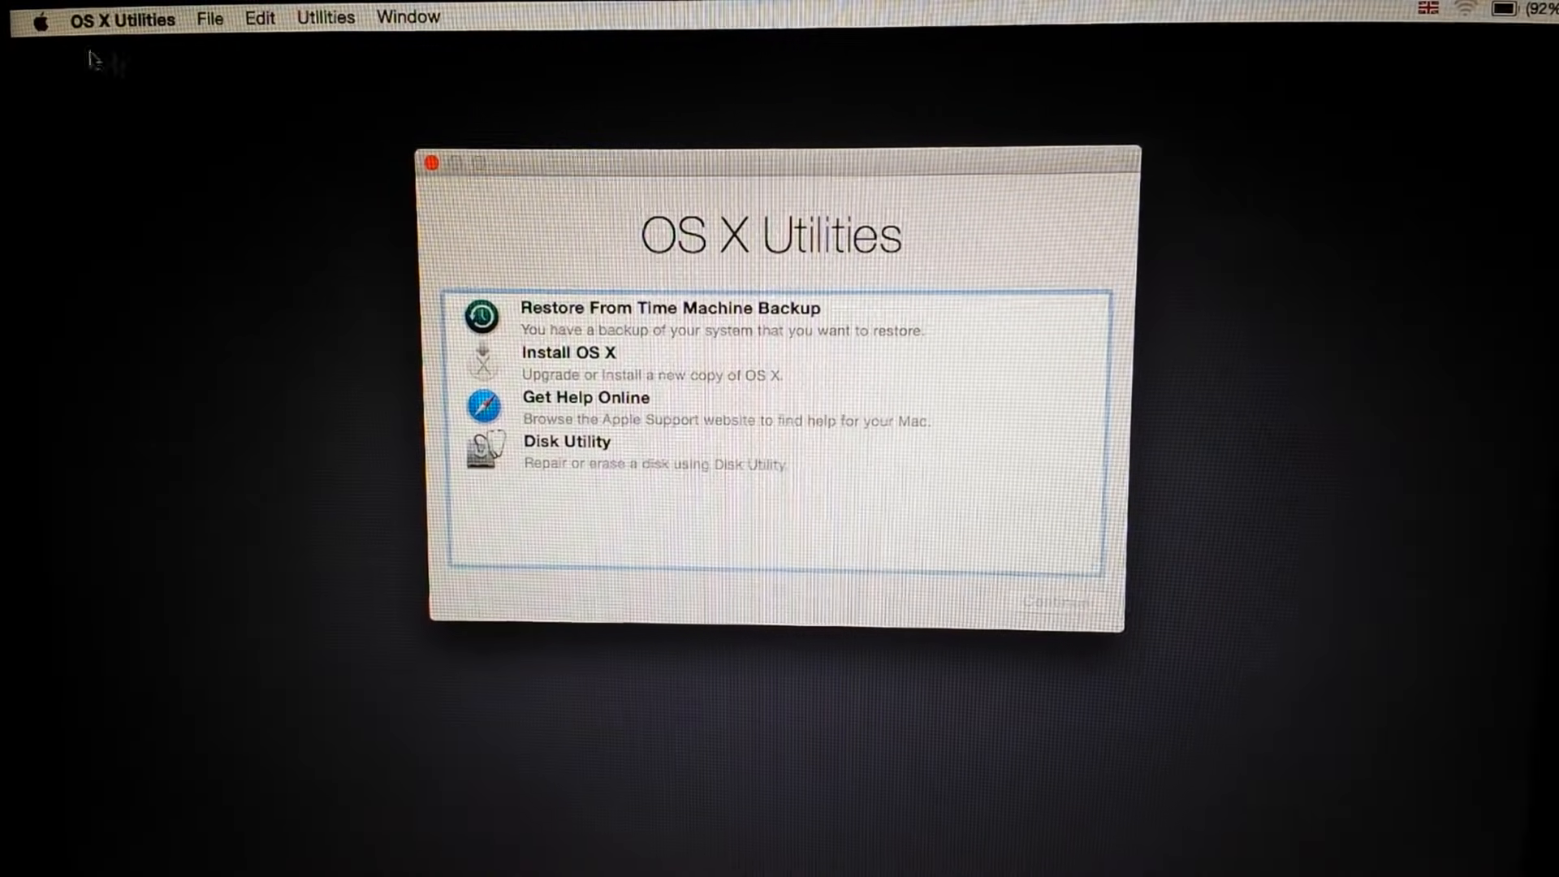
mouse_move(572, 369)
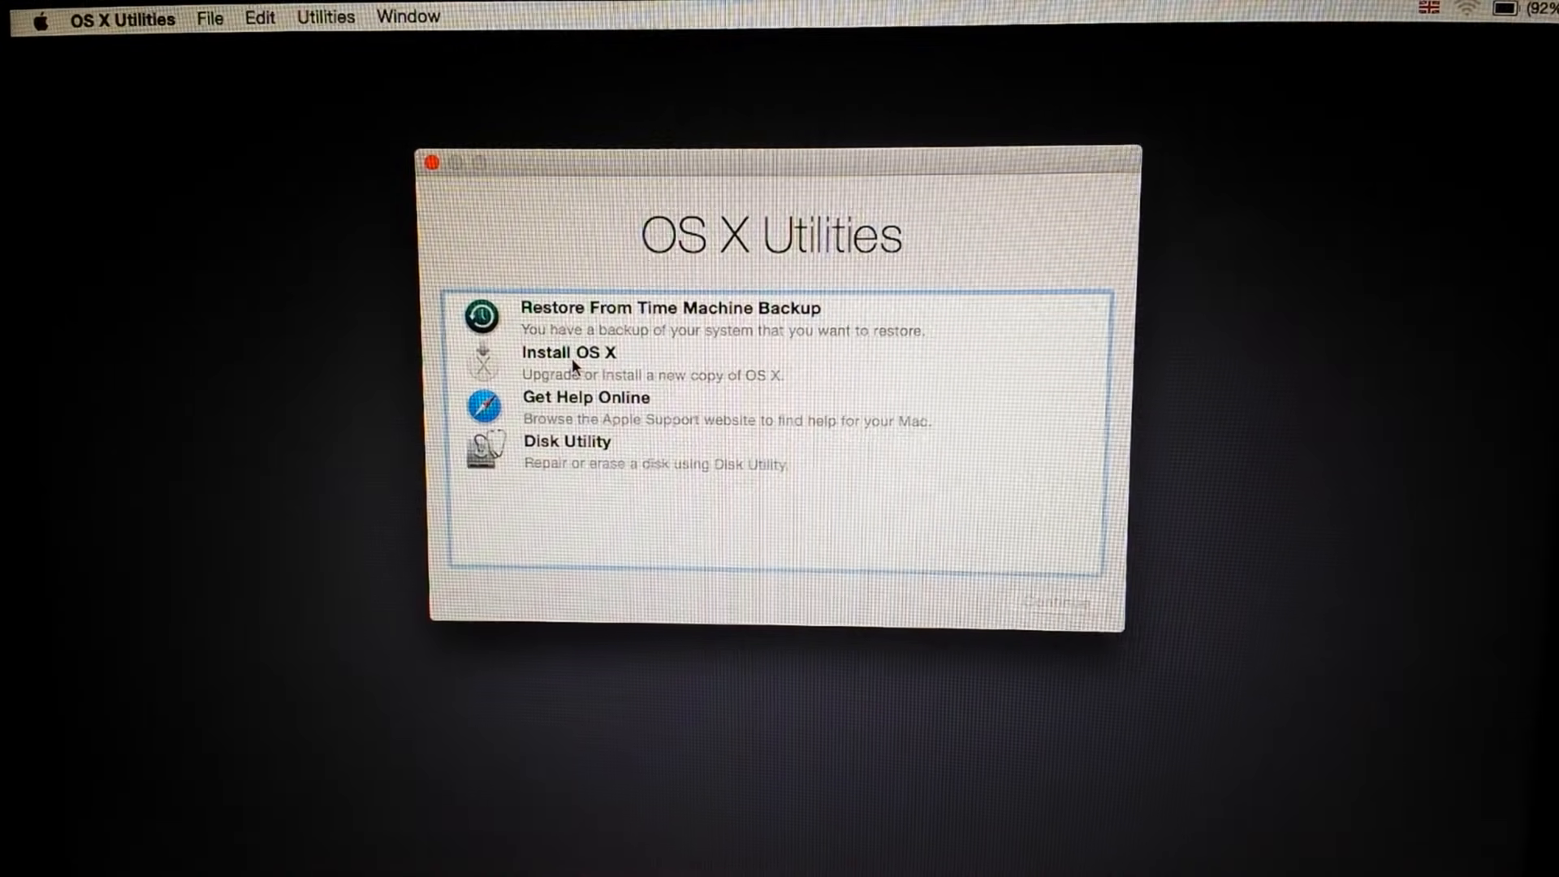
- Start Disk Utility from the OS X Utilities list
left_click(567, 442)
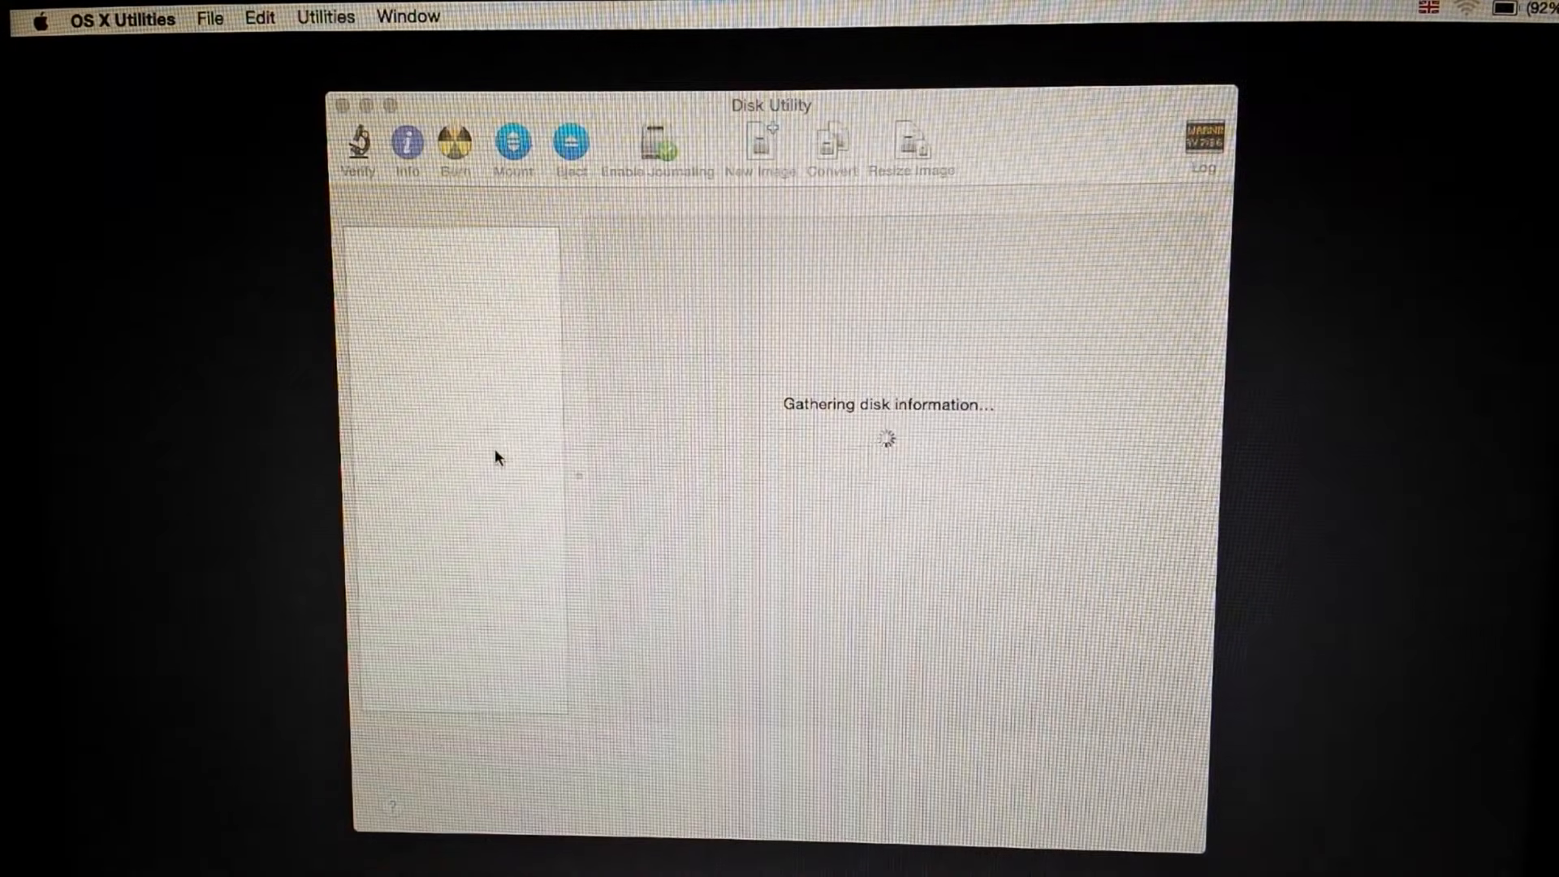
mouse_move(529, 365)
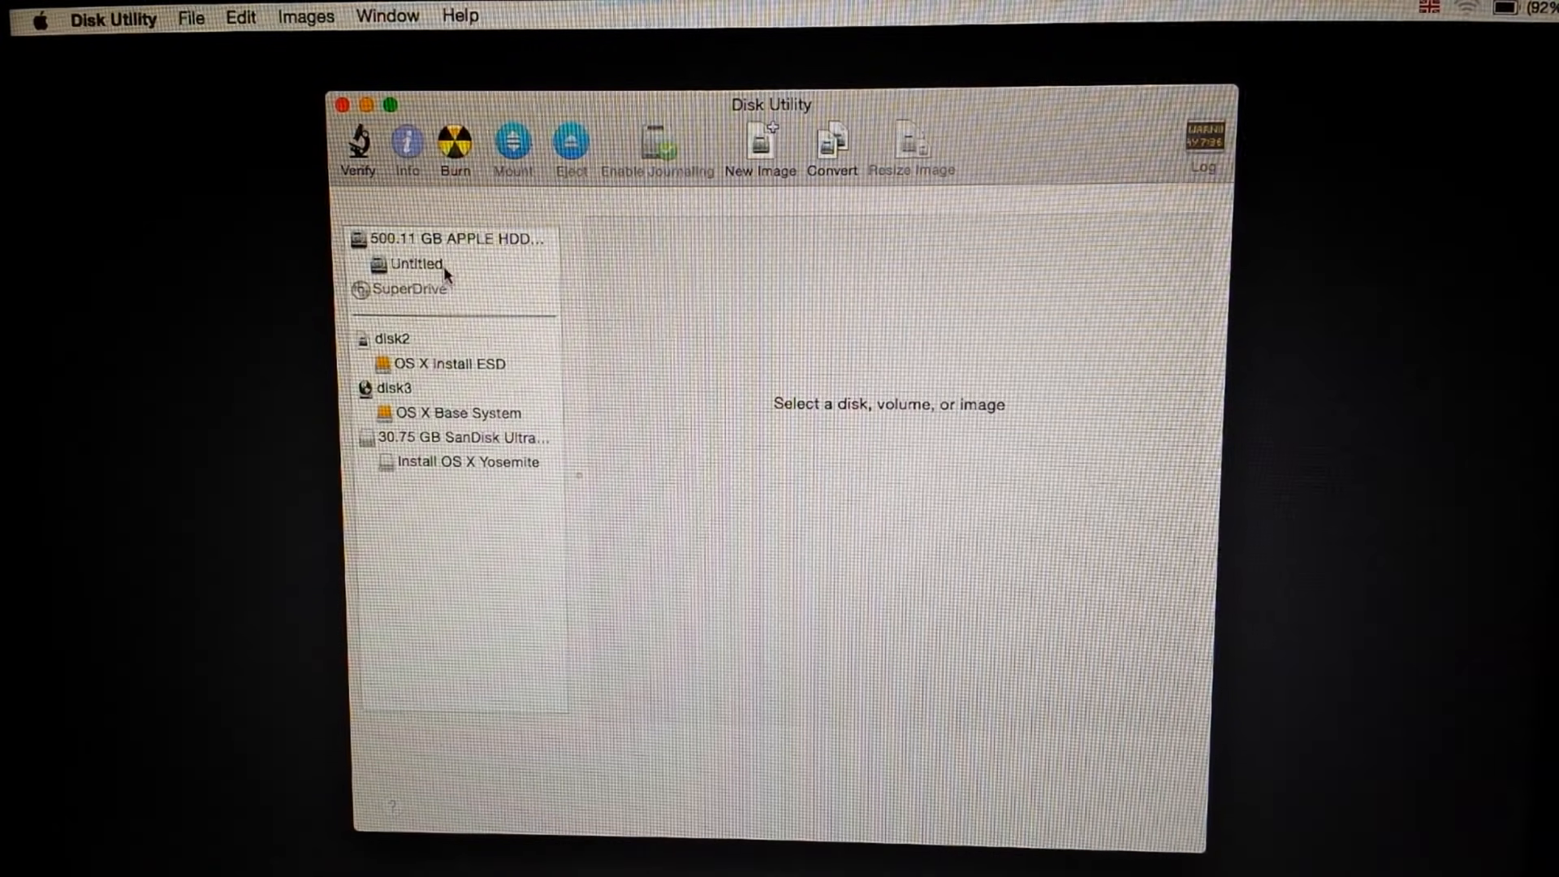
- Lay out the 500.11 GB internal drive as one partition named Mac
left_click(445, 238)
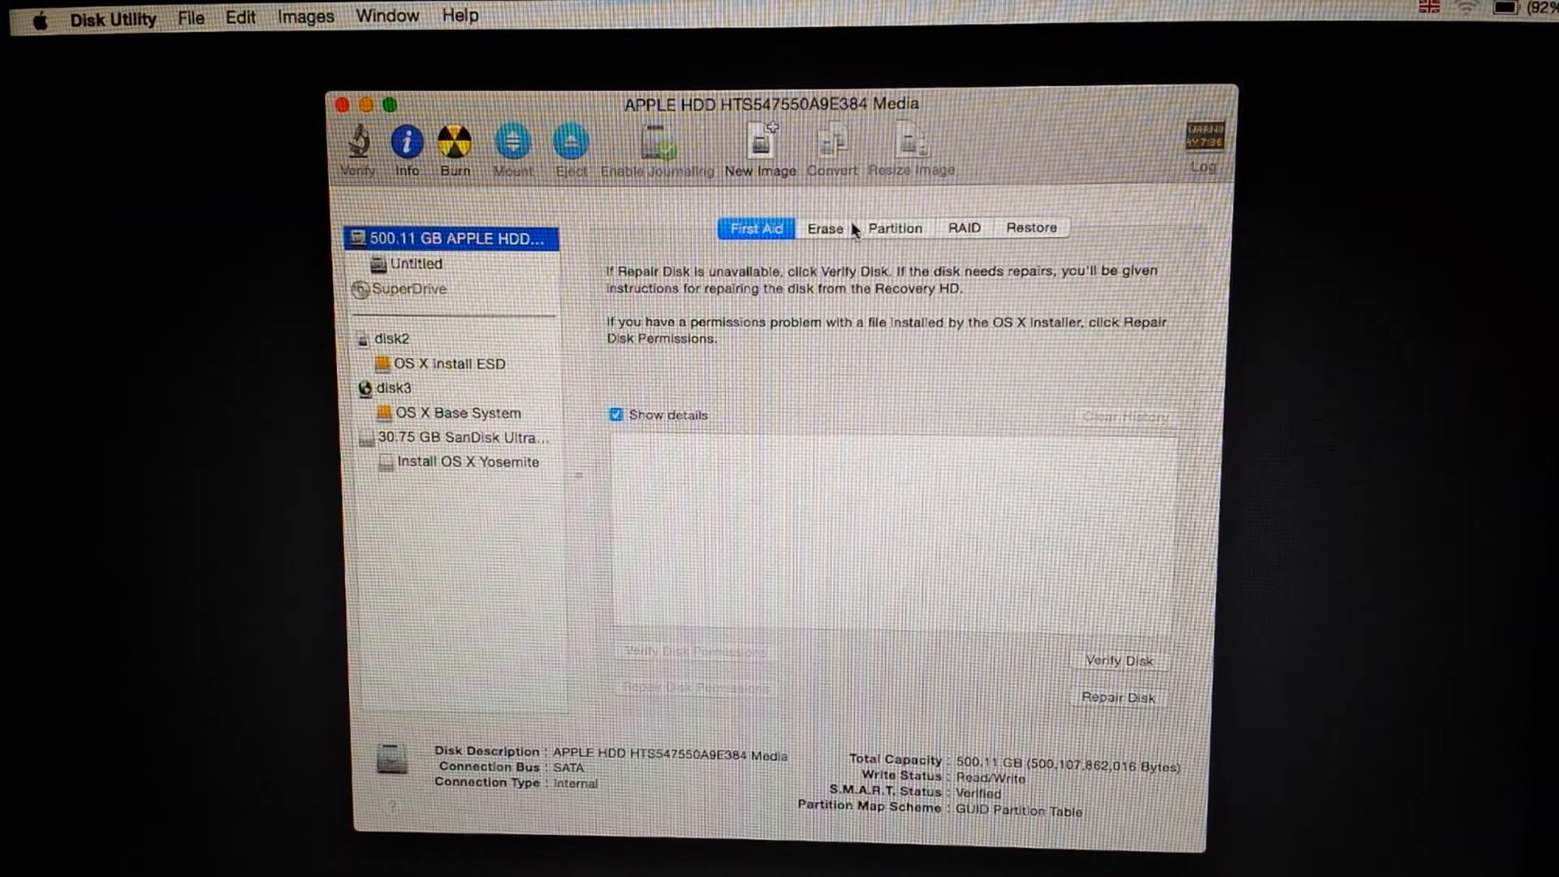
left_click(891, 227)
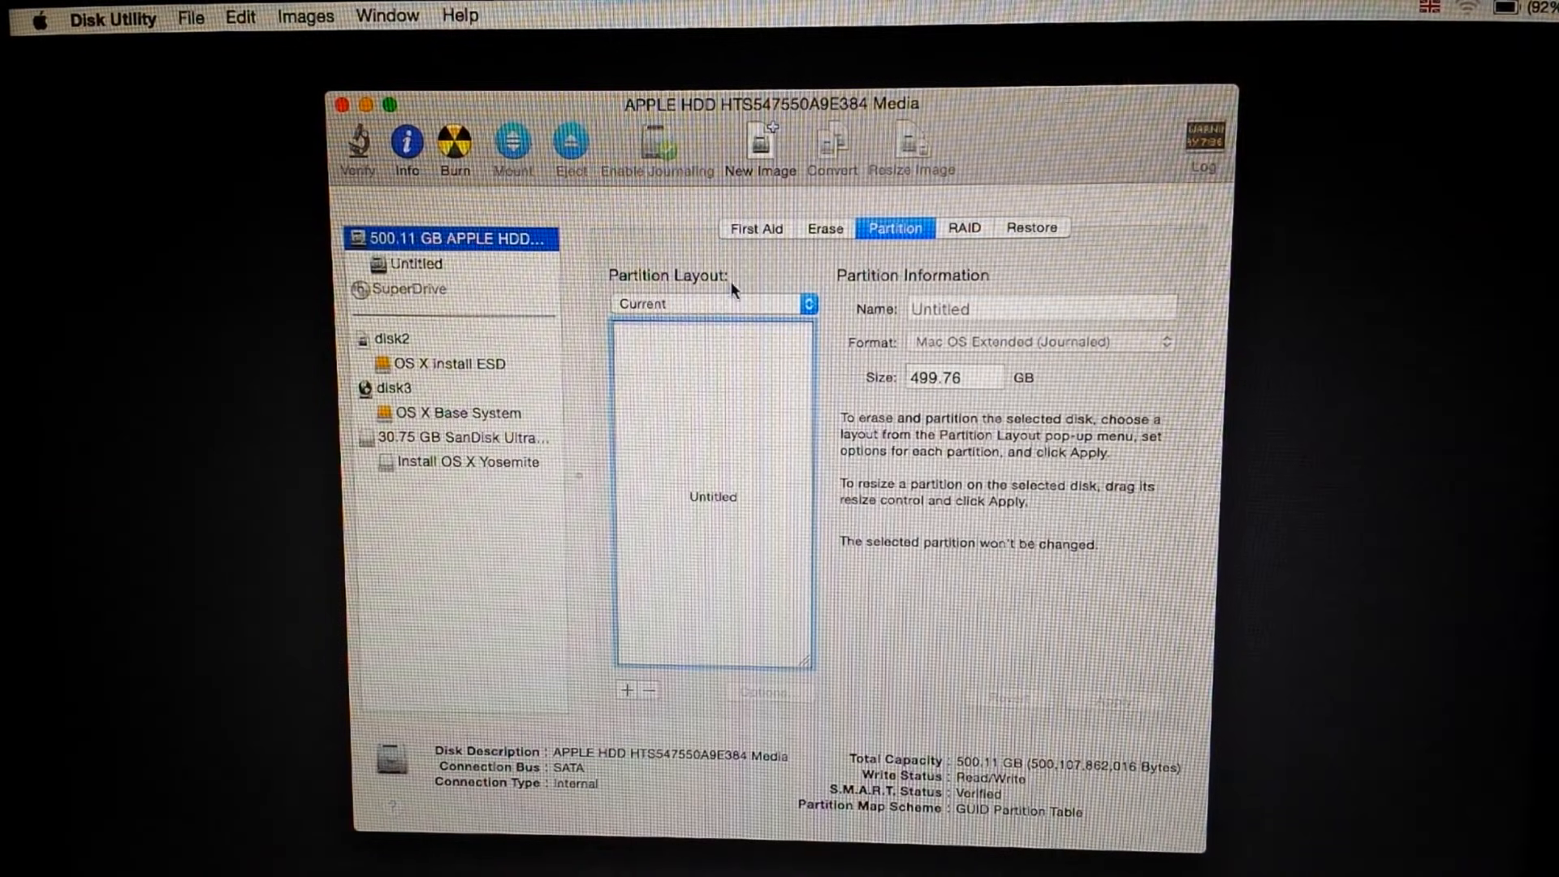
left_click(713, 304)
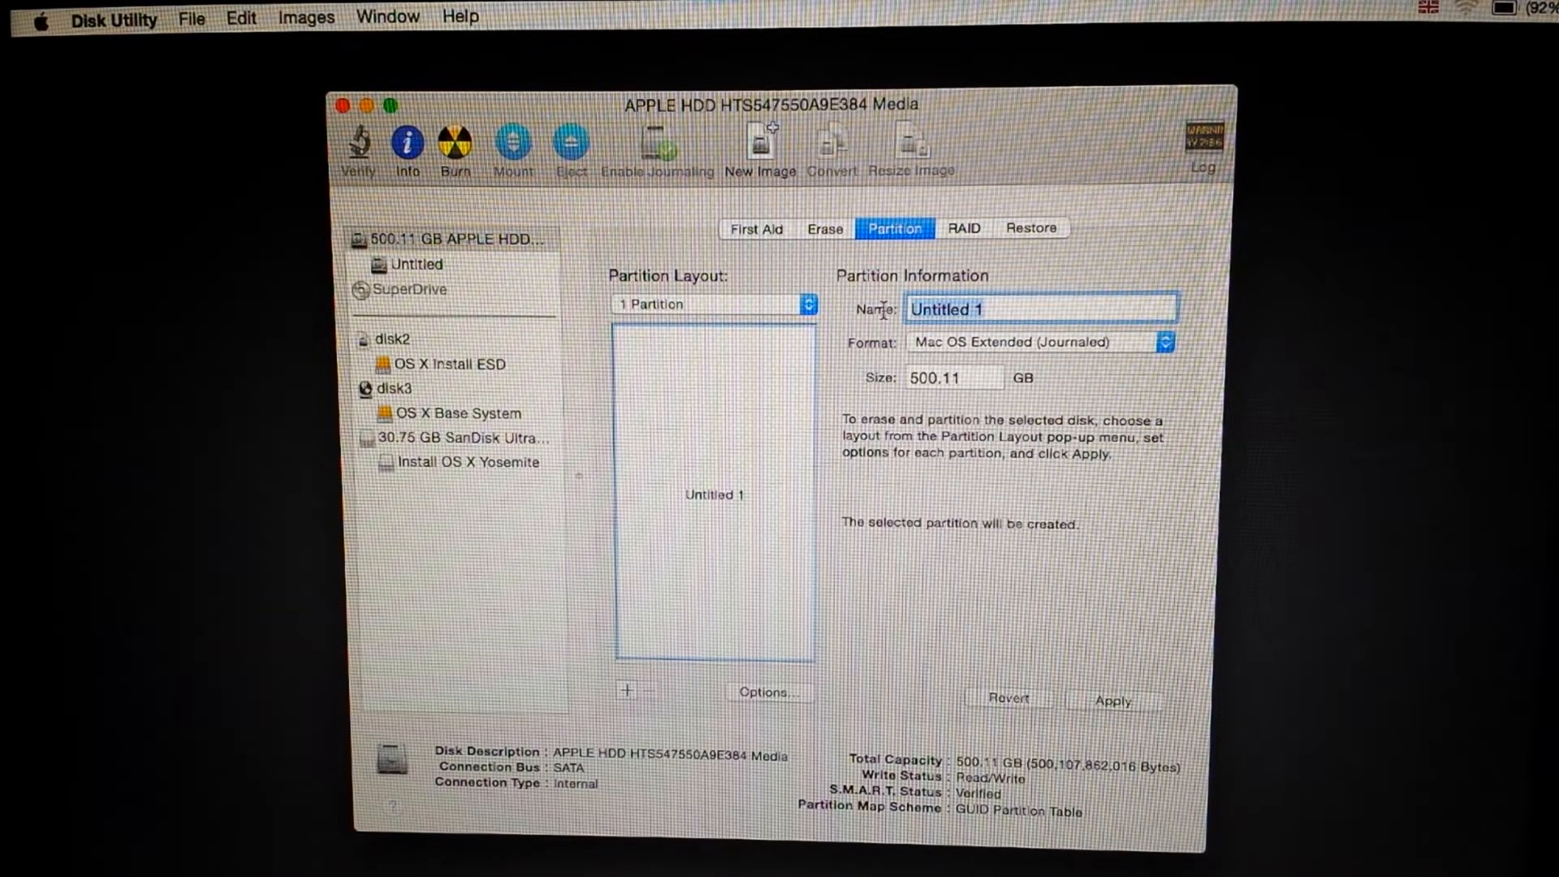
type("Mac")
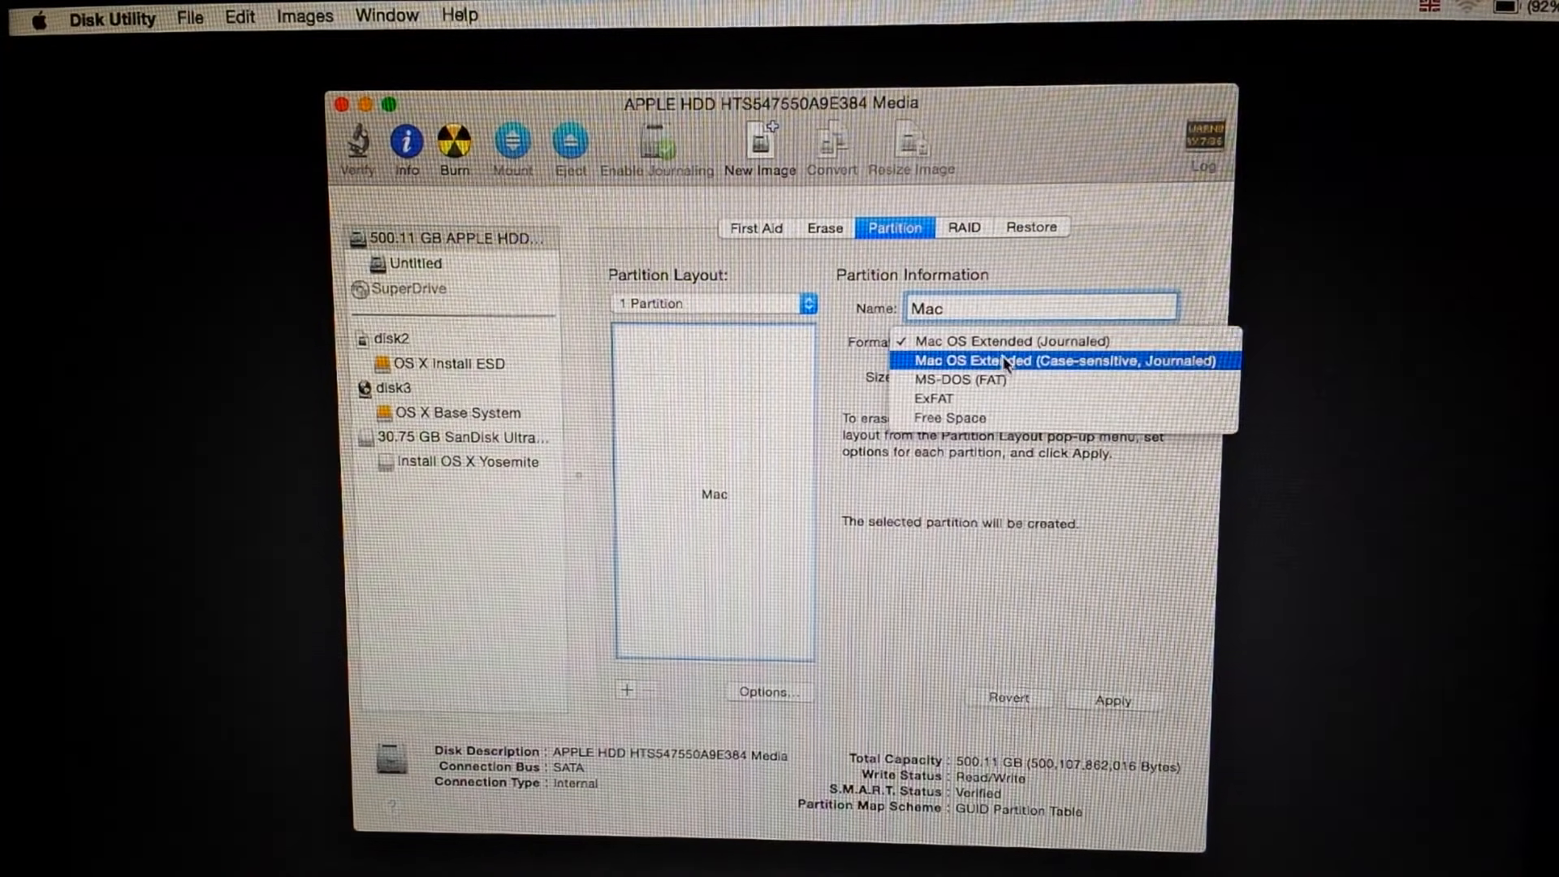
mouse_move(1004, 341)
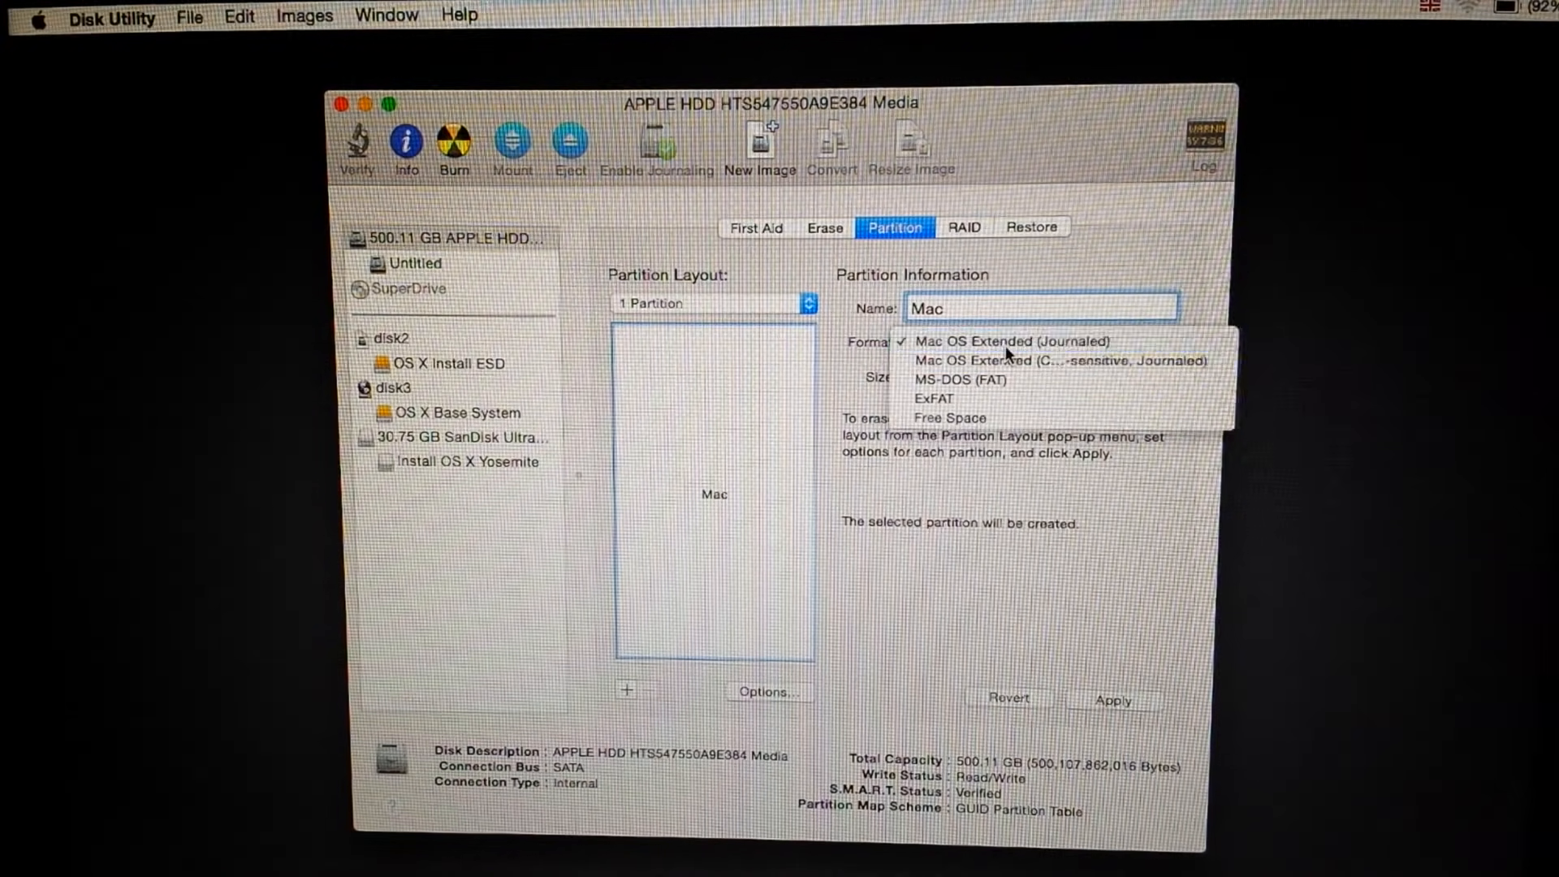
- Apply the Mac OS Extended (Journaled) layout, confirm the erase and quit Disk Utility
left_click(1002, 341)
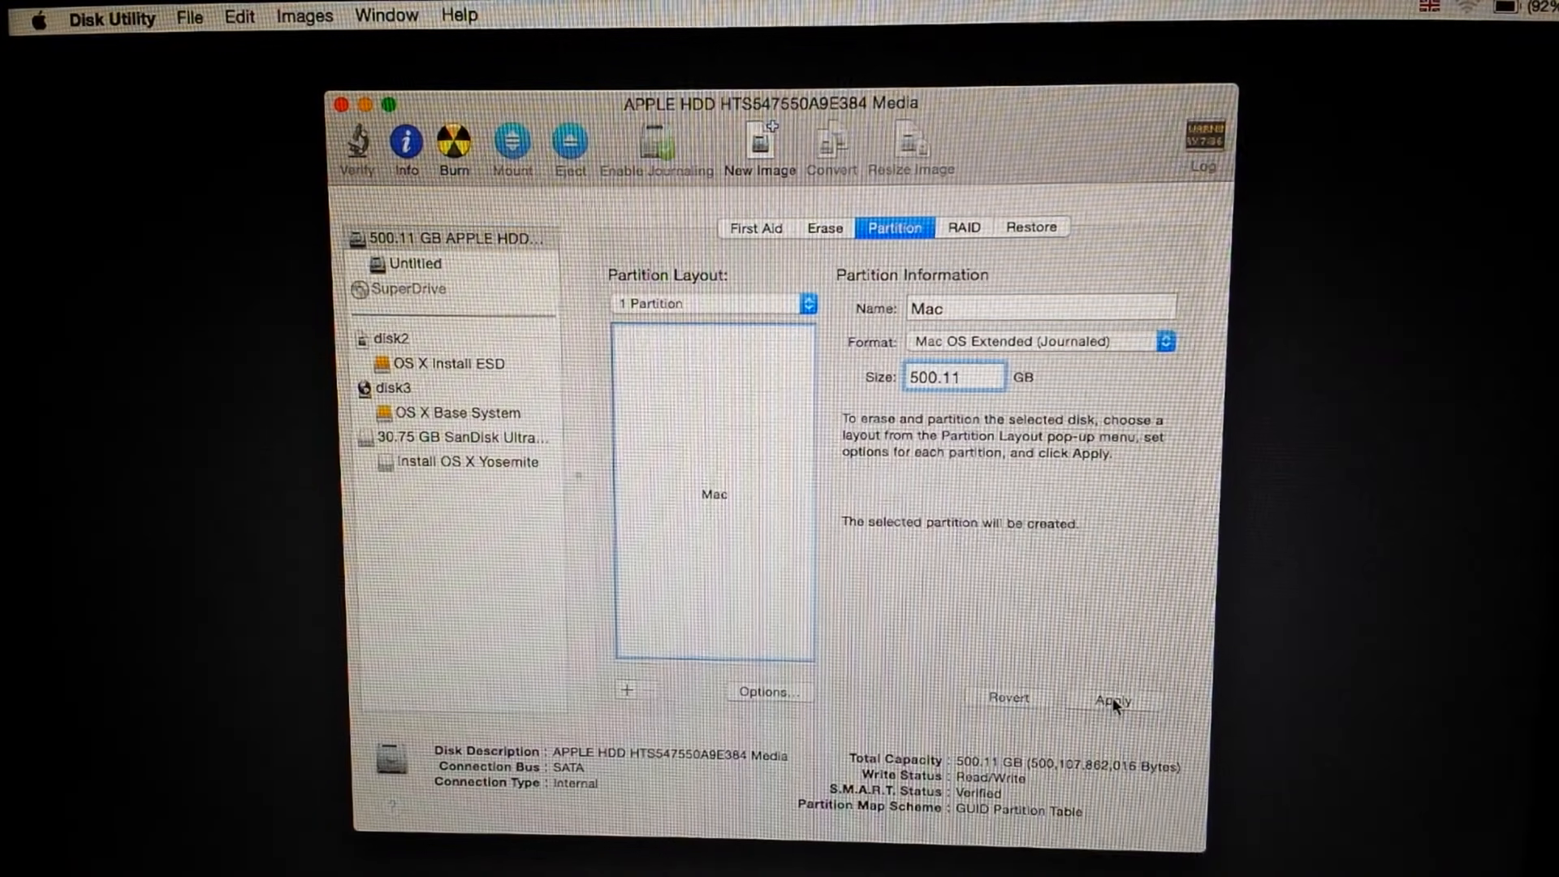
left_click(1111, 699)
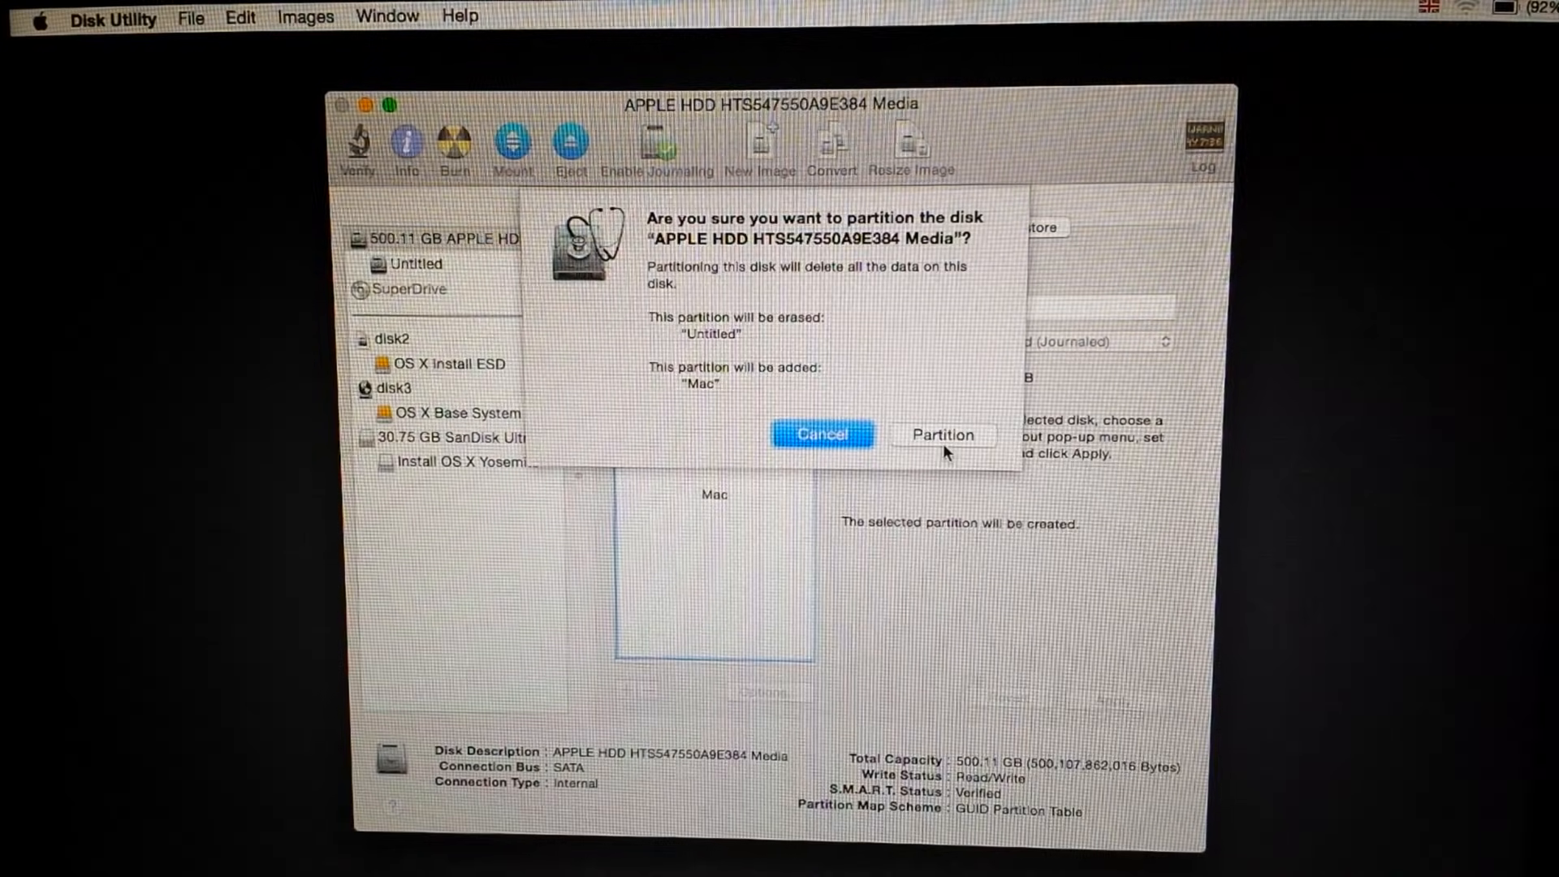
left_click(822, 435)
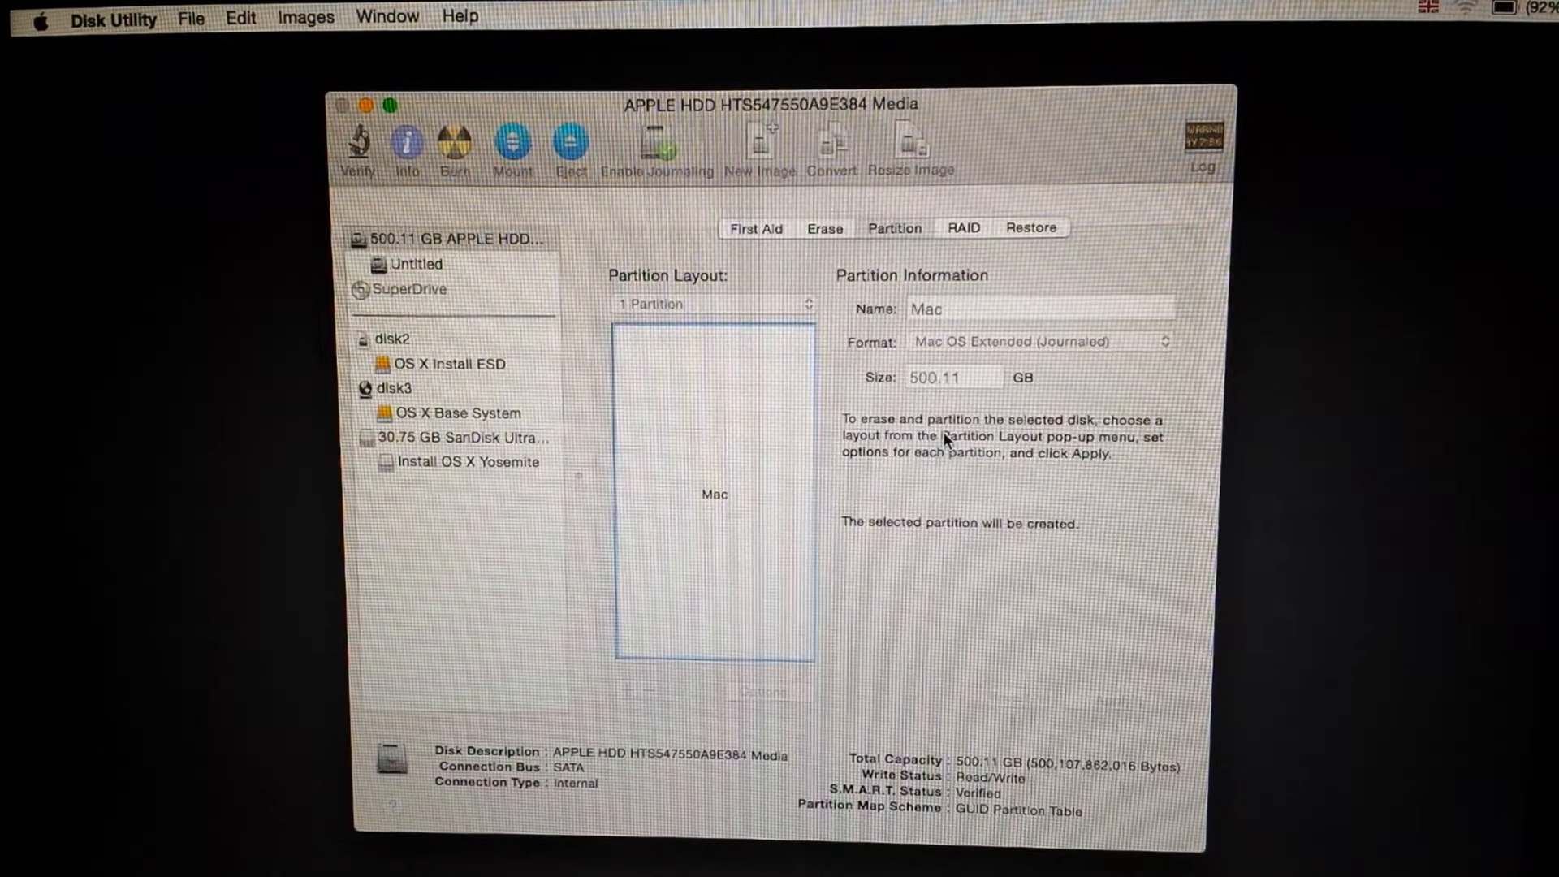
left_click(1093, 694)
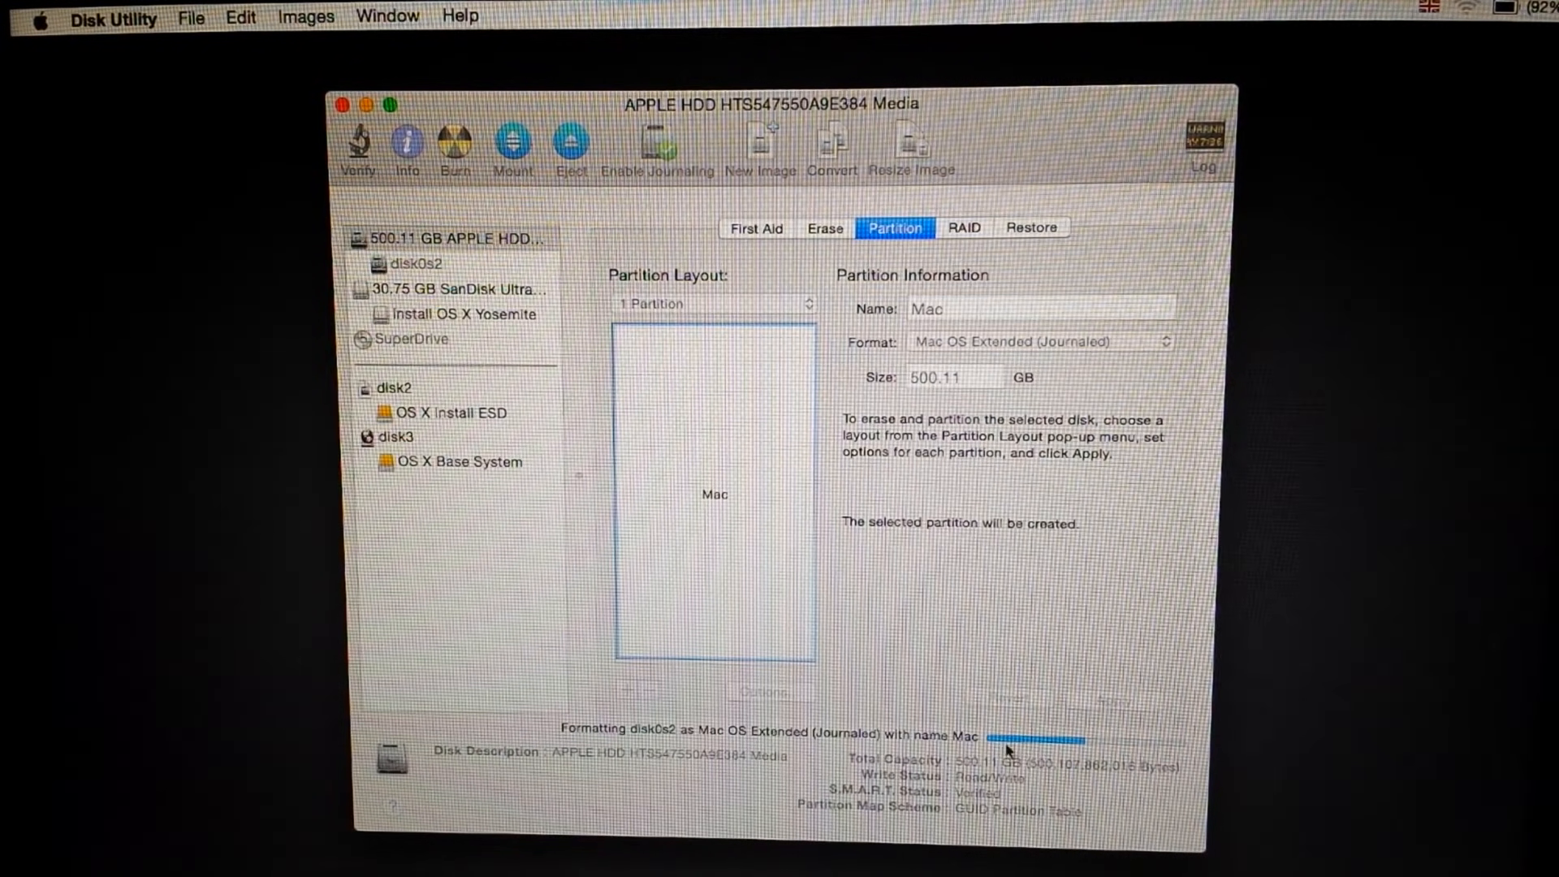
mouse_move(931, 711)
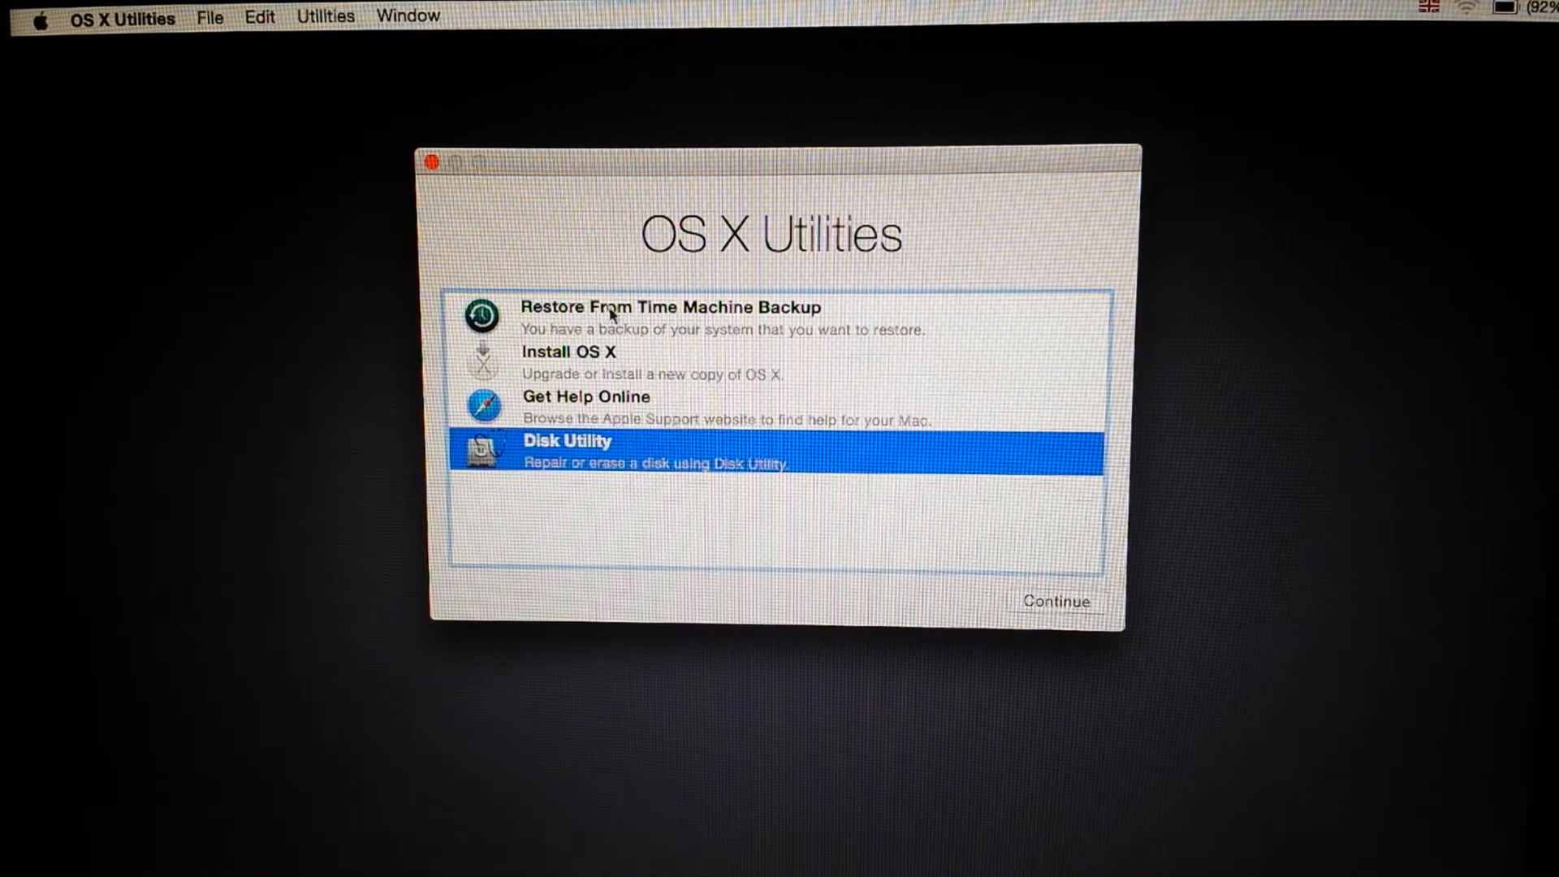
- Start Install OS X and accept the software license agreement
left_click(571, 362)
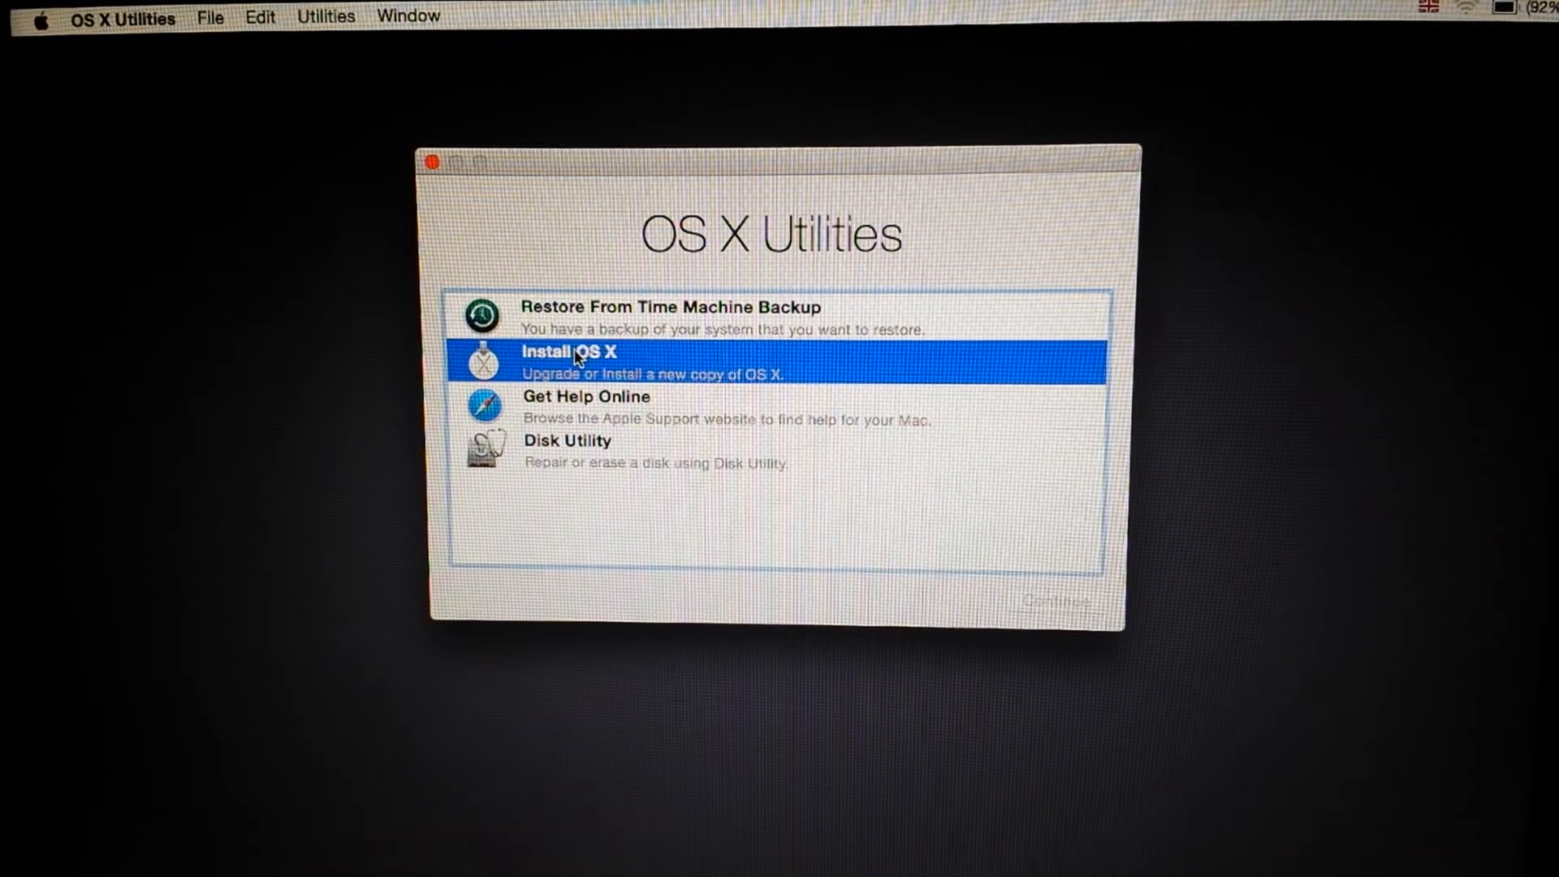
double_click(572, 357)
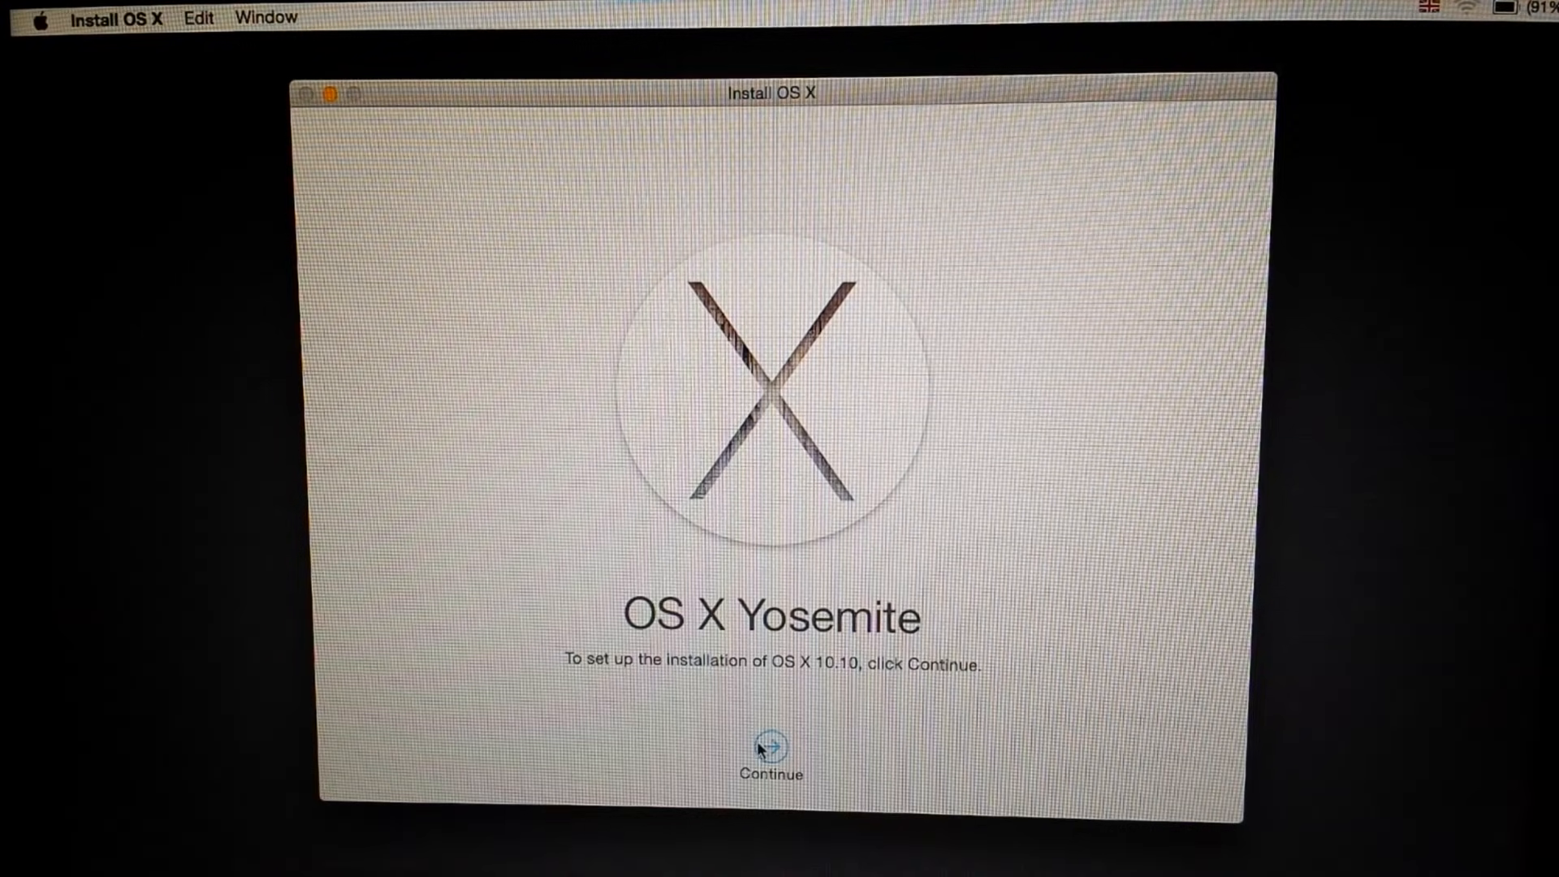
left_click(770, 745)
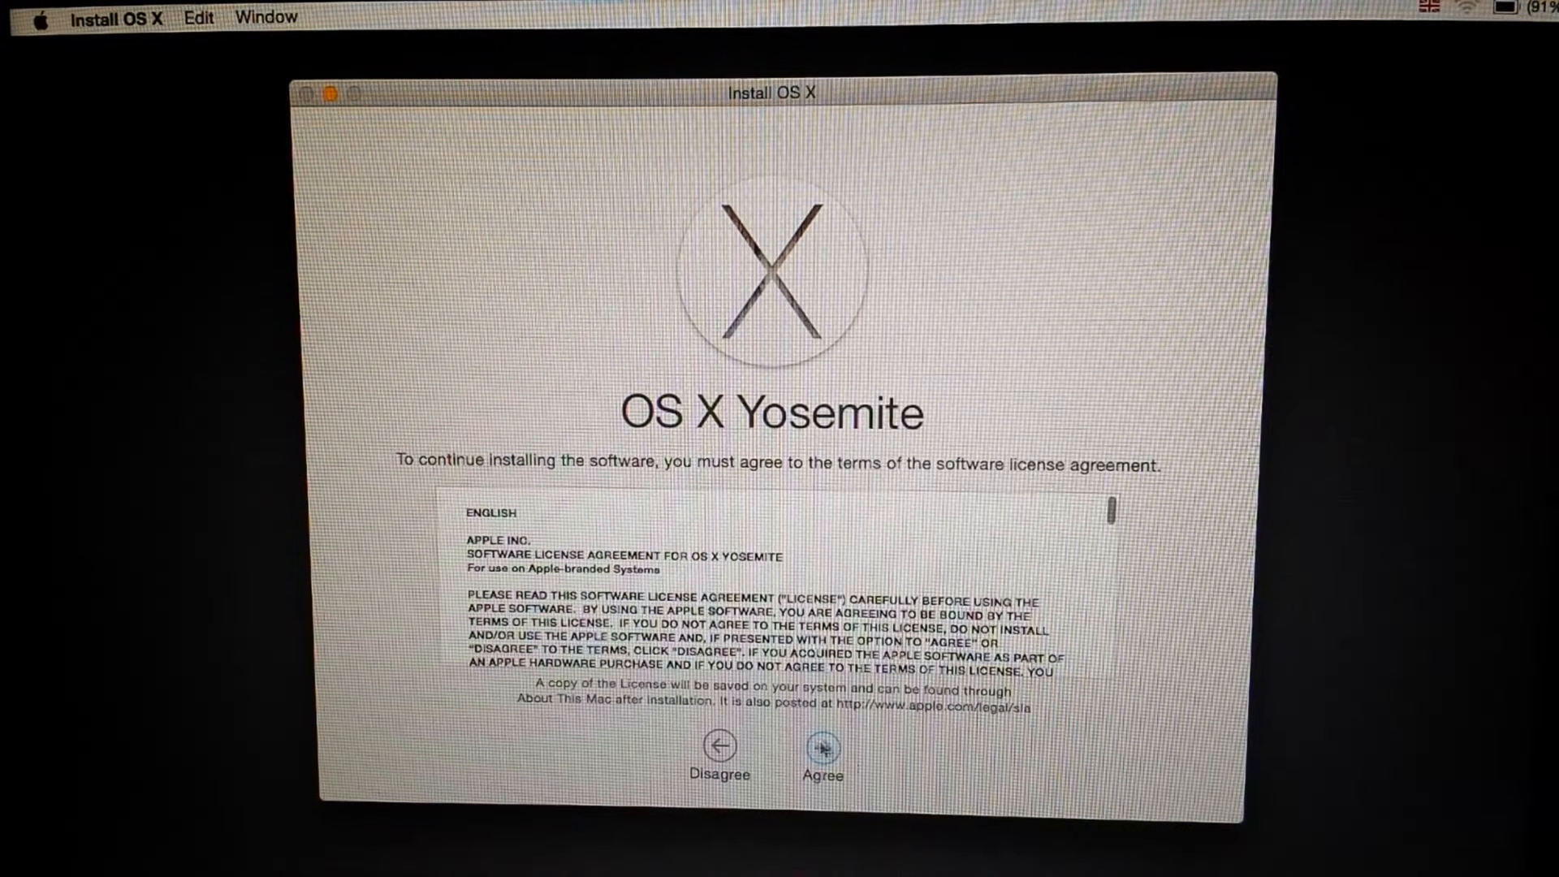
left_click(822, 747)
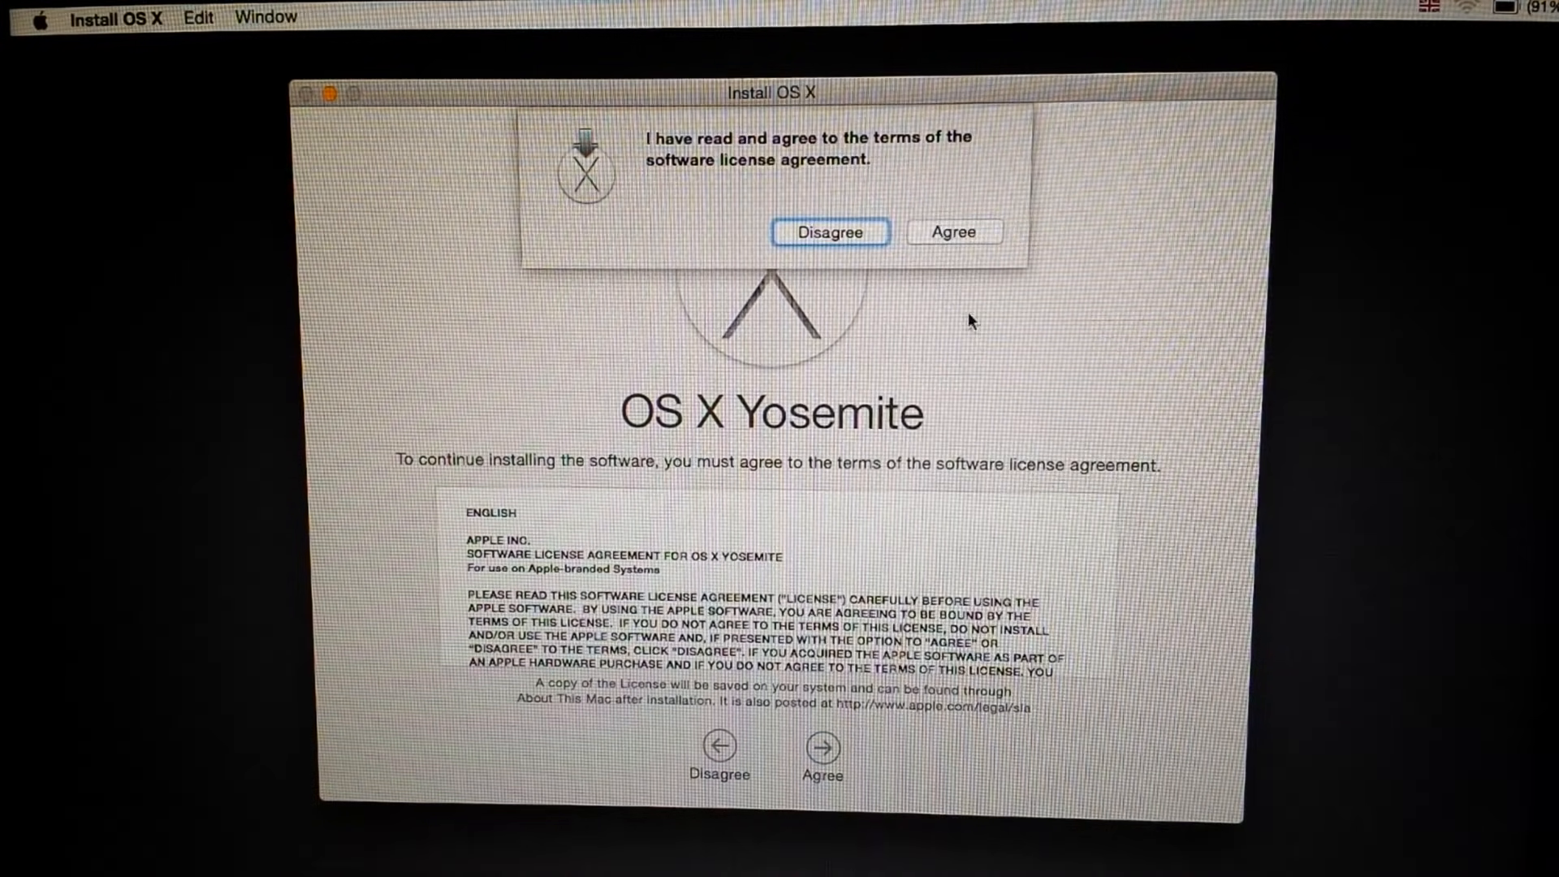
left_click(952, 232)
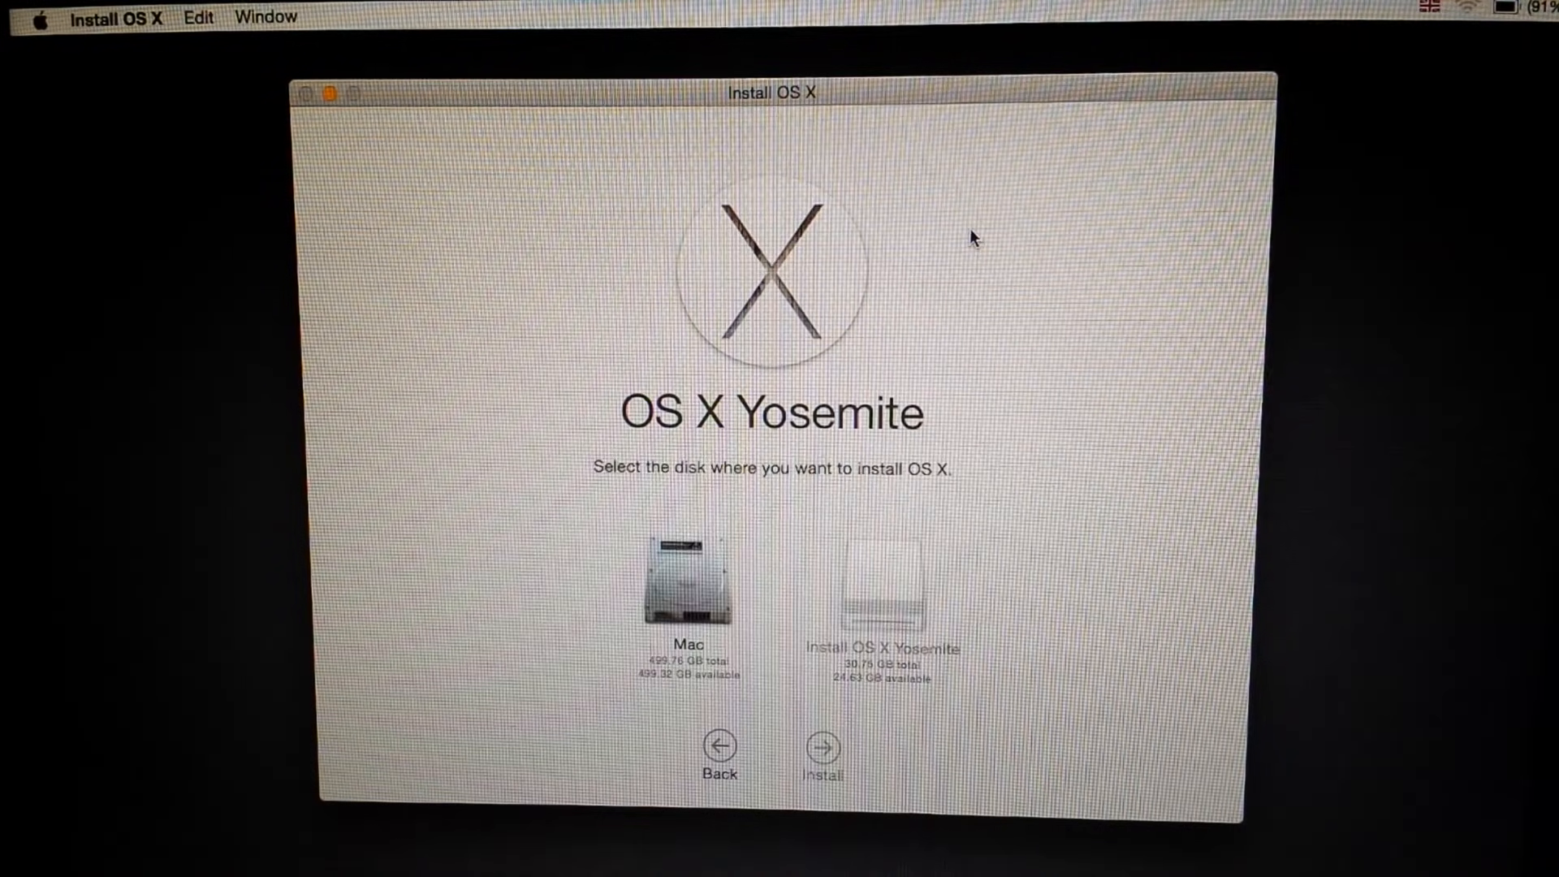
- Install onto the Mac disk, continuing past the battery-power warning
left_click(687, 582)
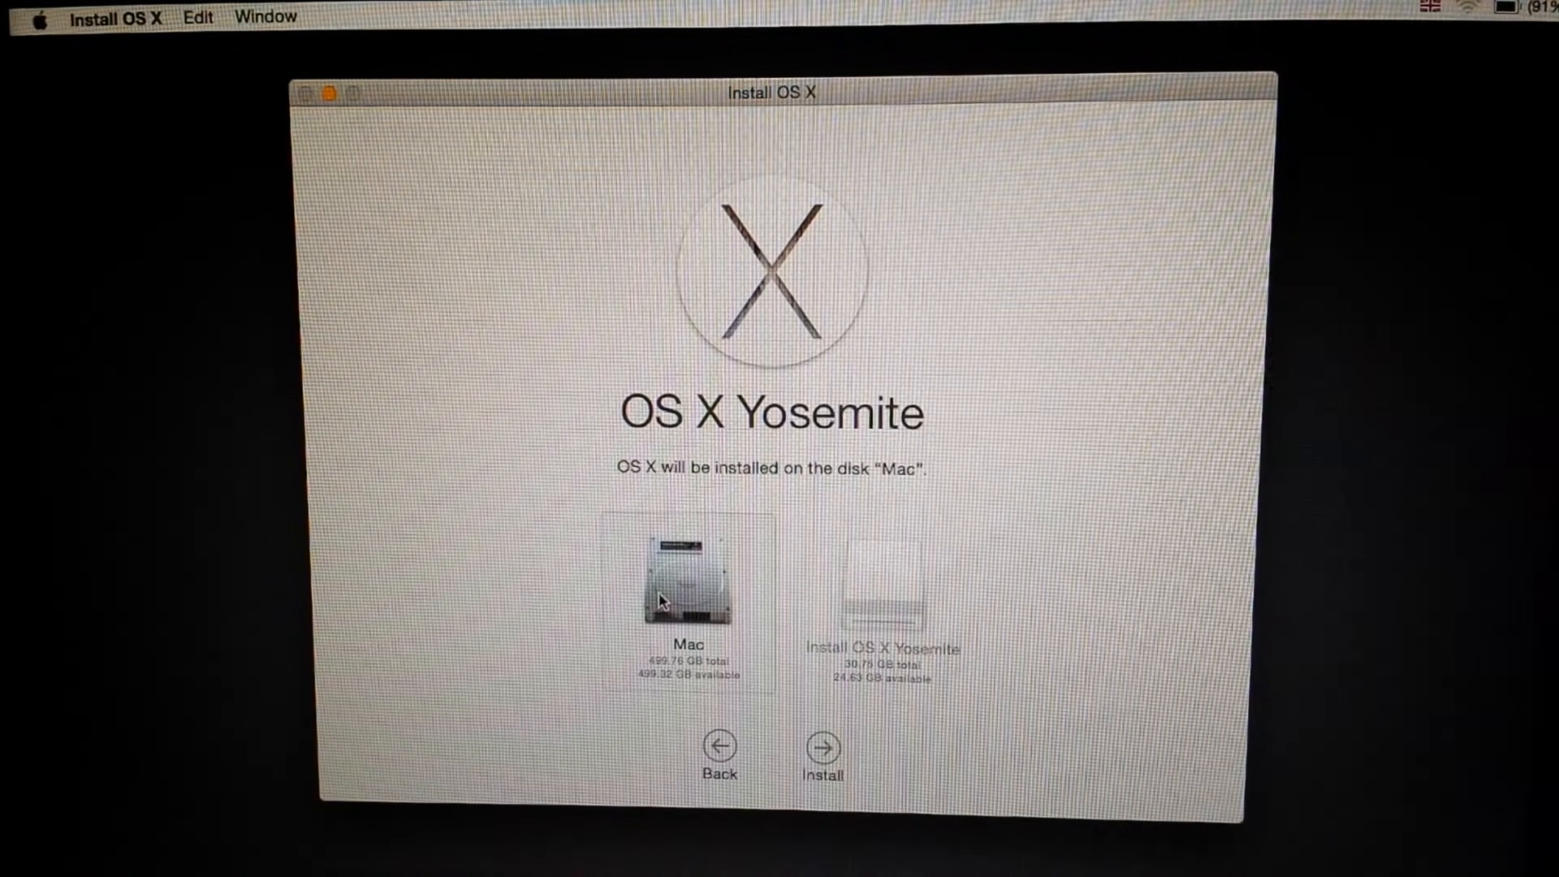
left_click(818, 750)
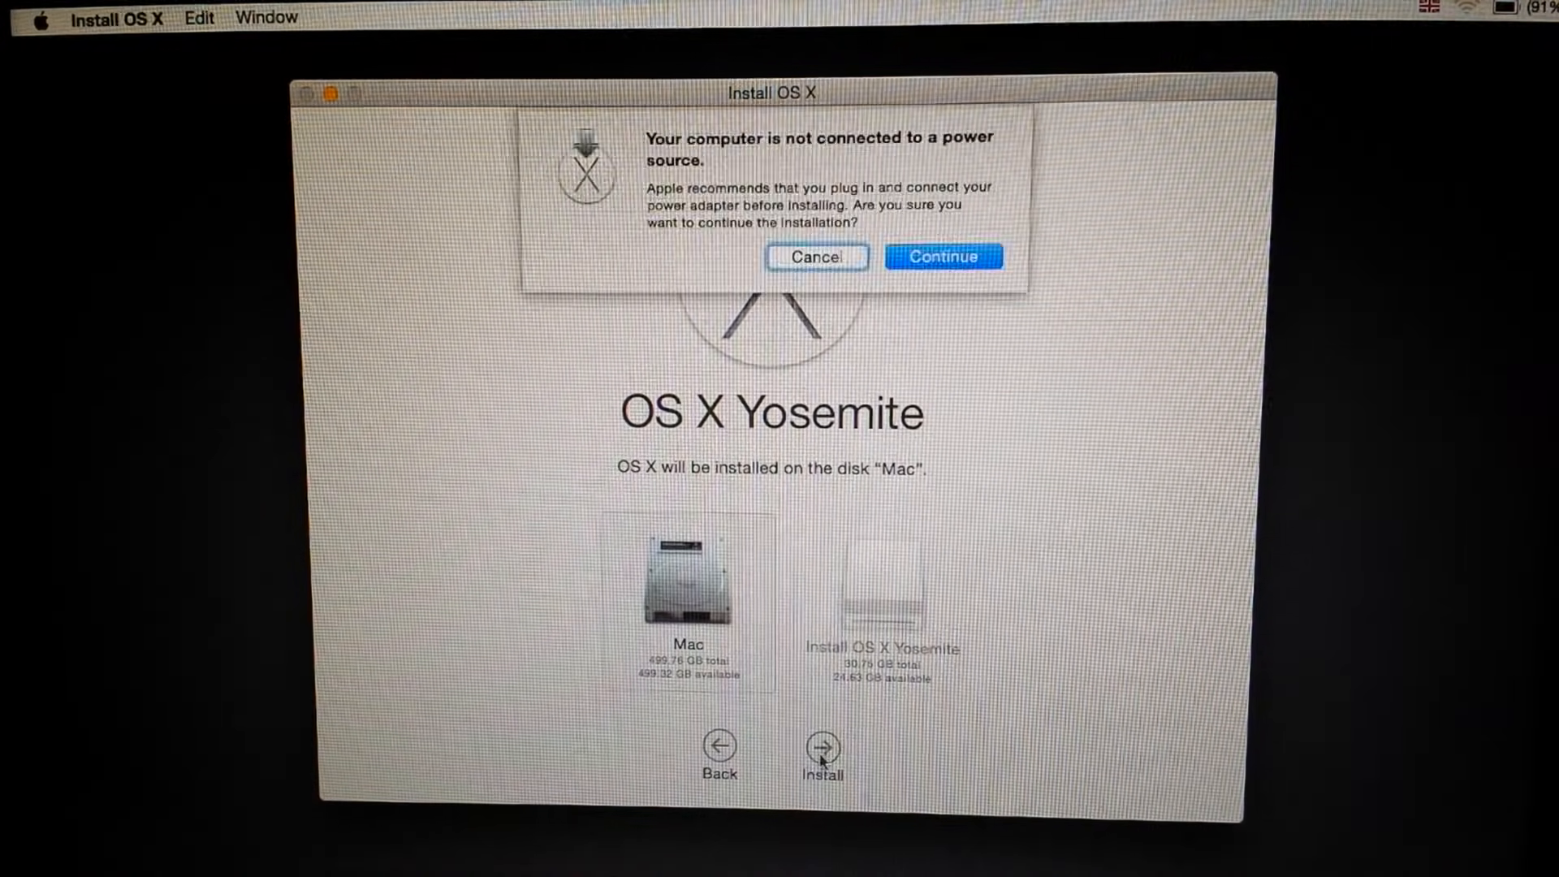
left_click(941, 256)
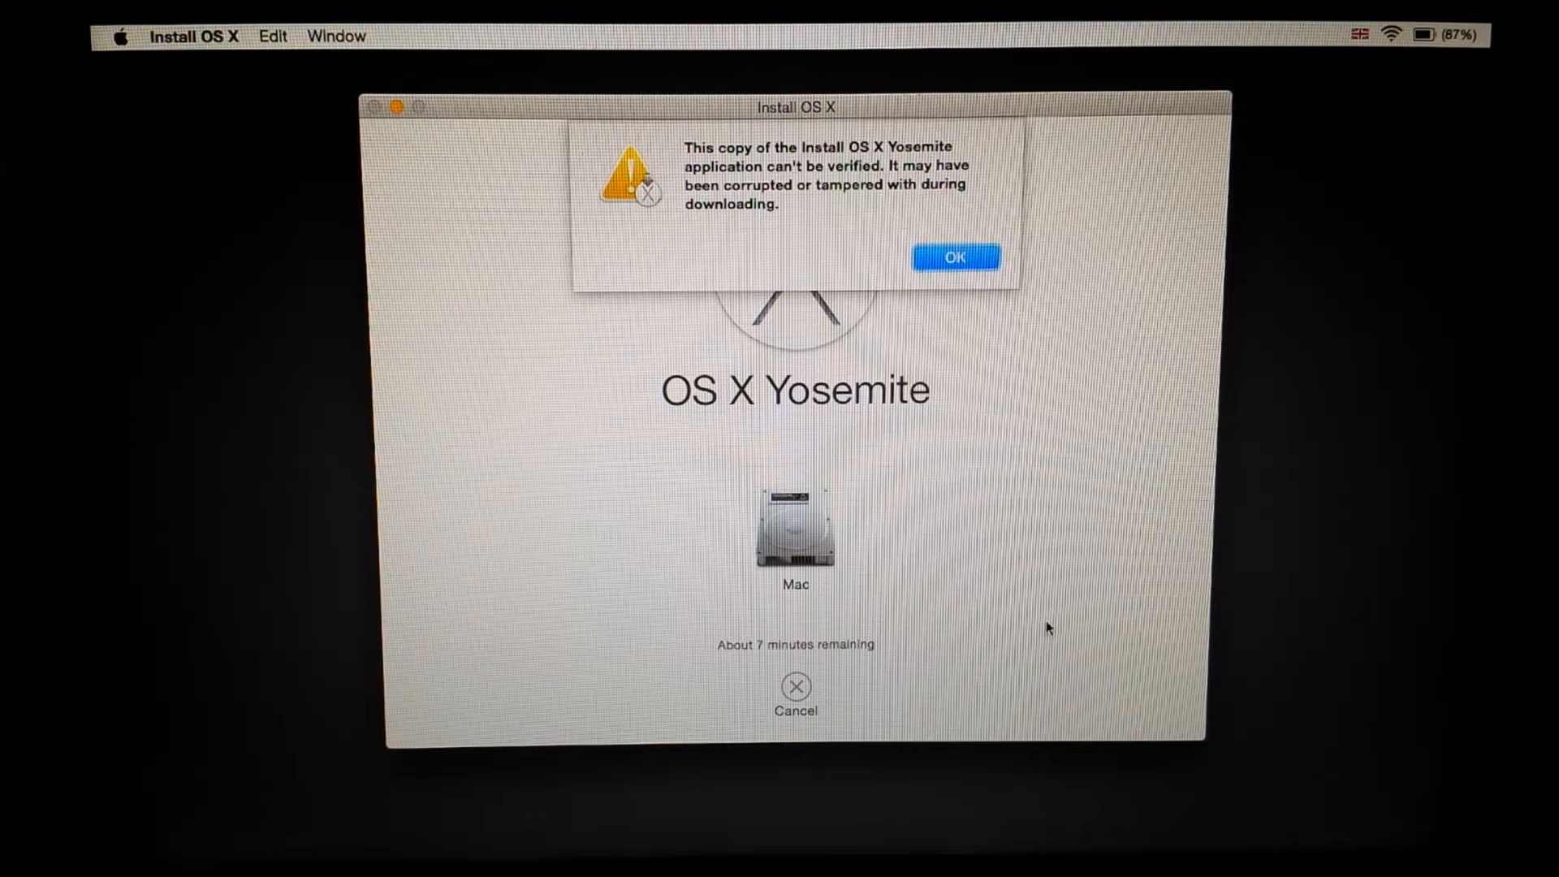
mouse_move(947, 388)
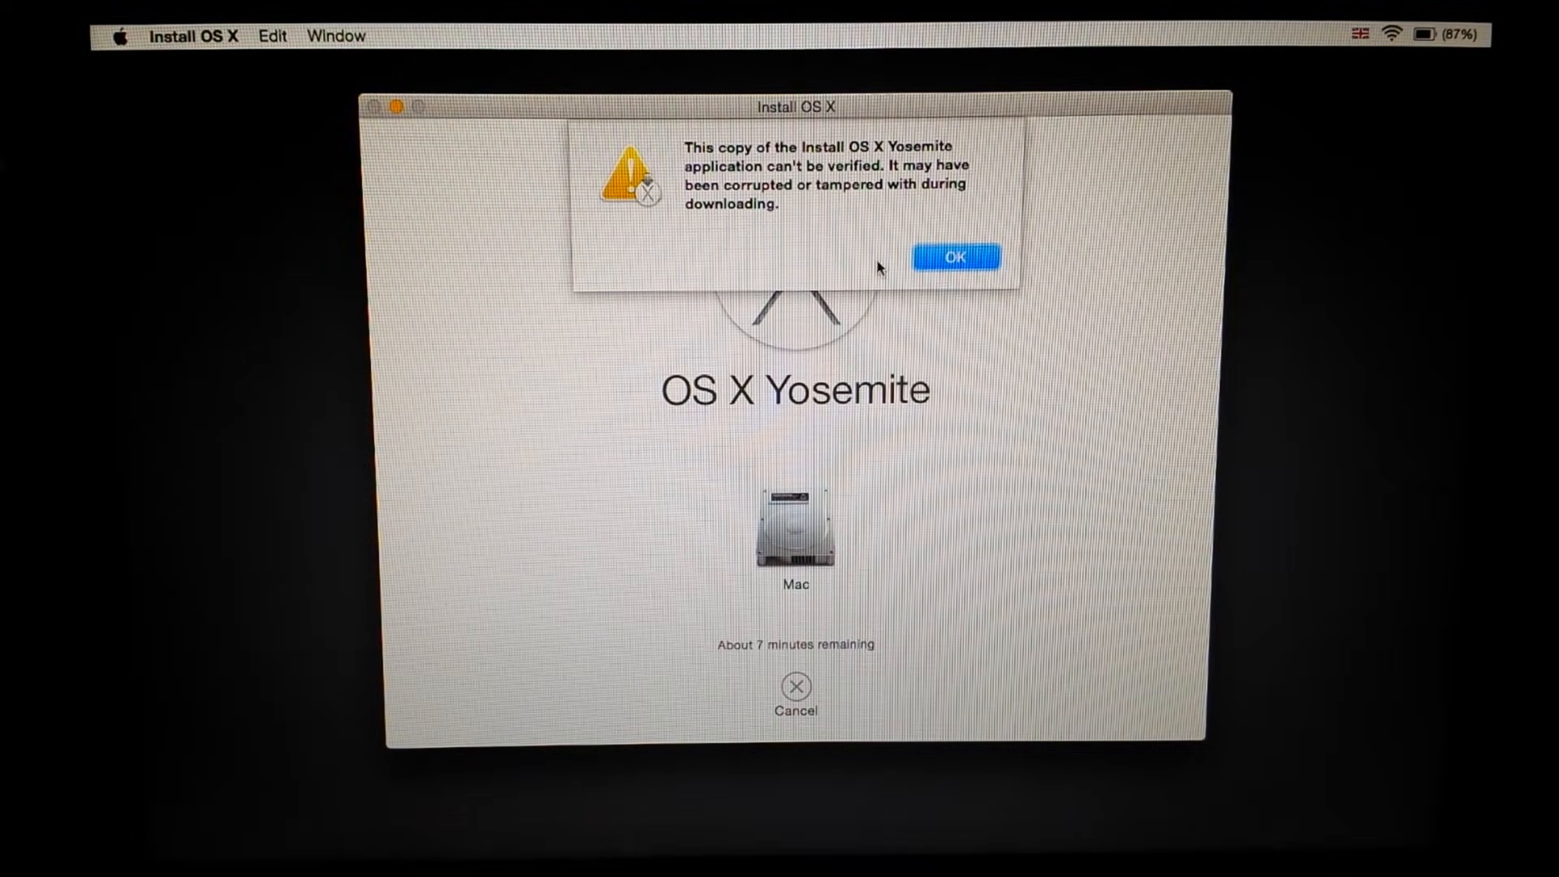
- Dismiss the 'can't be verified' warning to return to the OS X Utilities list
left_click(955, 256)
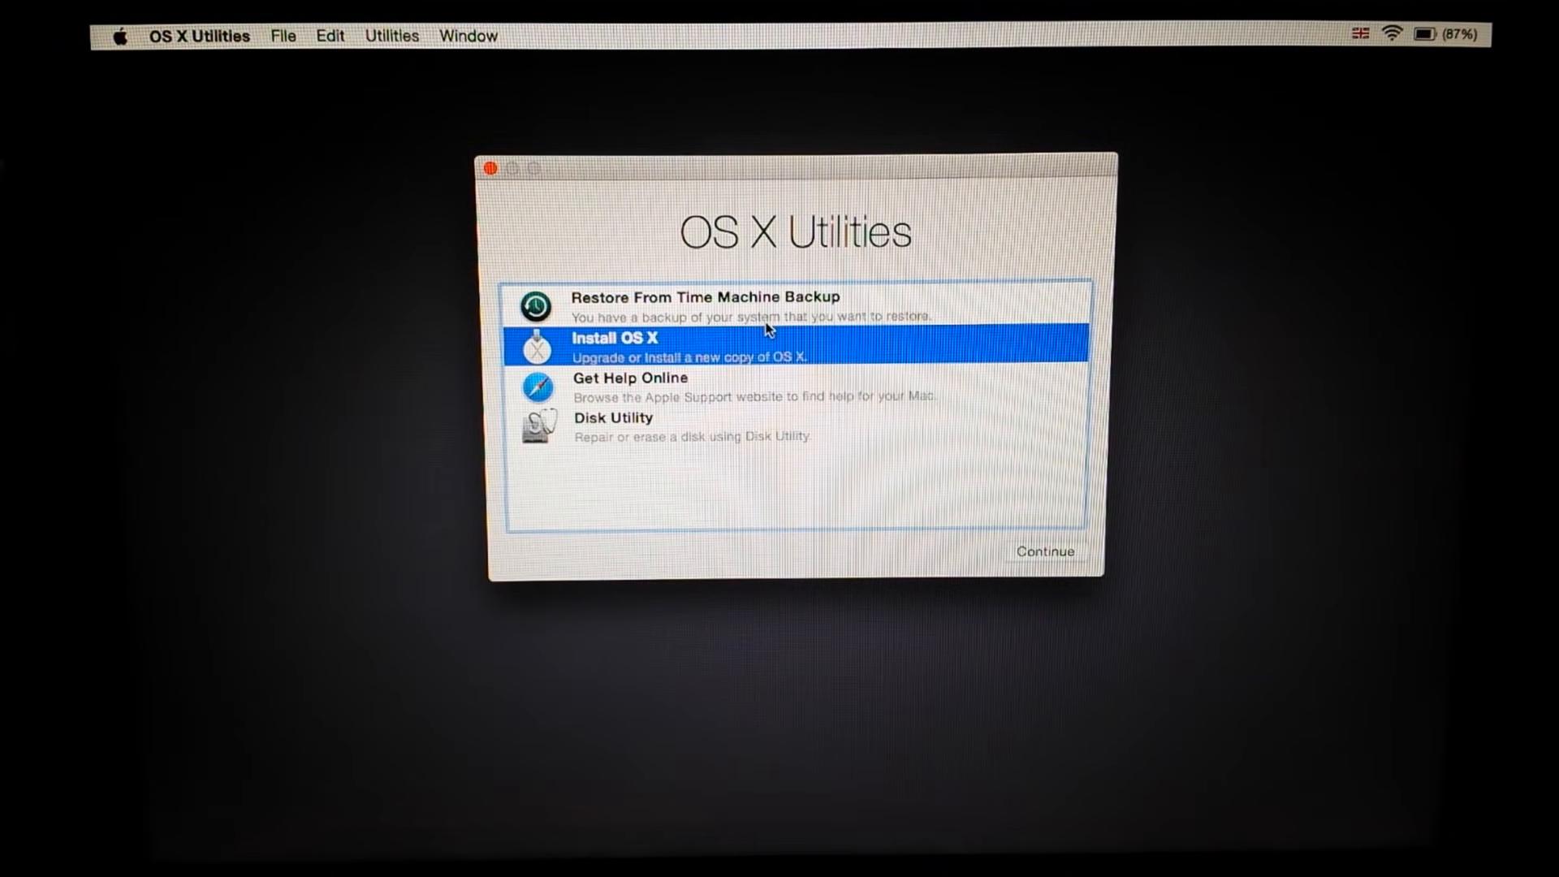
mouse_move(680, 335)
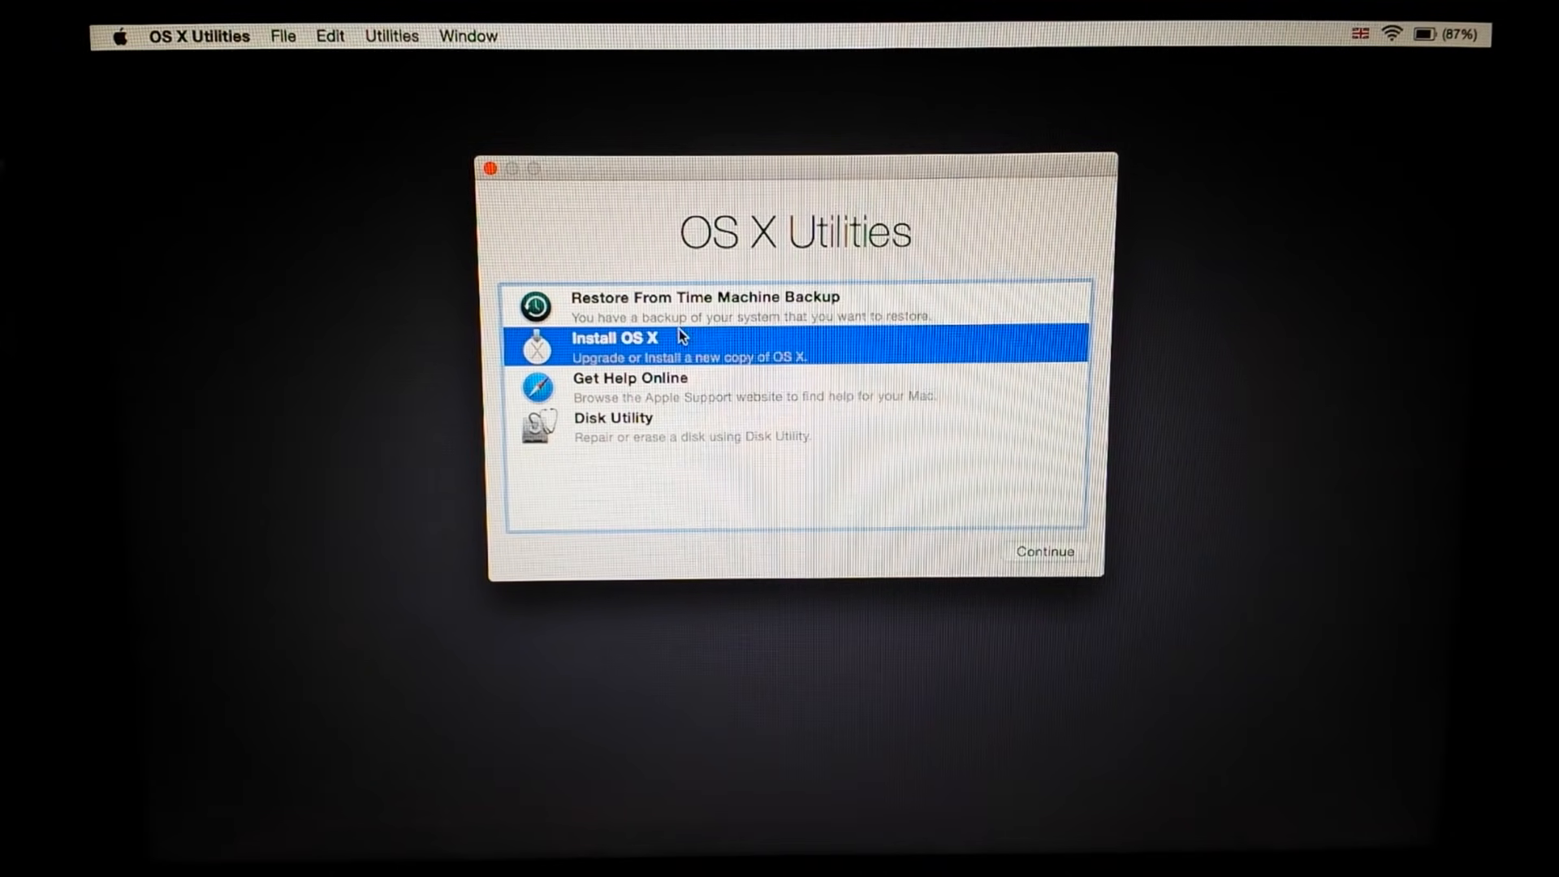
mouse_move(427, 252)
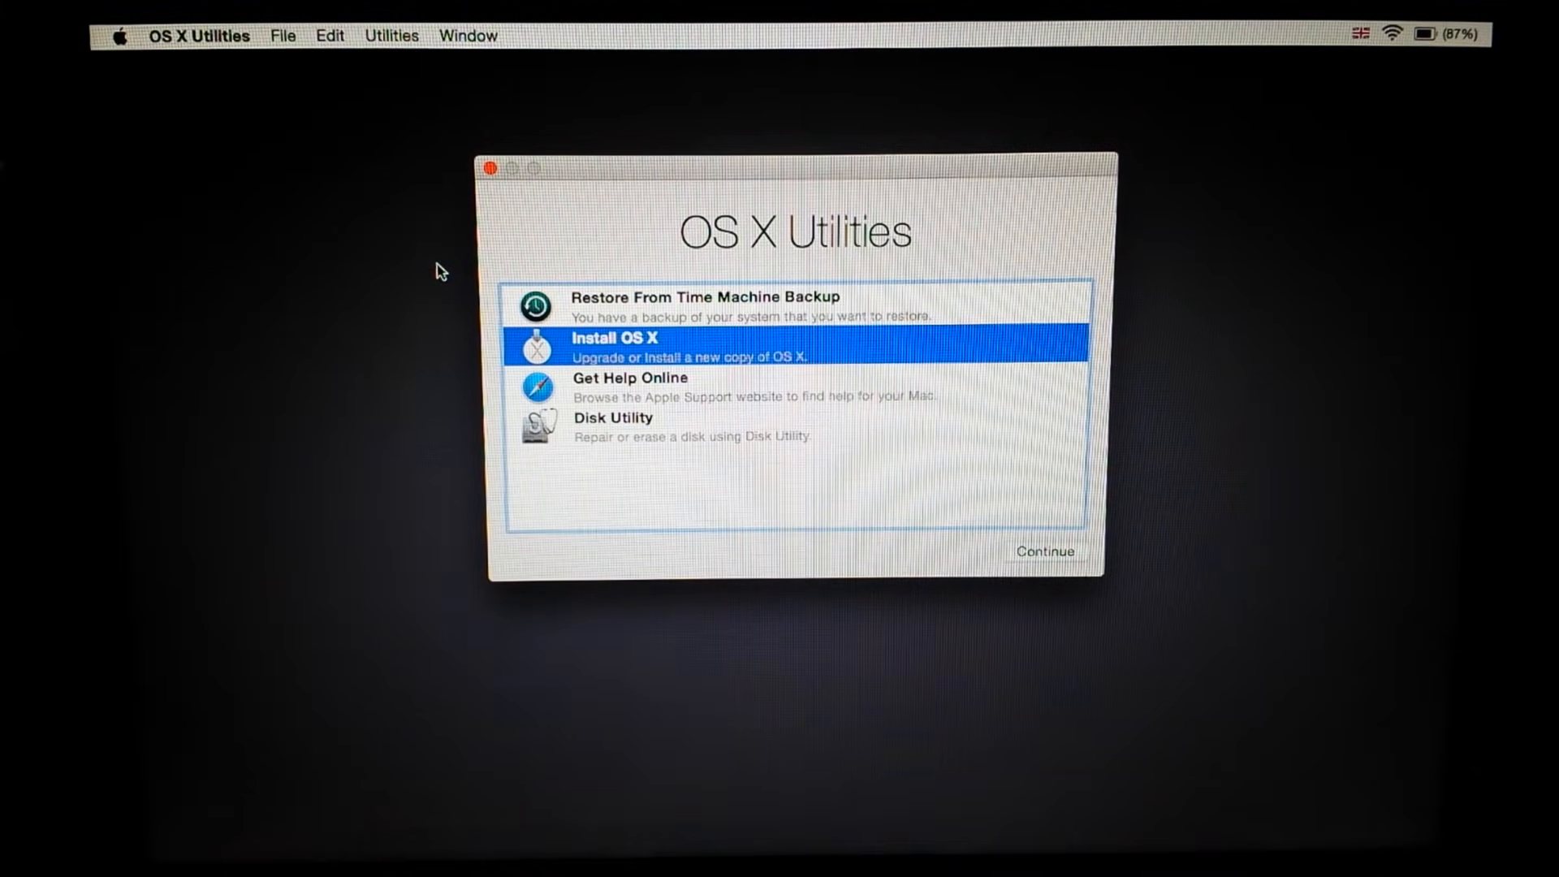
mouse_move(412, 169)
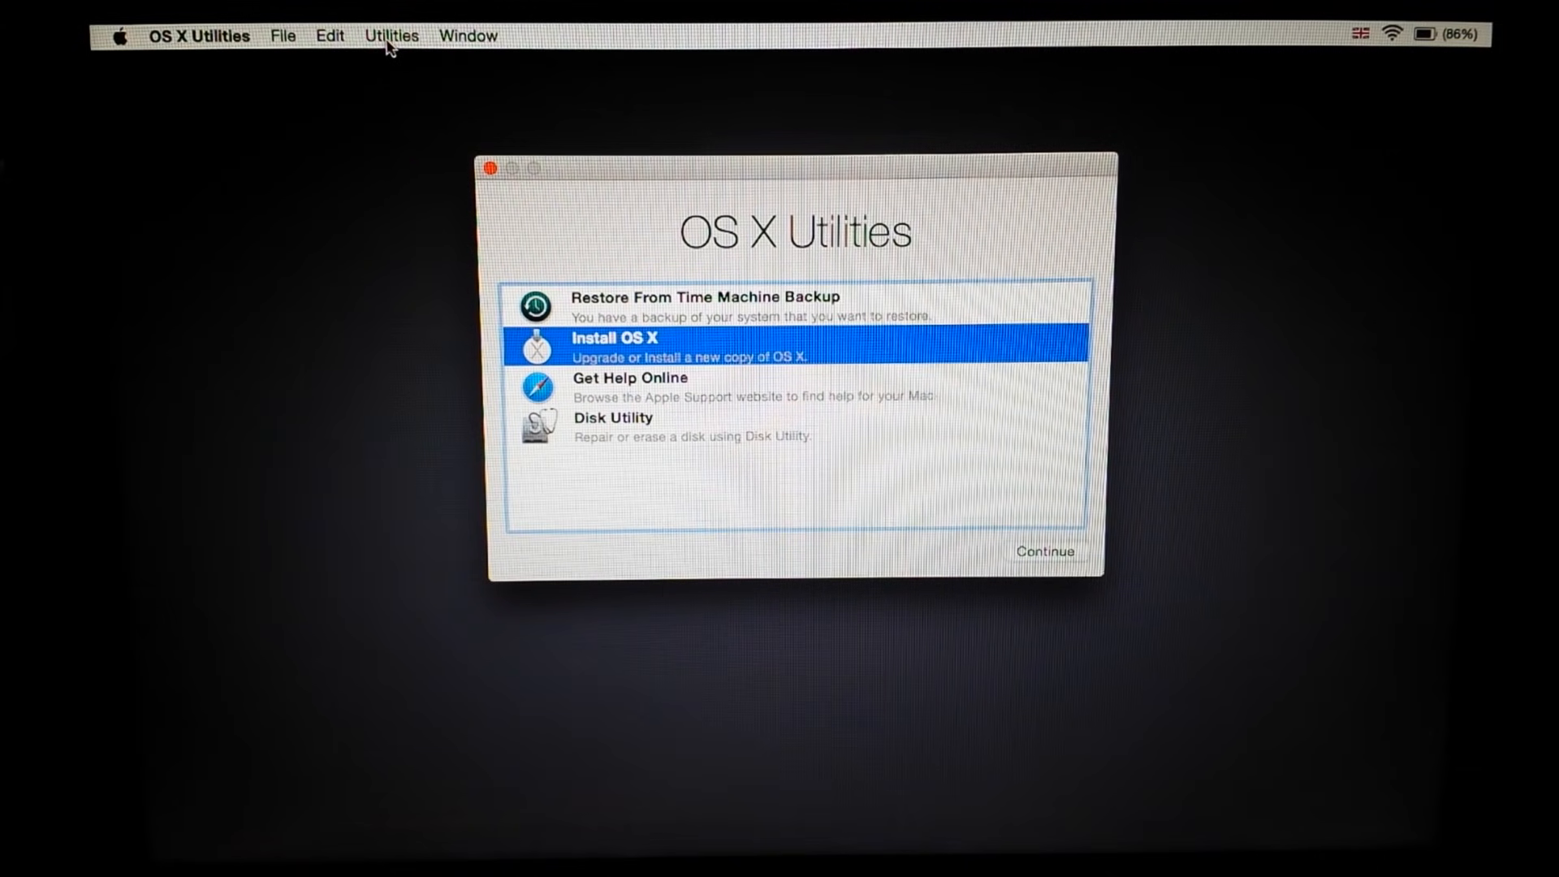
mouse_move(239, 62)
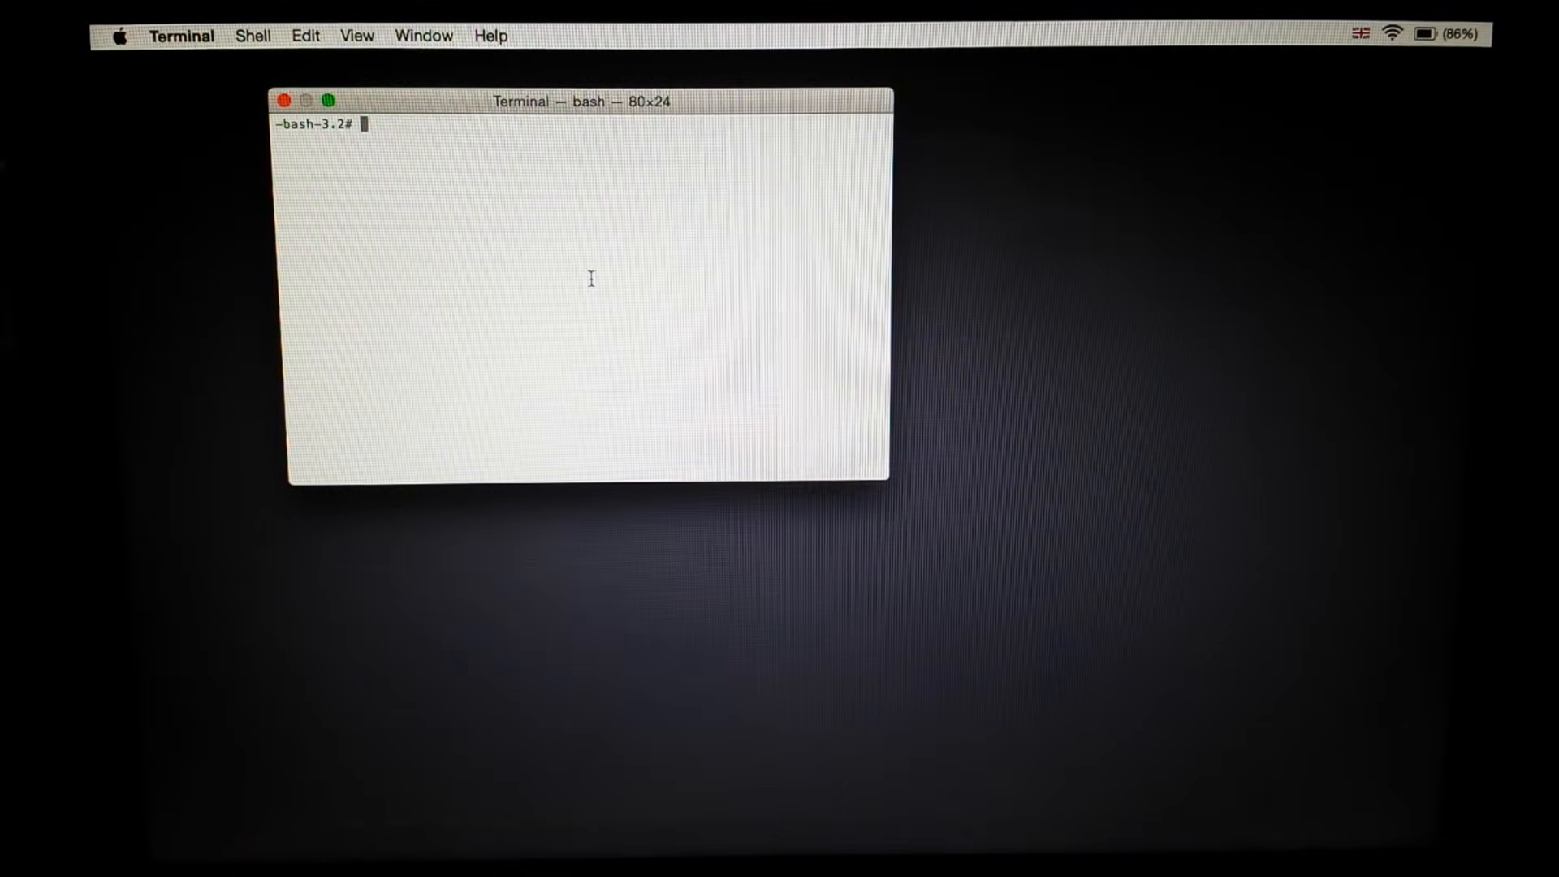
type("date")
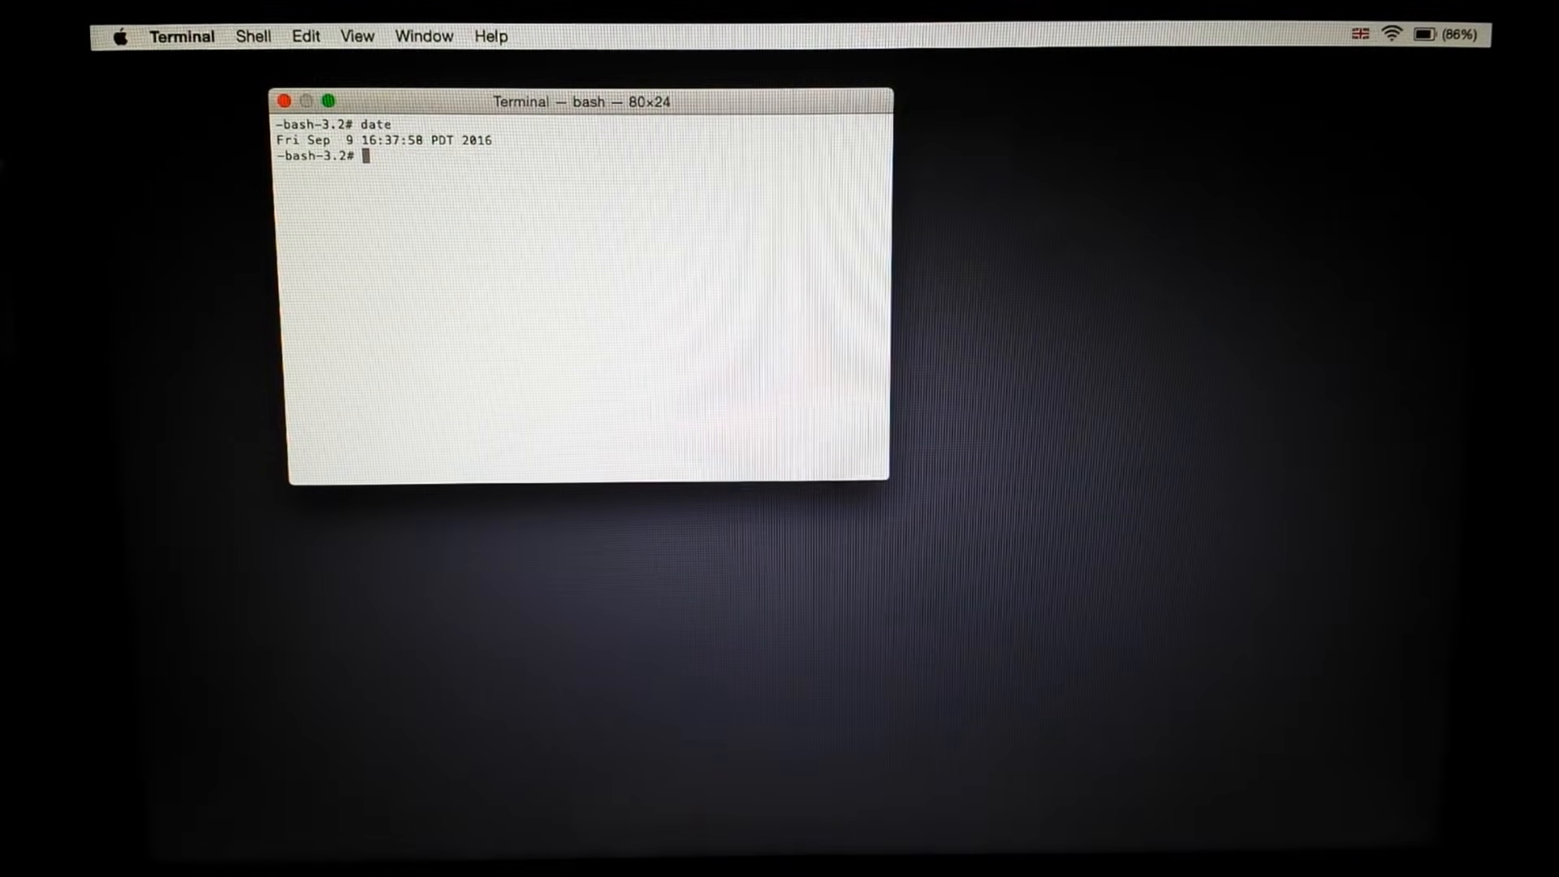
type("date")
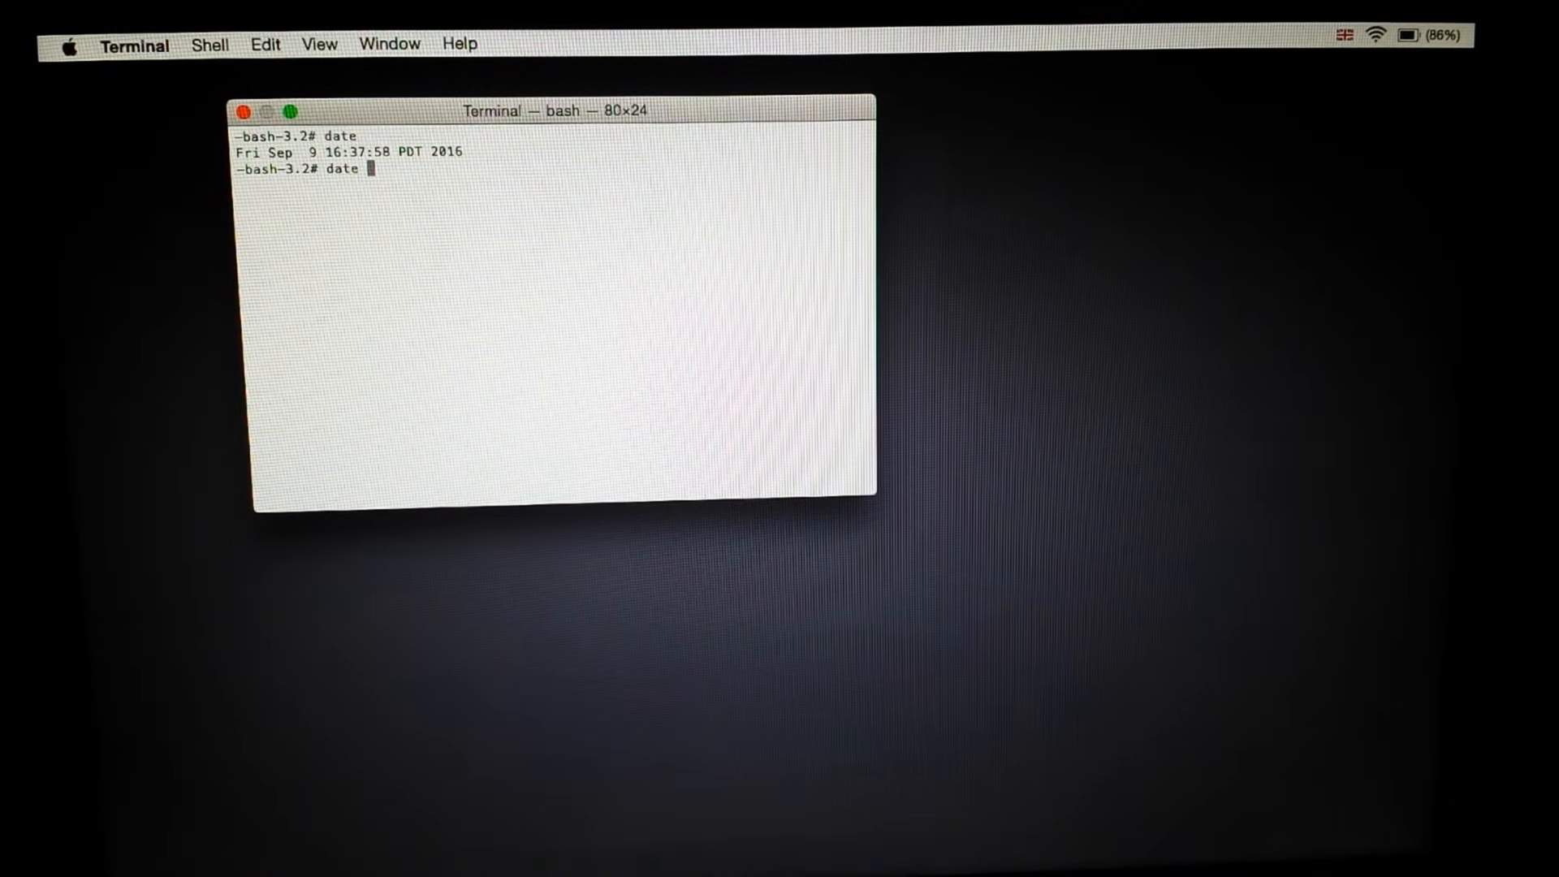
type("0909")
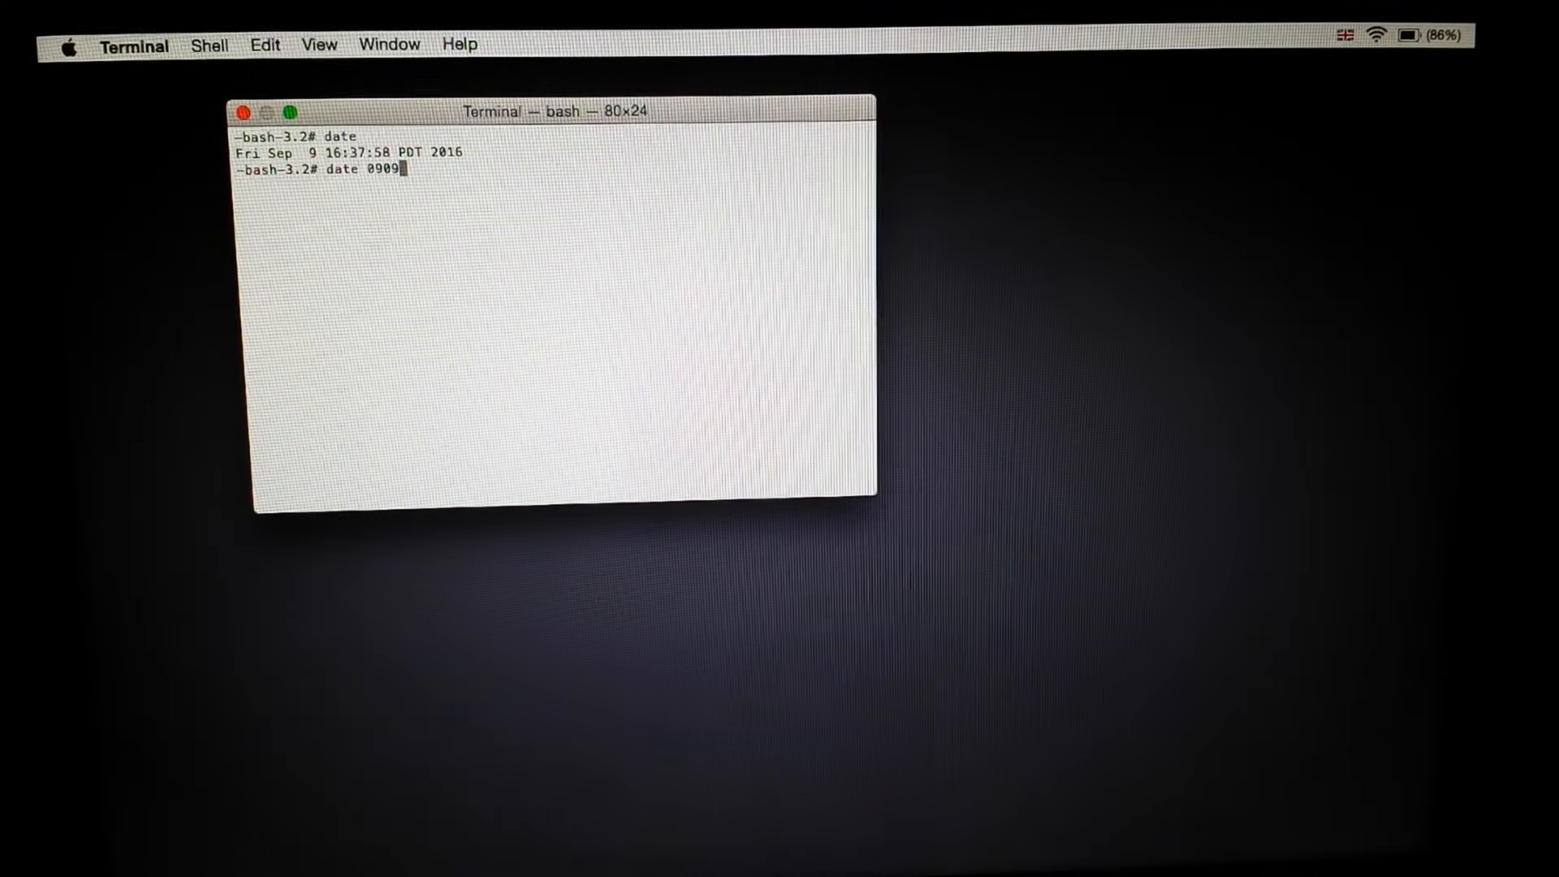
type("16")
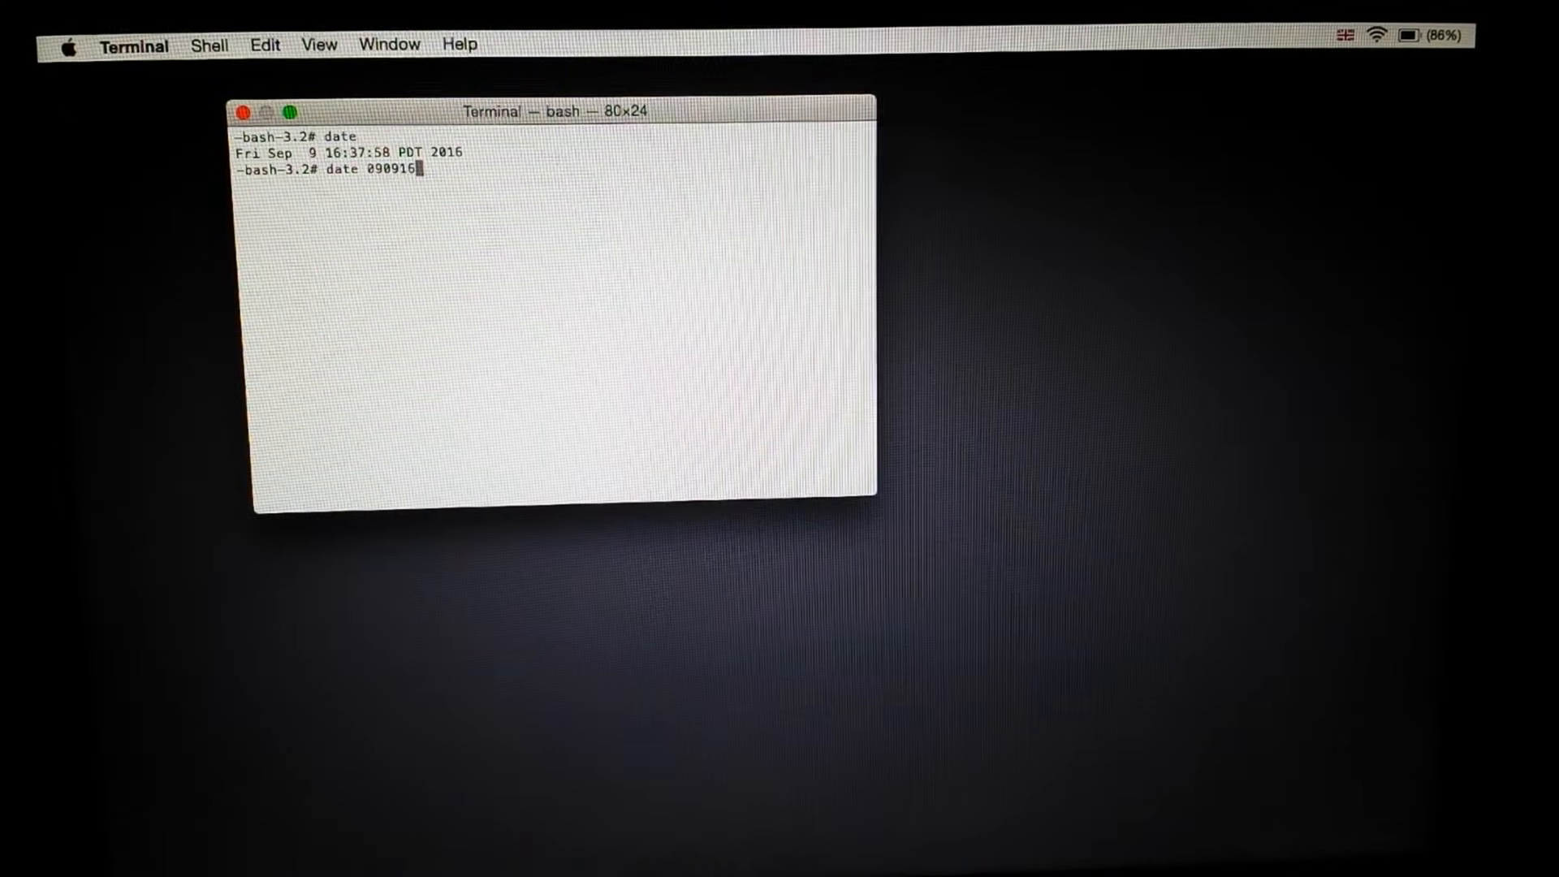
type("4")
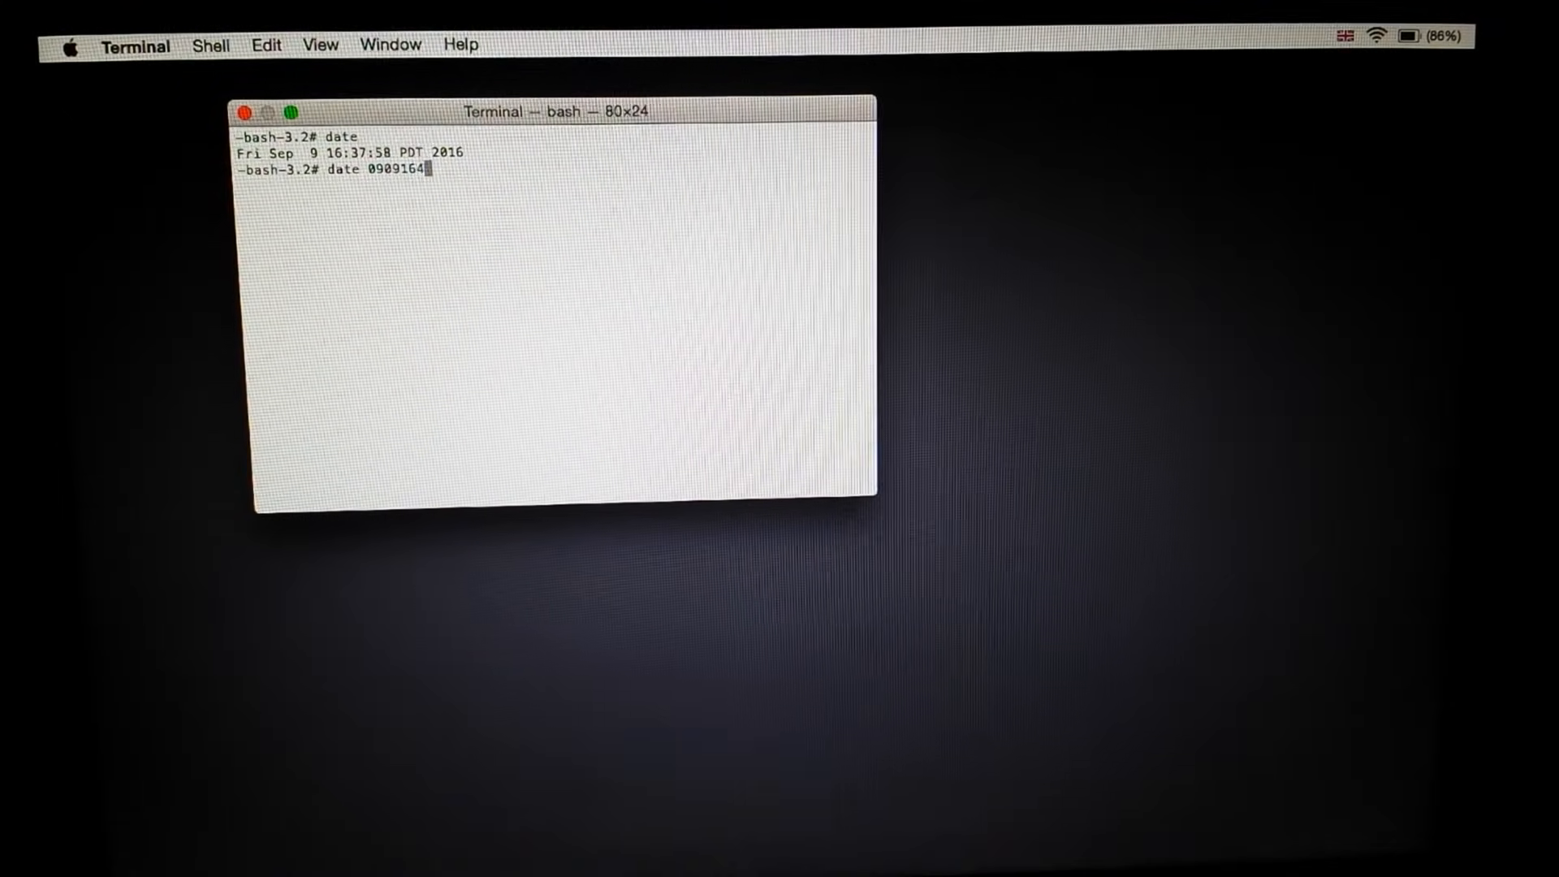
type("0")
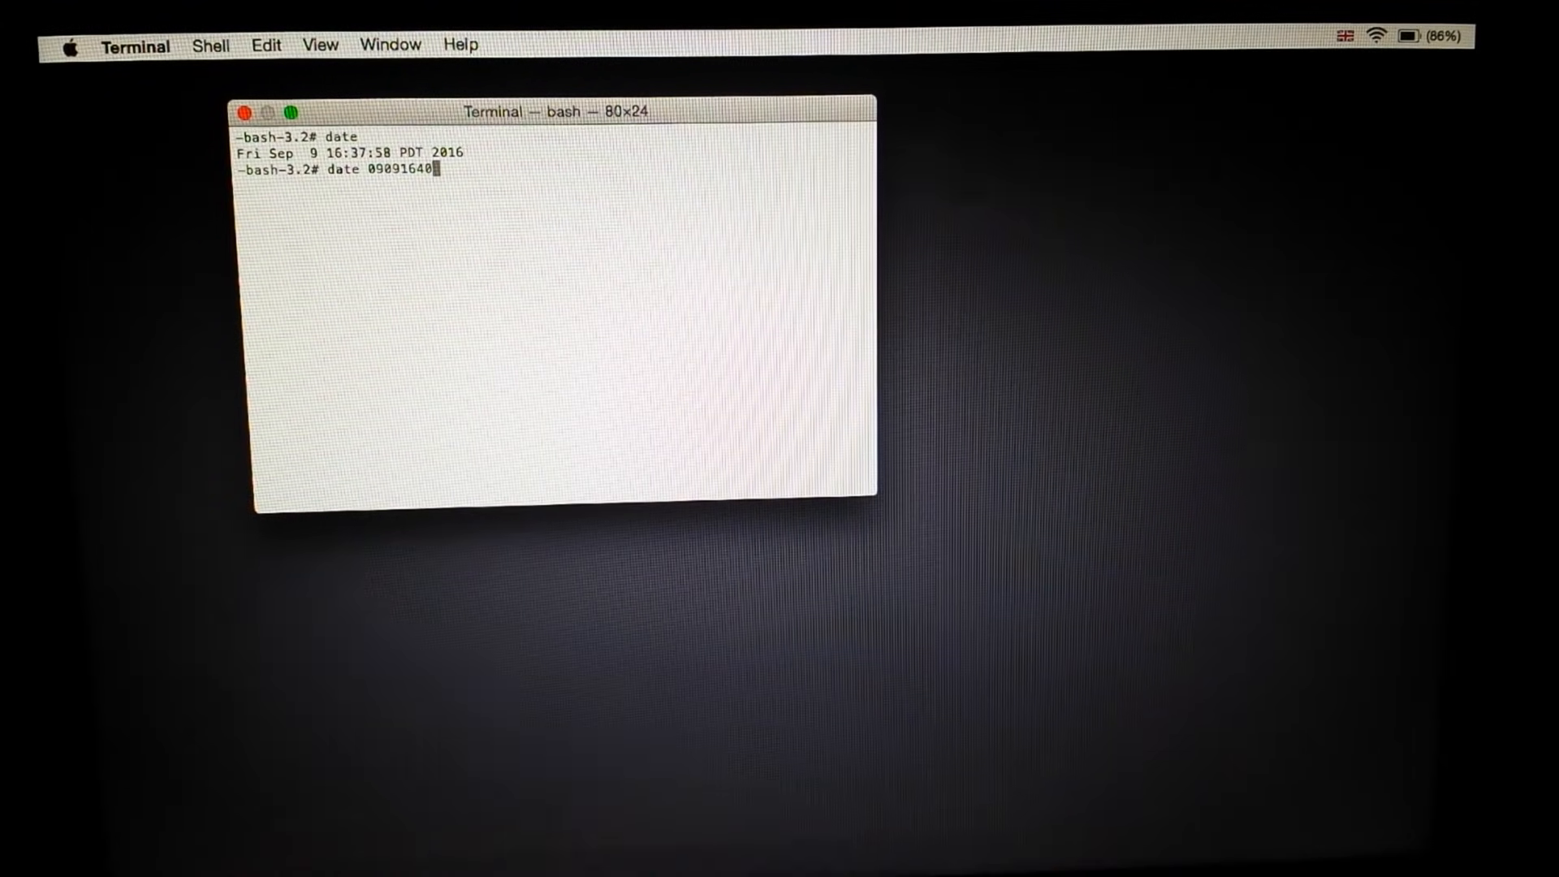
type("15")
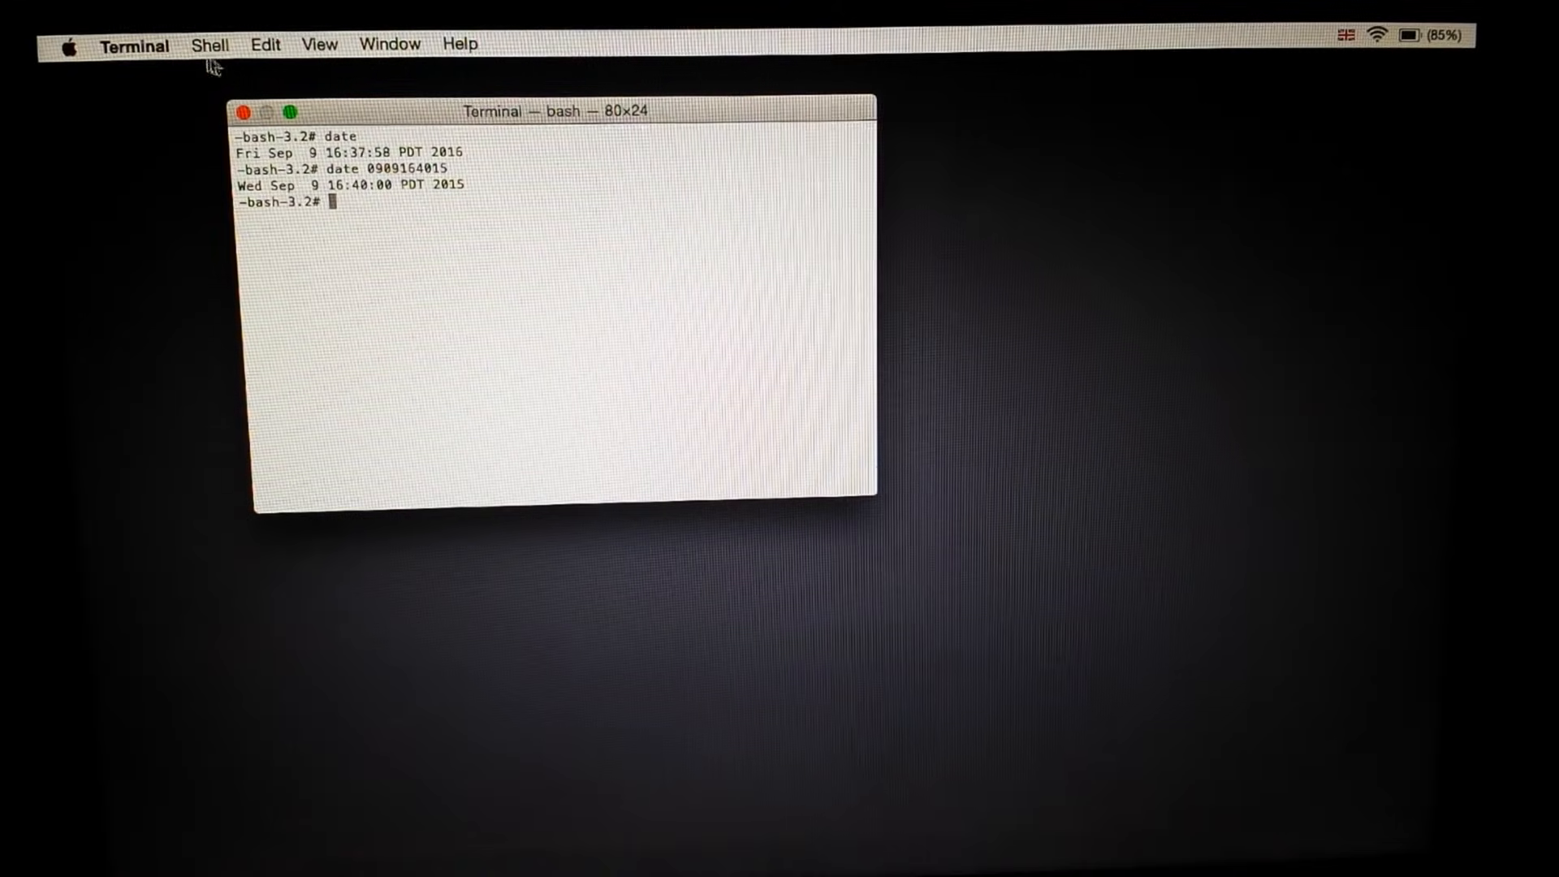
left_click(264, 44)
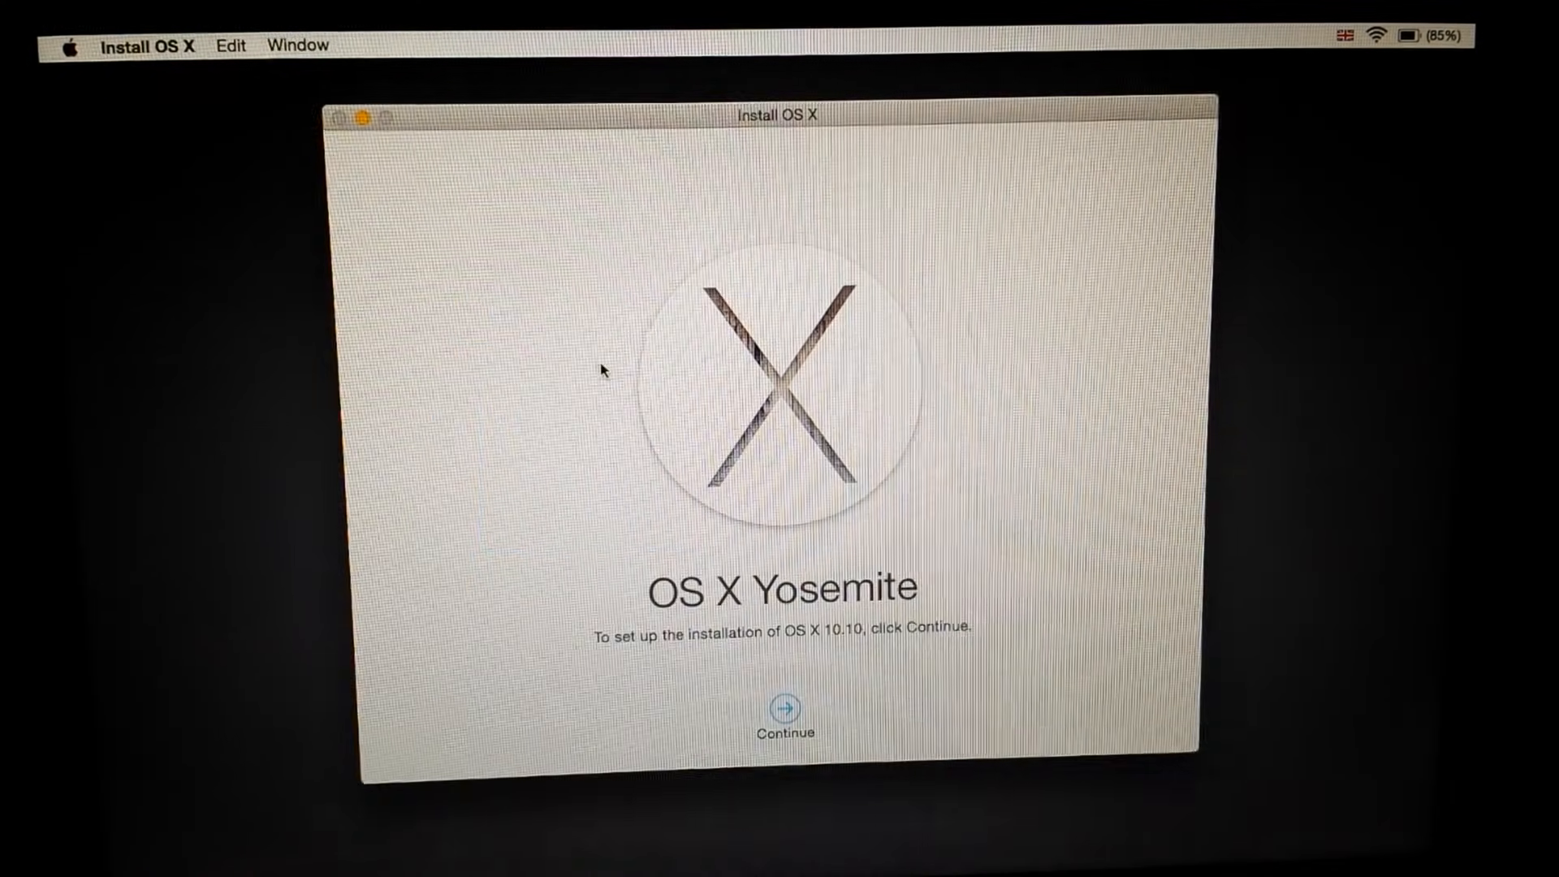
- Continue past the welcome, agree to the license, and start installing Yosemite on the Mac disk
left_click(785, 708)
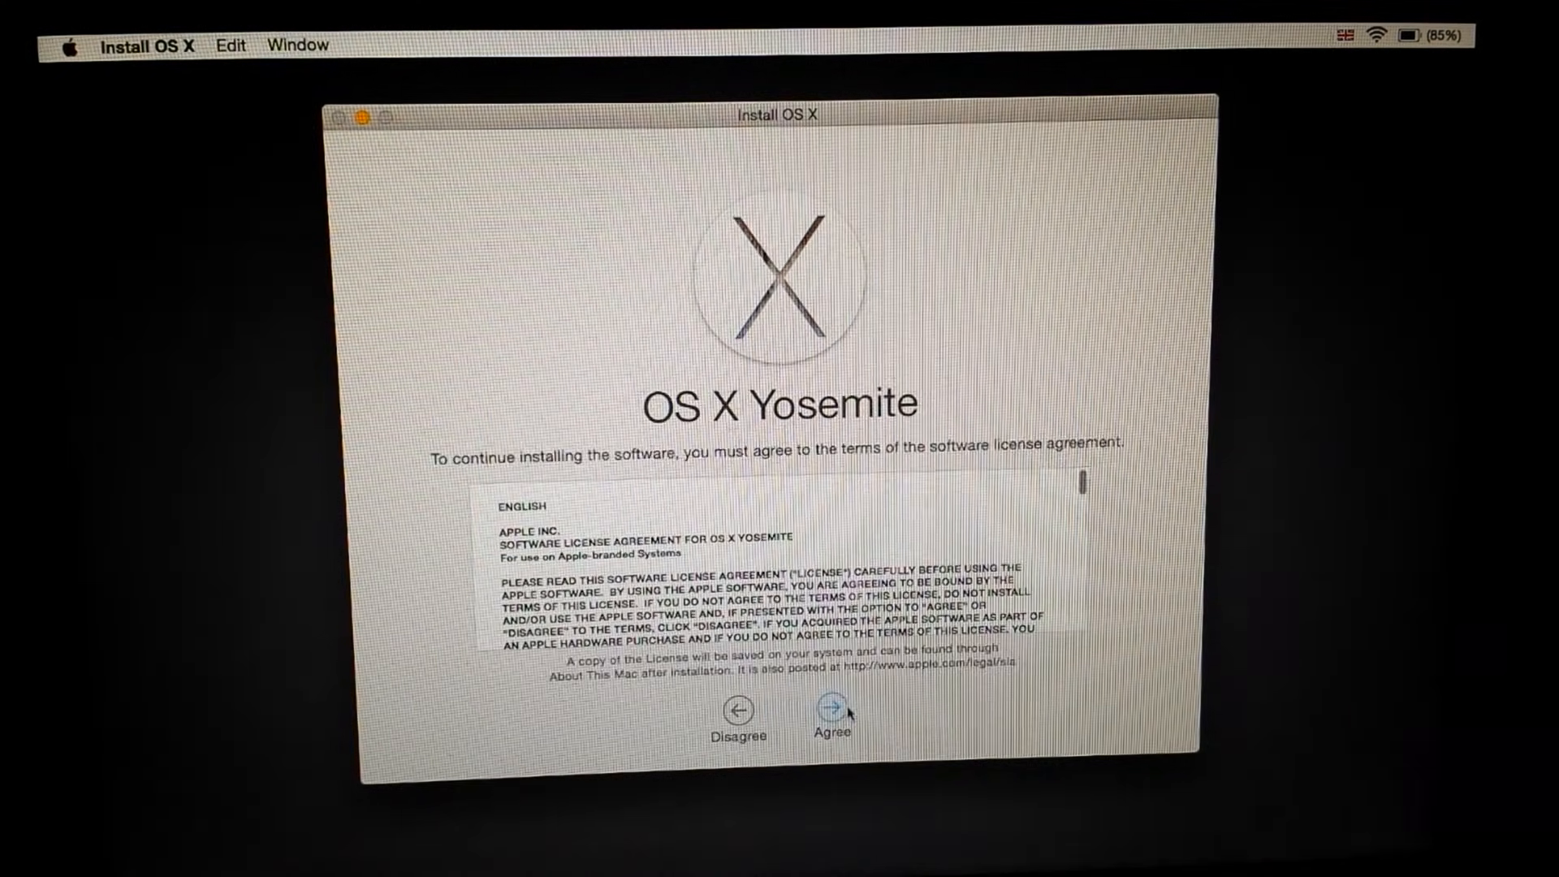
left_click(832, 715)
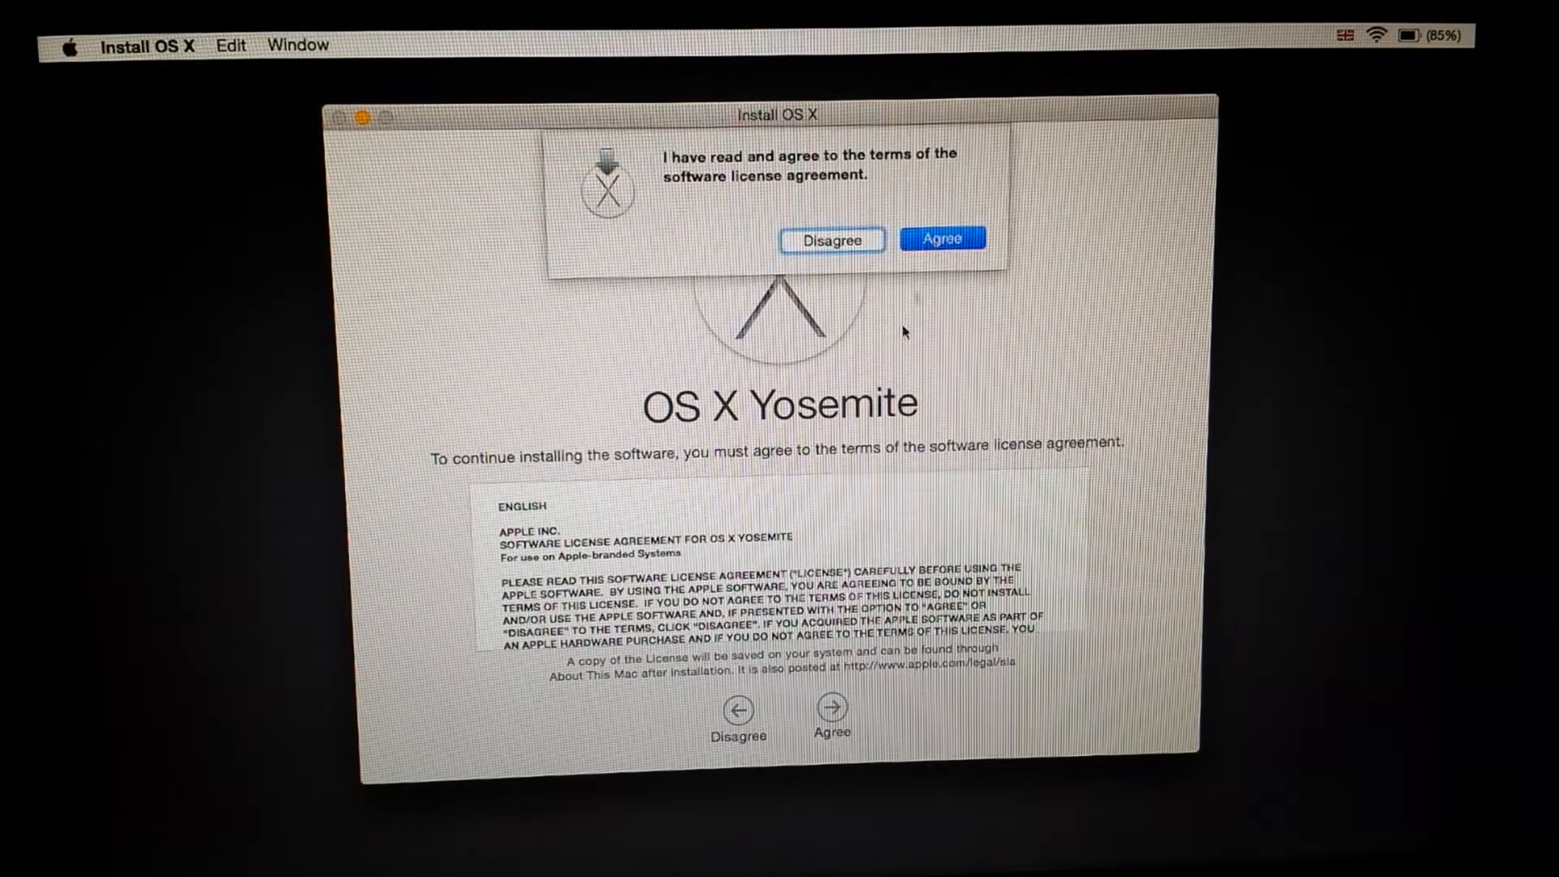
left_click(941, 241)
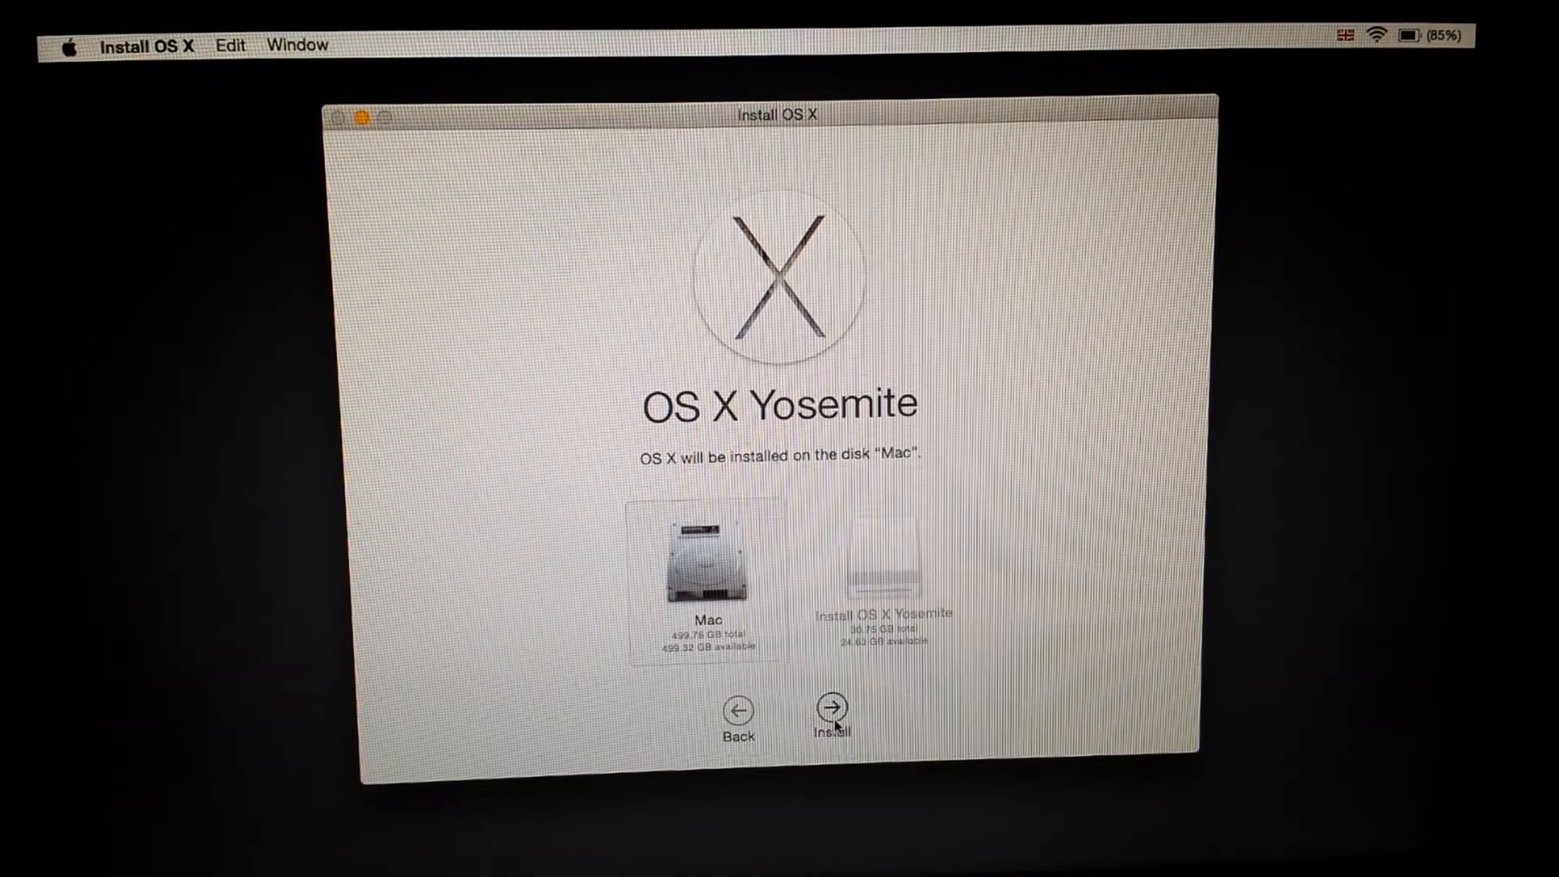
left_click(831, 710)
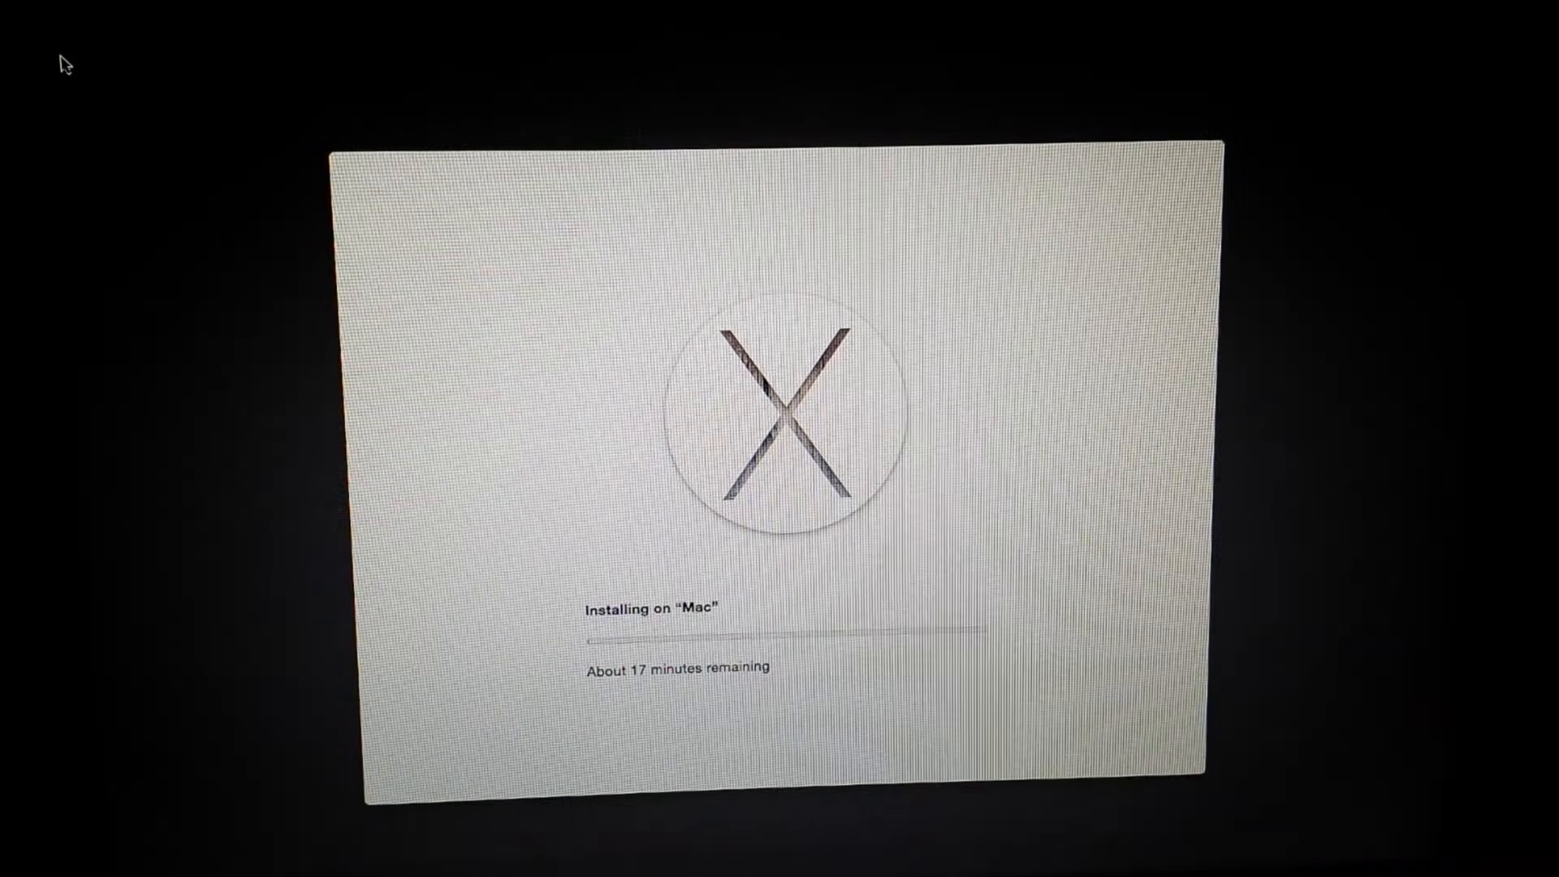
mouse_move(783, 568)
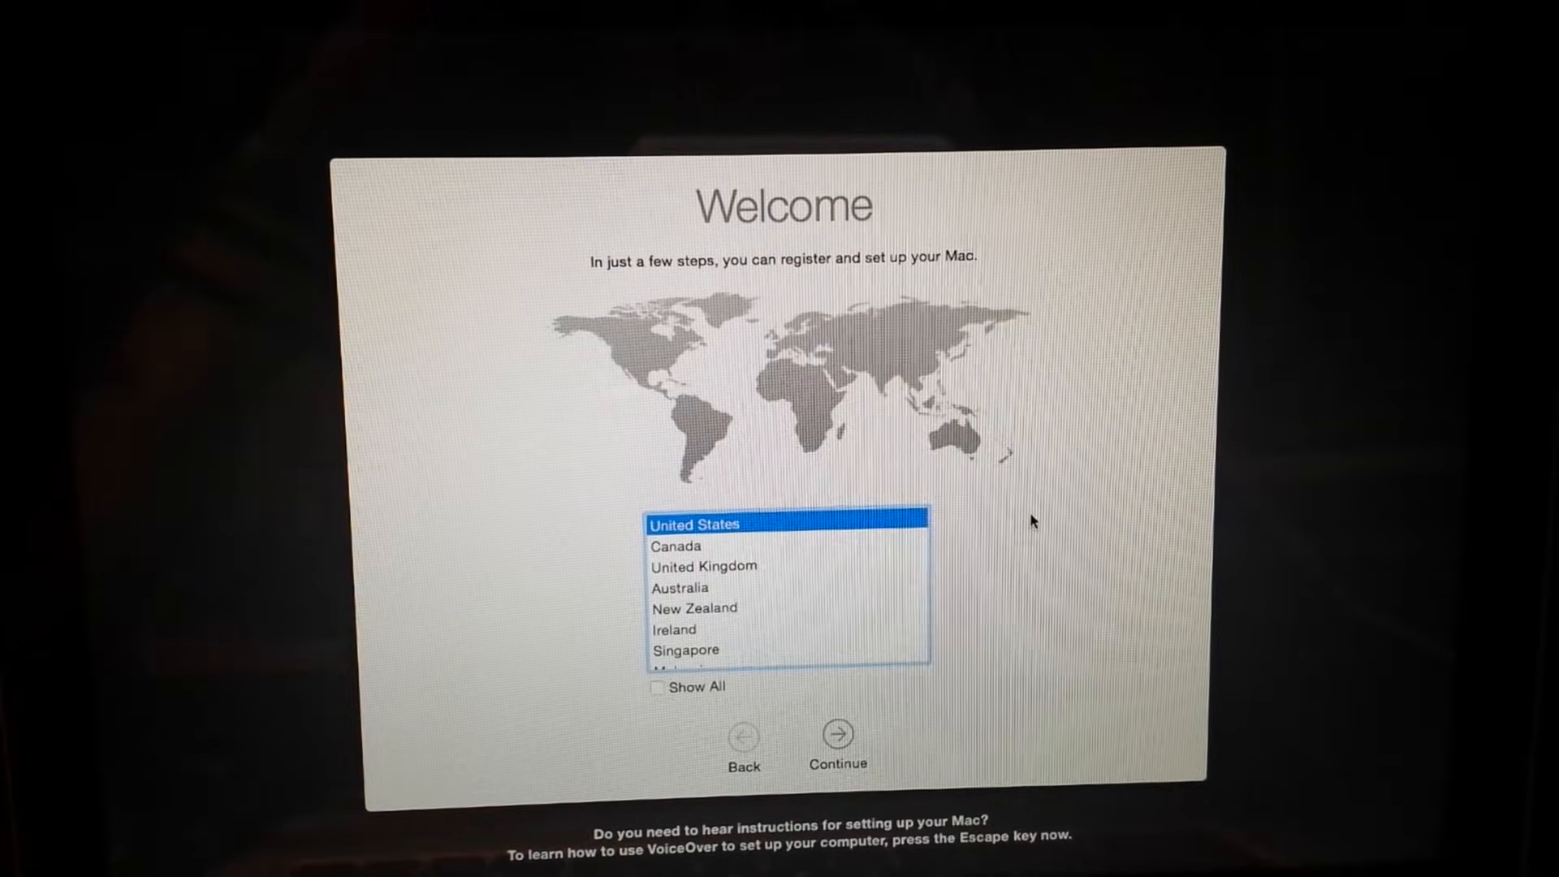
- Choose United Kingdom as the country and keep the British keyboard layout
left_click(701, 566)
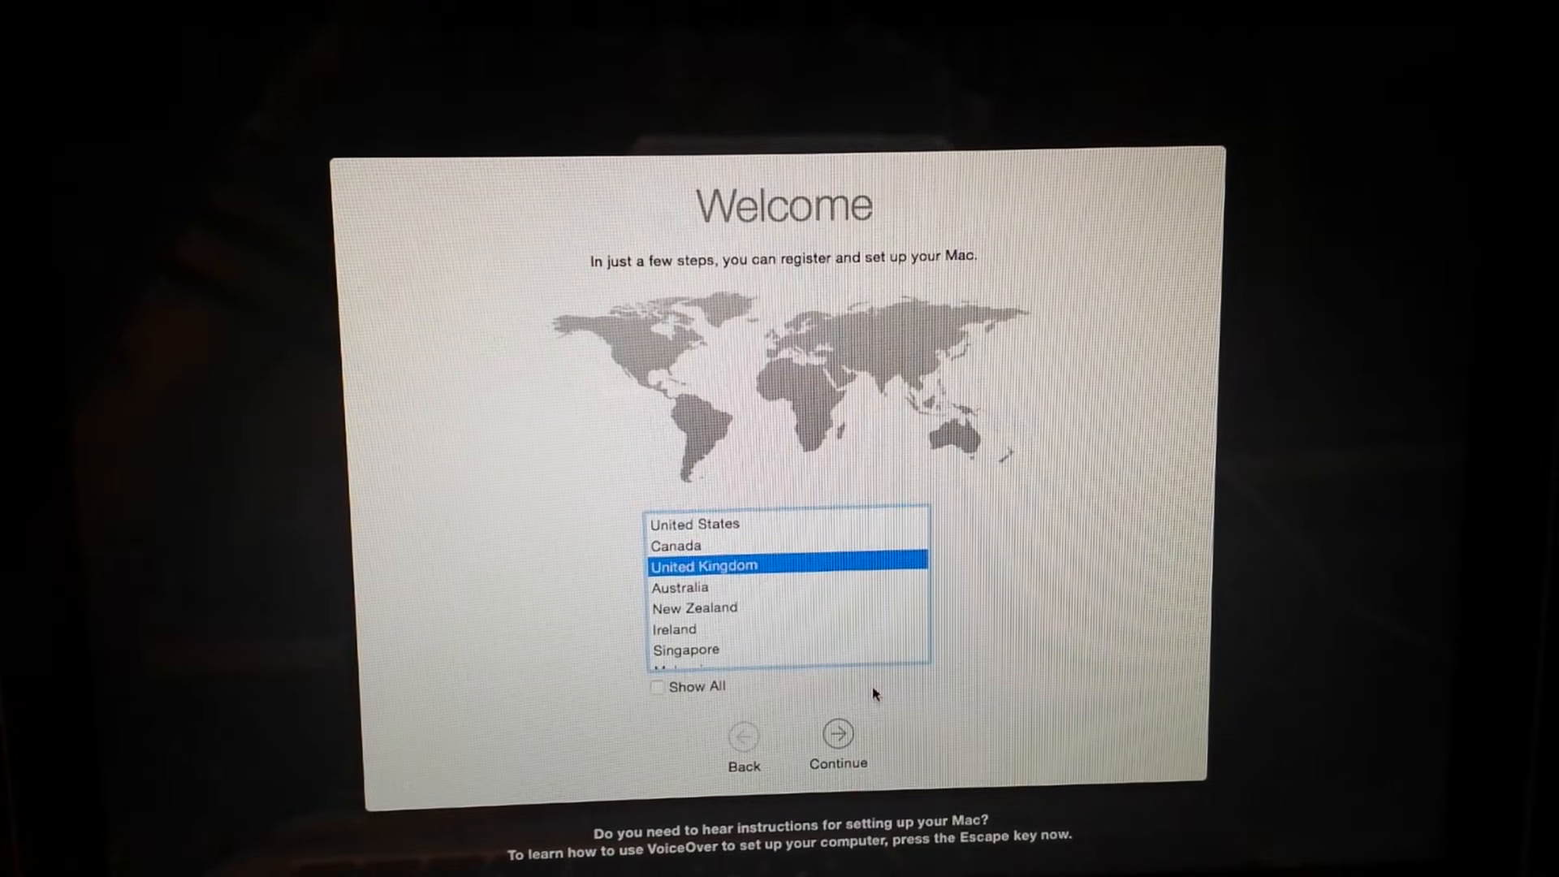
left_click(838, 741)
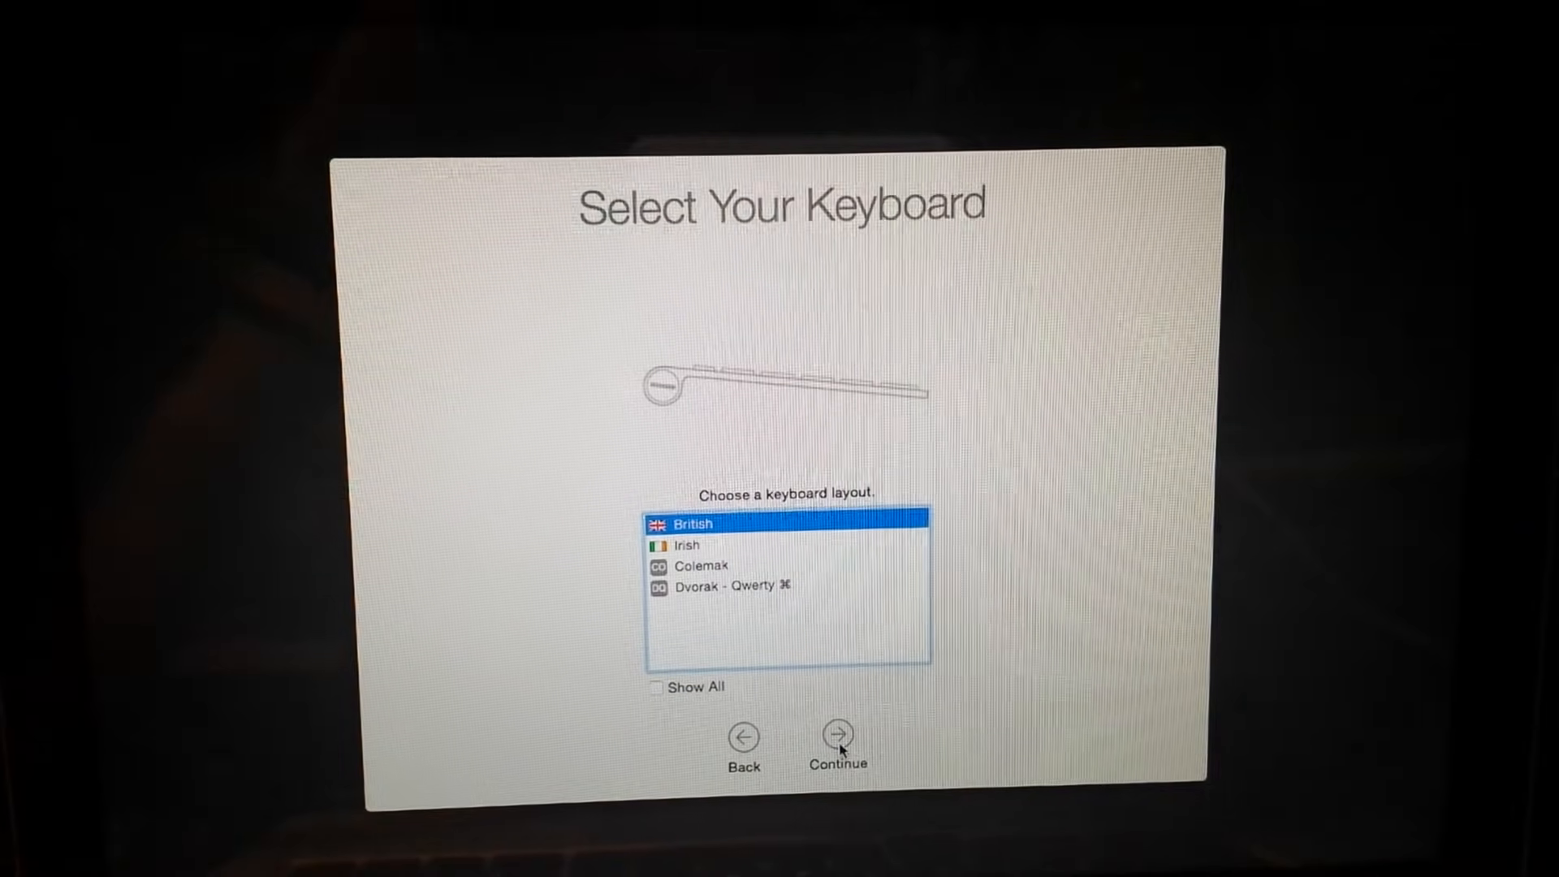
left_click(838, 733)
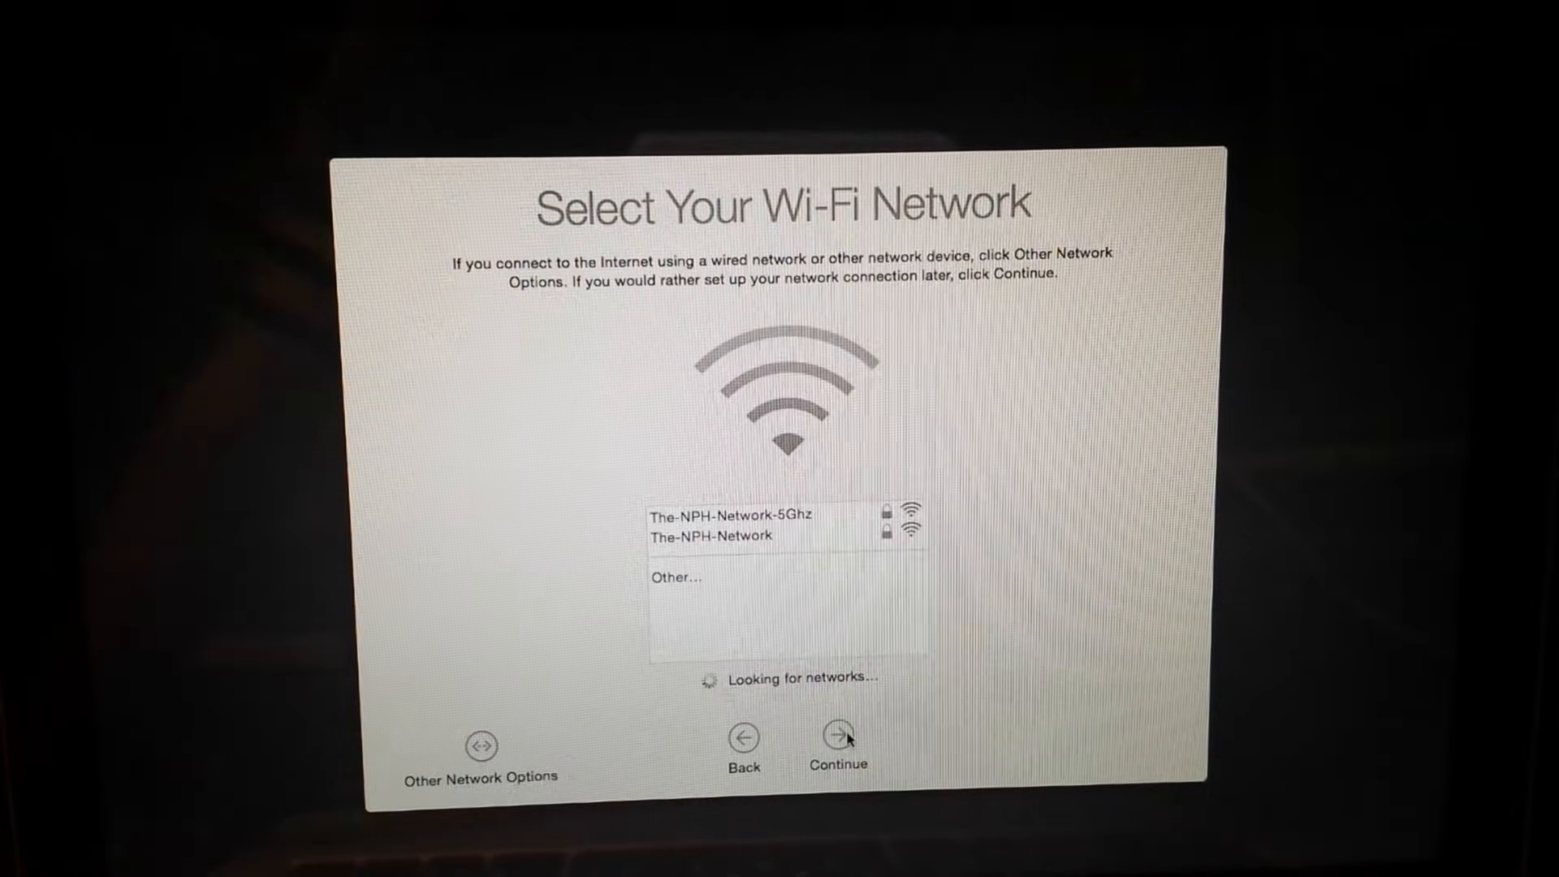